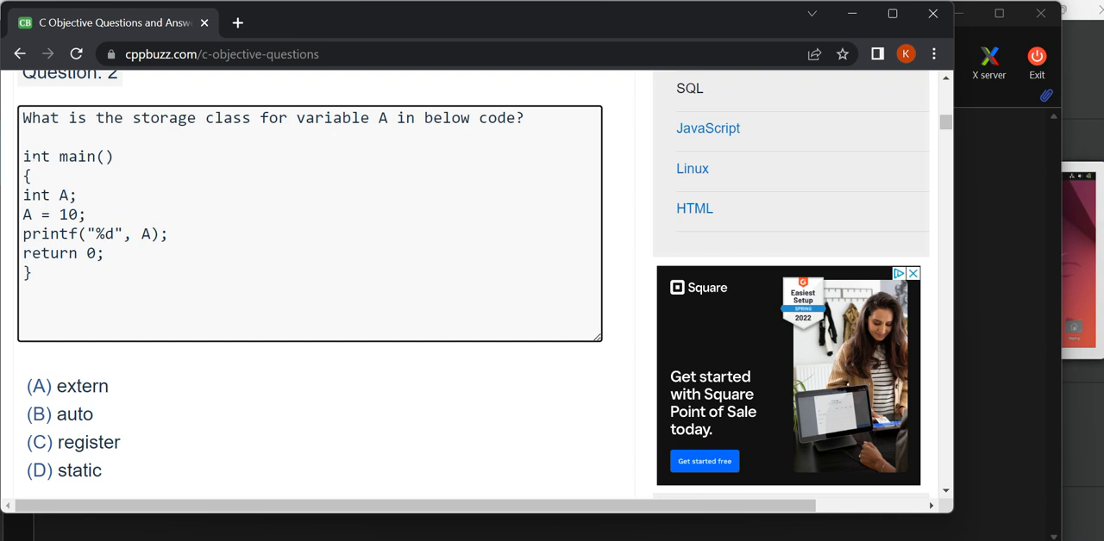
Review Question 2's code sample, then reopen the full C MCQ (195) listing.
drag(22, 156, 35, 273)
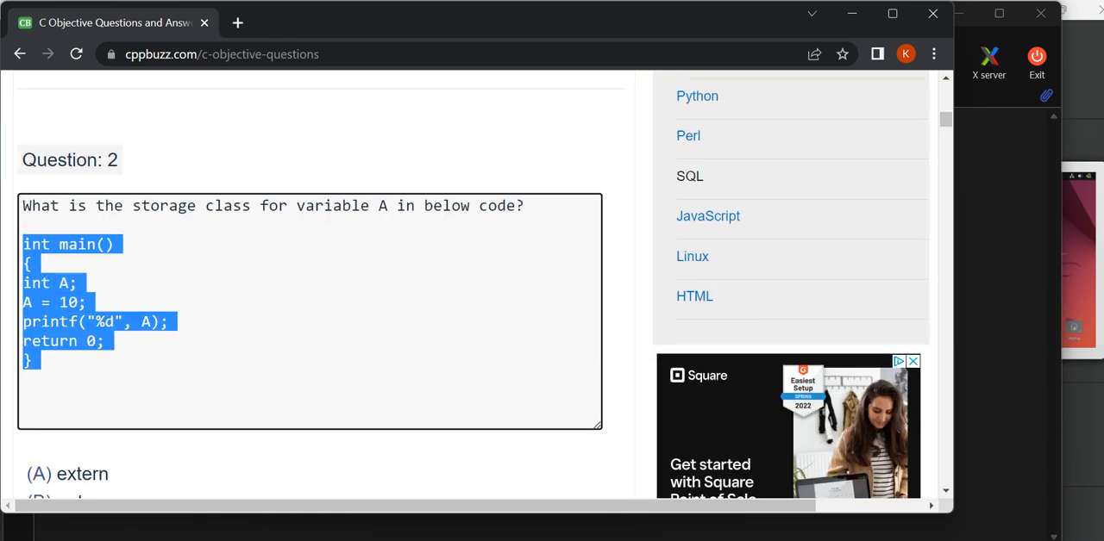
scroll(down, 3)
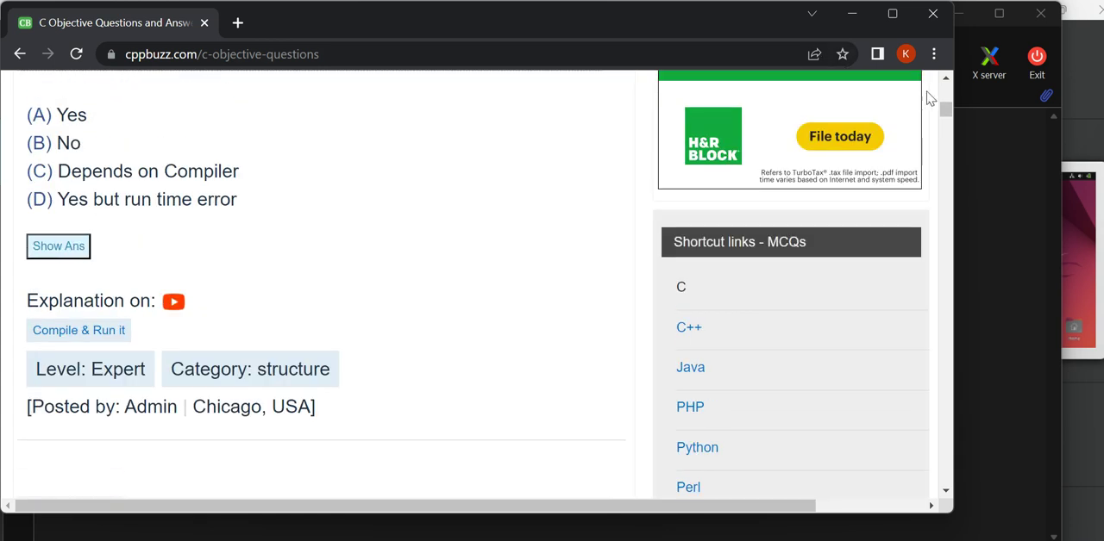
scroll(up, 3)
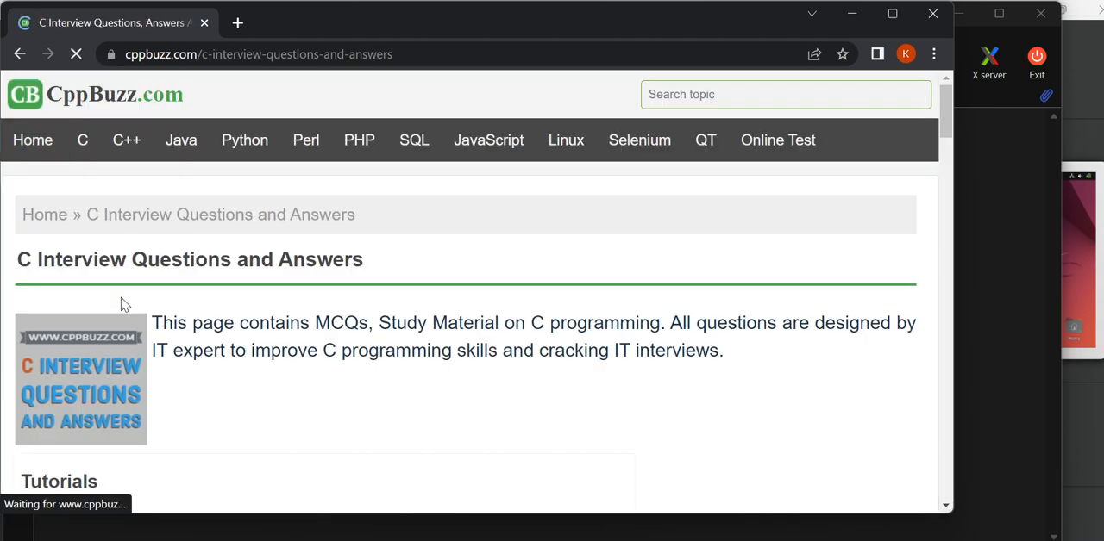
scroll(down, 3)
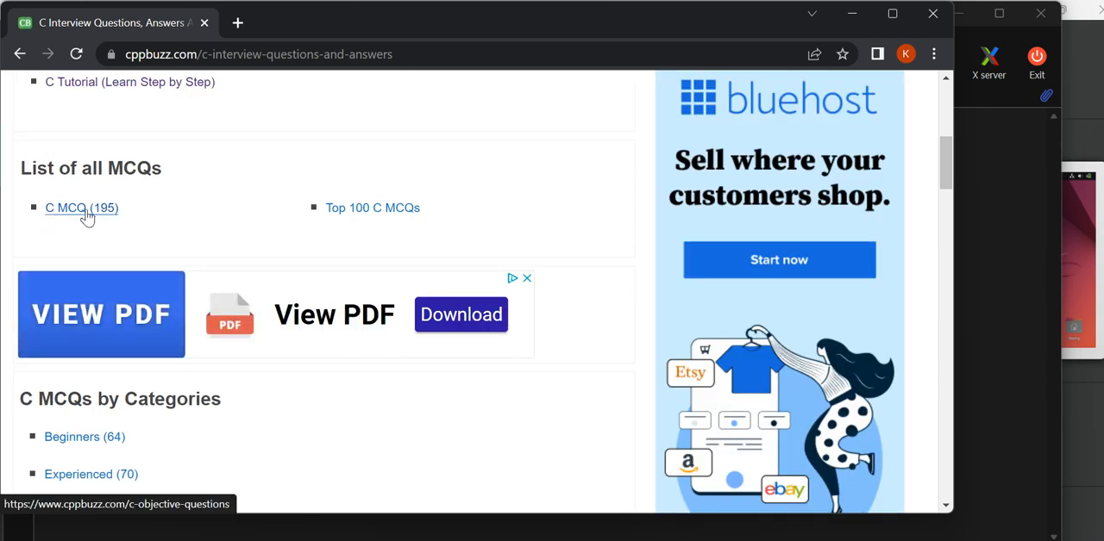
click(81, 208)
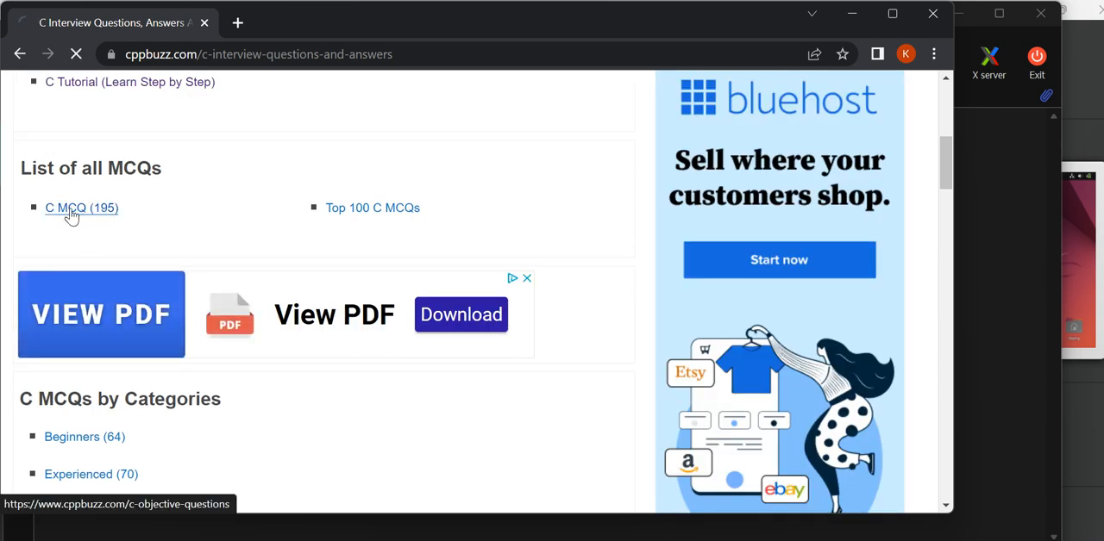
click(82, 208)
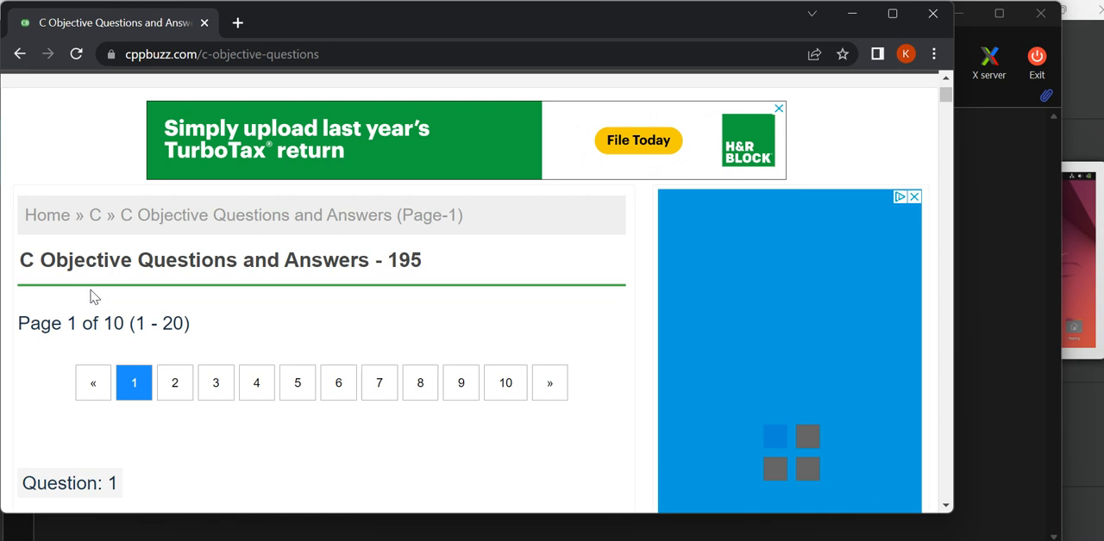
scroll(down, 3)
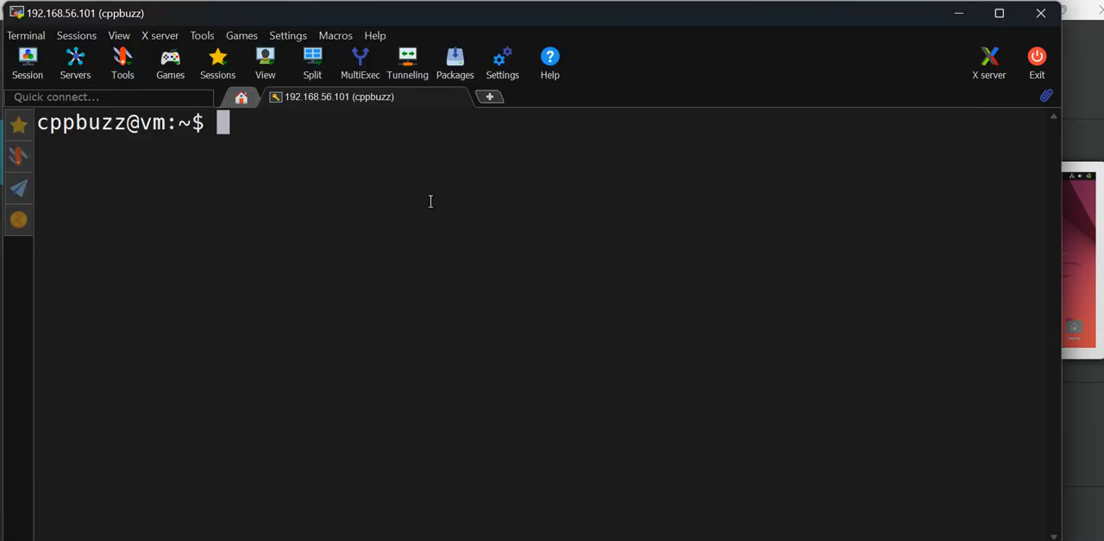
mouse_move(304, 138)
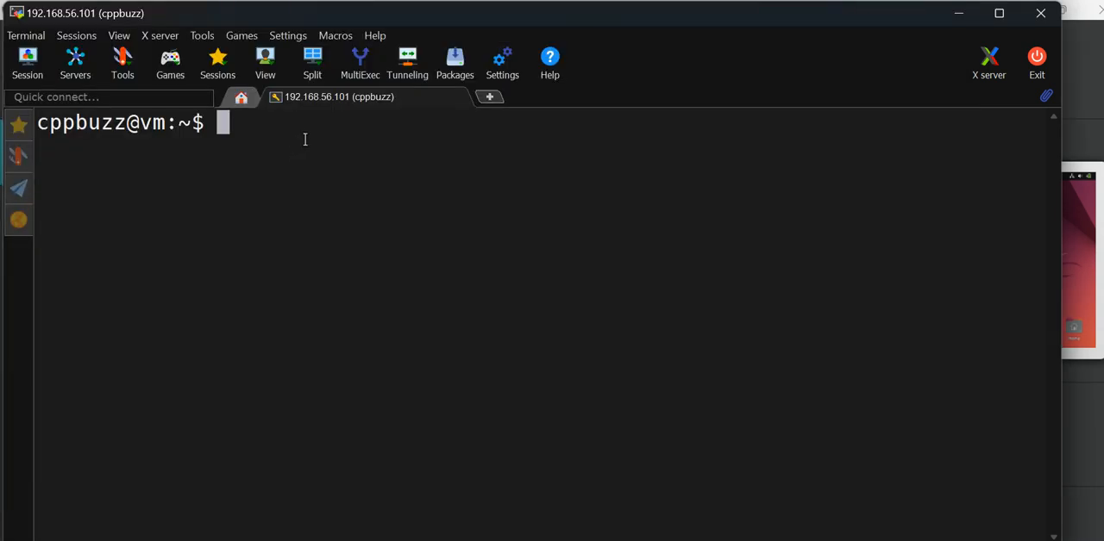
mouse_move(248, 151)
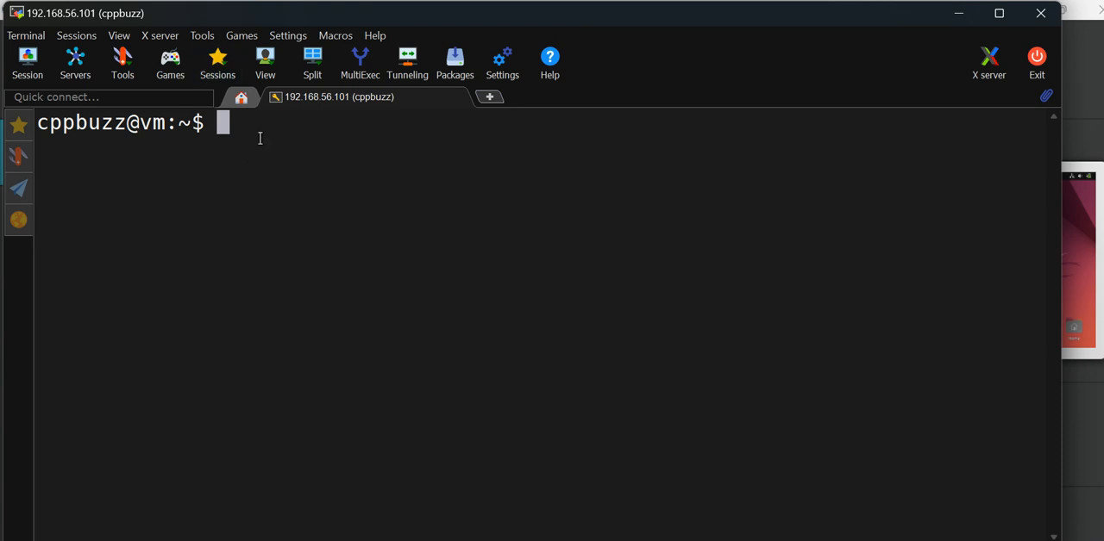
mouse_move(169, 62)
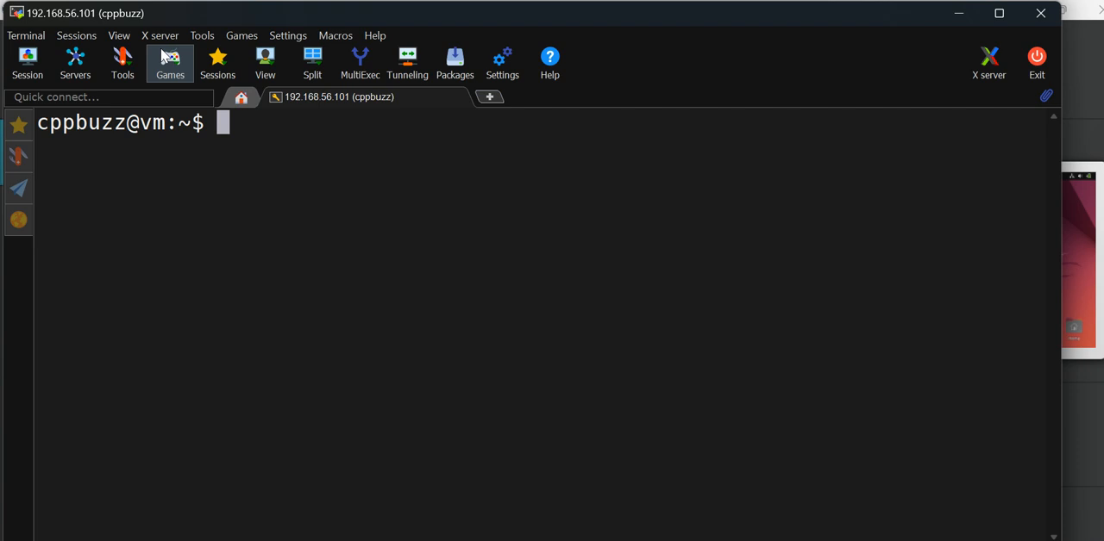
mouse_move(160, 35)
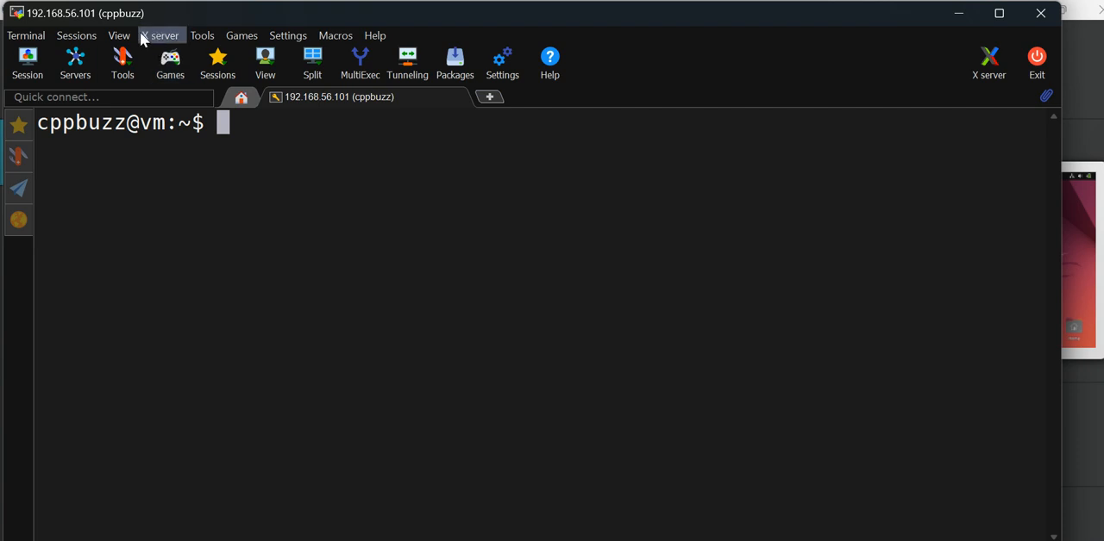
mouse_move(170, 62)
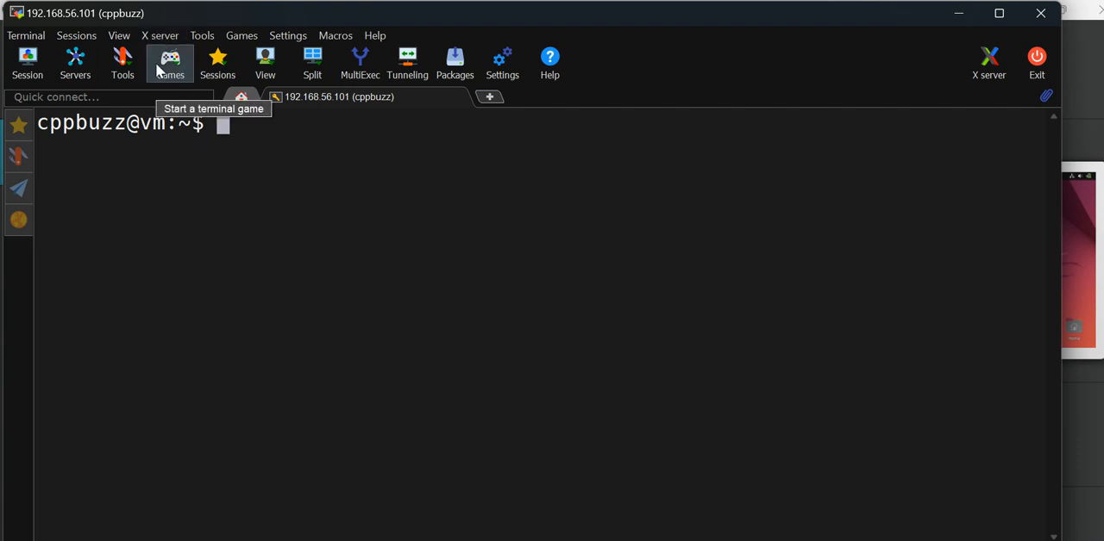
mouse_move(288, 159)
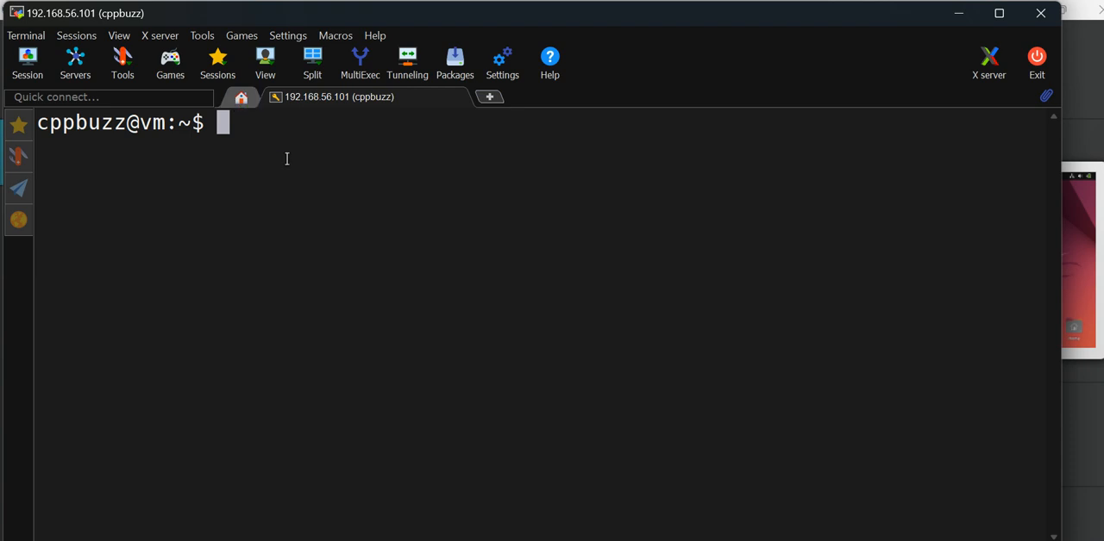
mouse_move(364, 166)
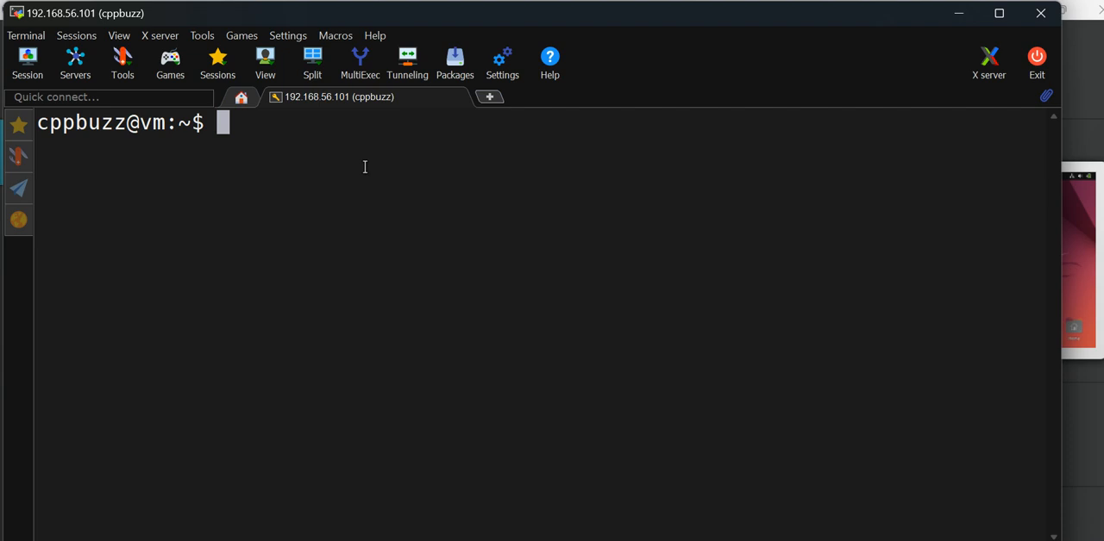
Create the storageclass directory and change into it.
text(vi)
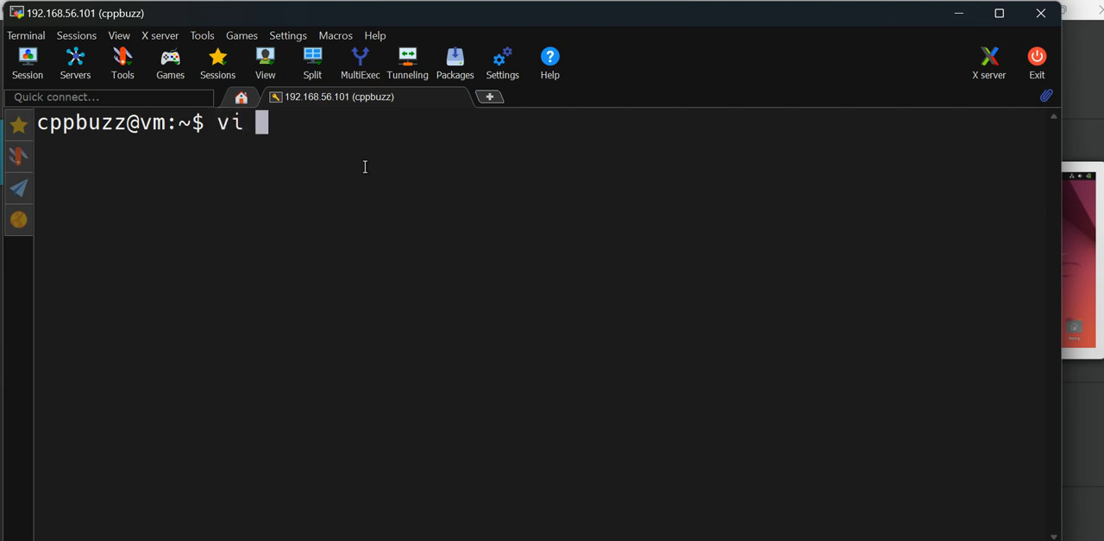
key(BackSpace)
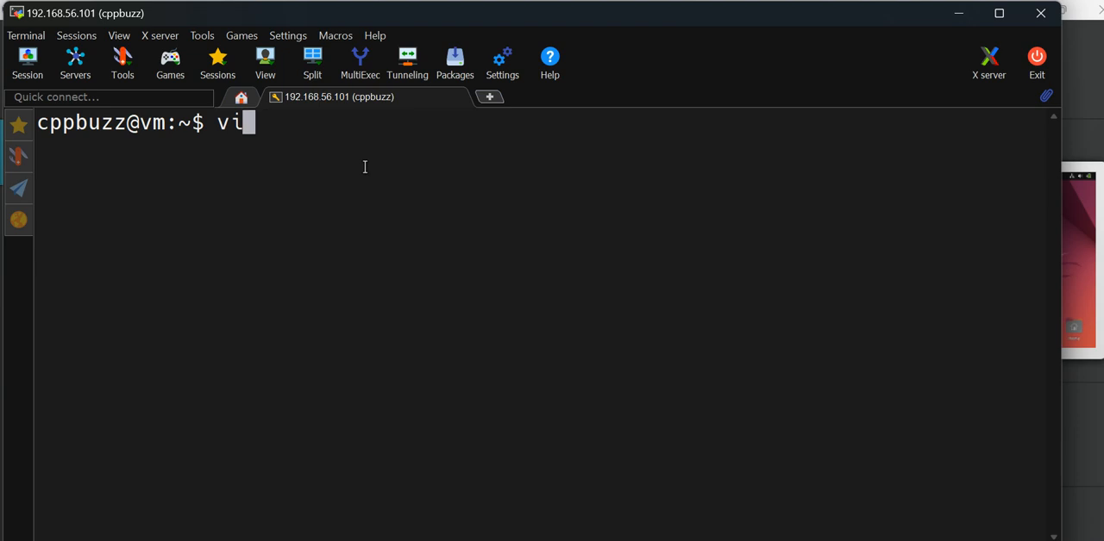
text(mkdir)
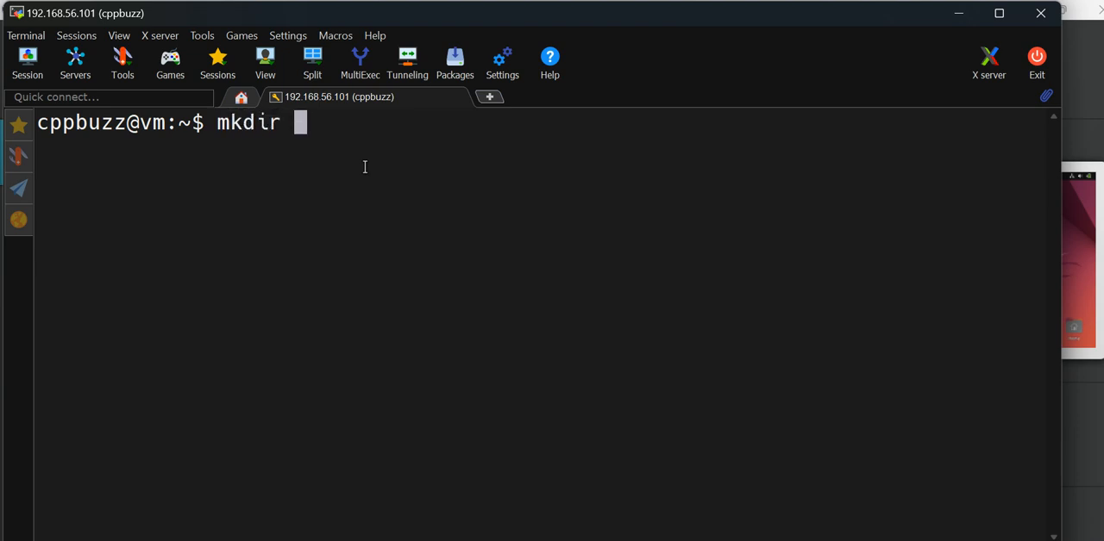
text(storageclass)
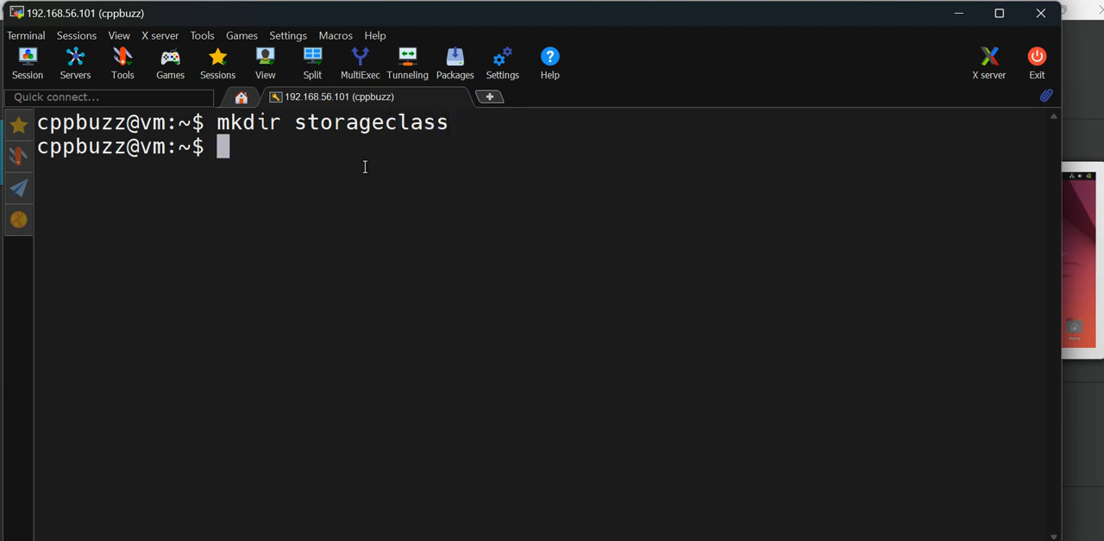
text(cd stor)
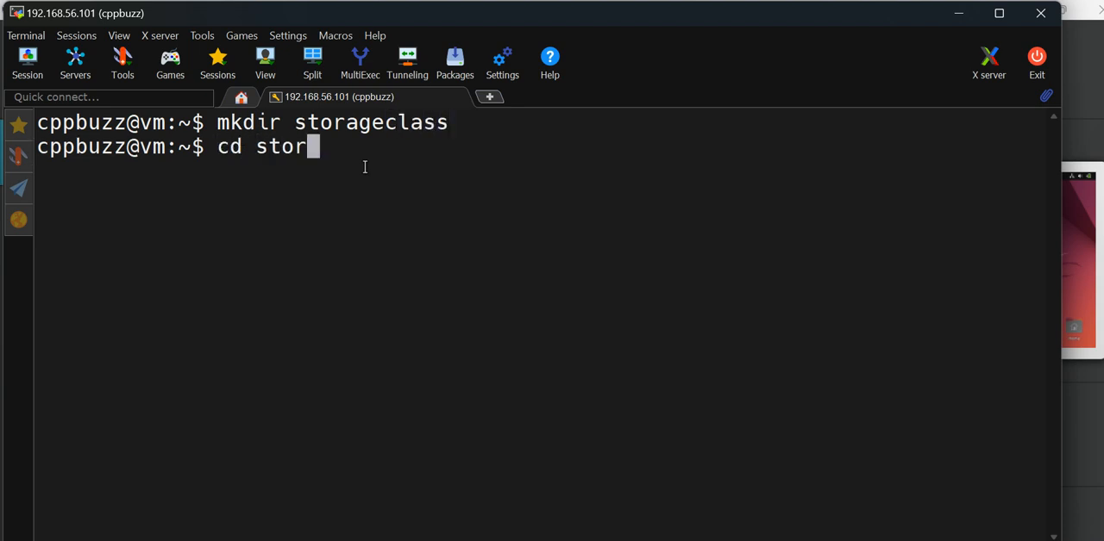
key(Return)
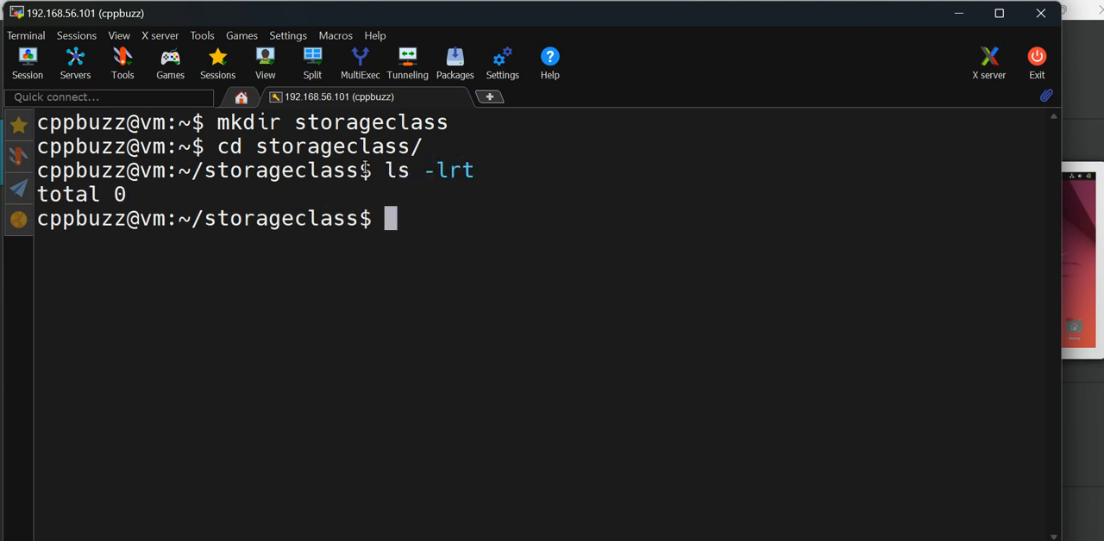
Enter the command vi storageclass.c at the prompt.
text(vi)
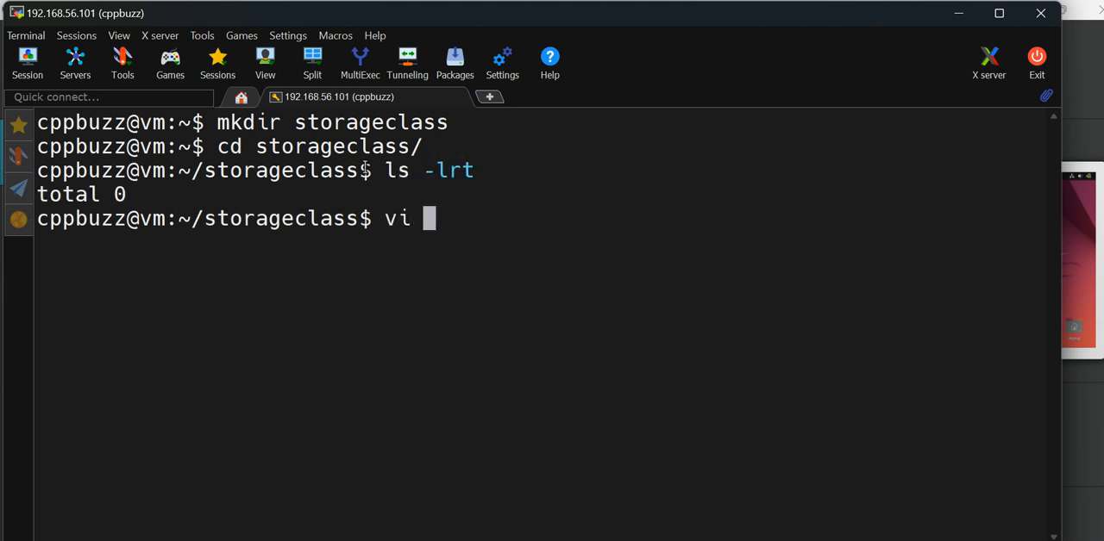
text(sto)
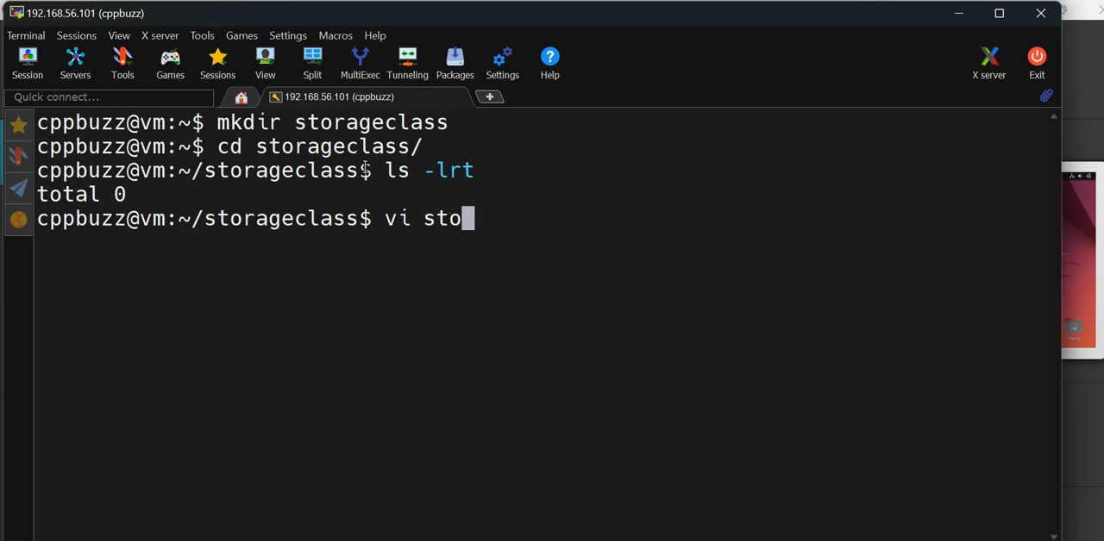
text(rage)
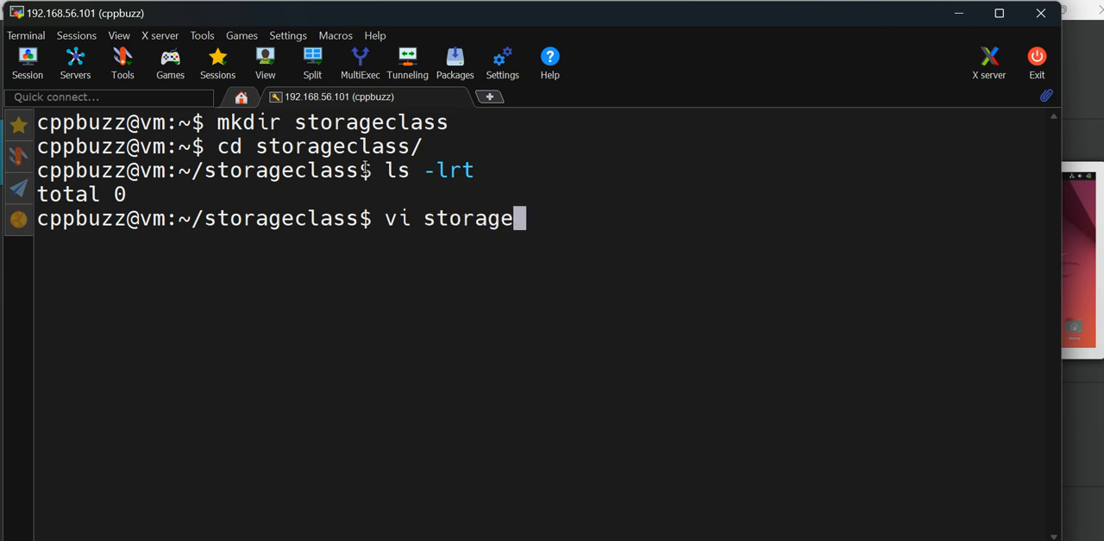
text(class.c)
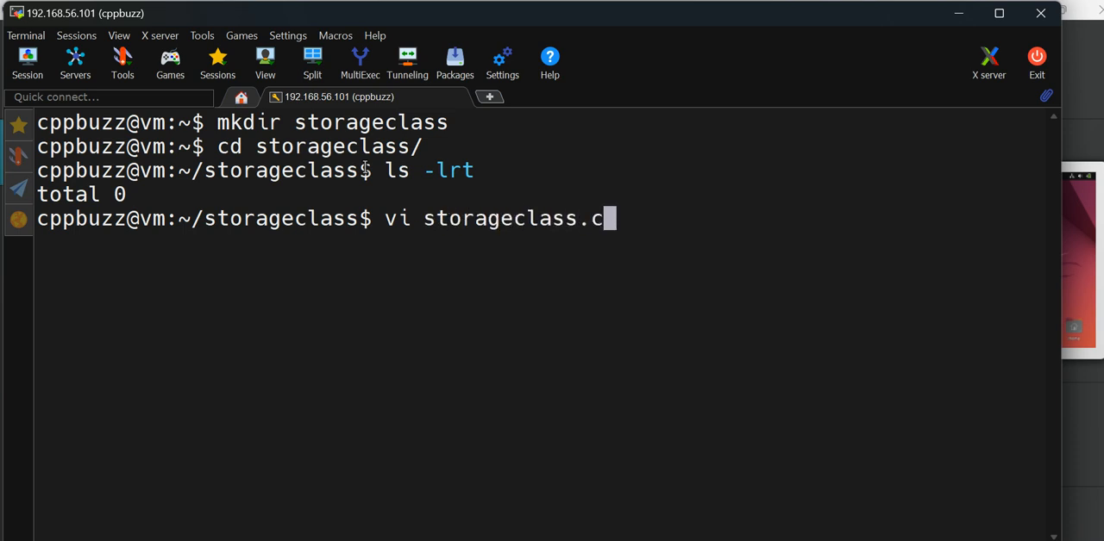
Open storageclass.c in vi and write the #include <stdio.h> line.
key(Return)
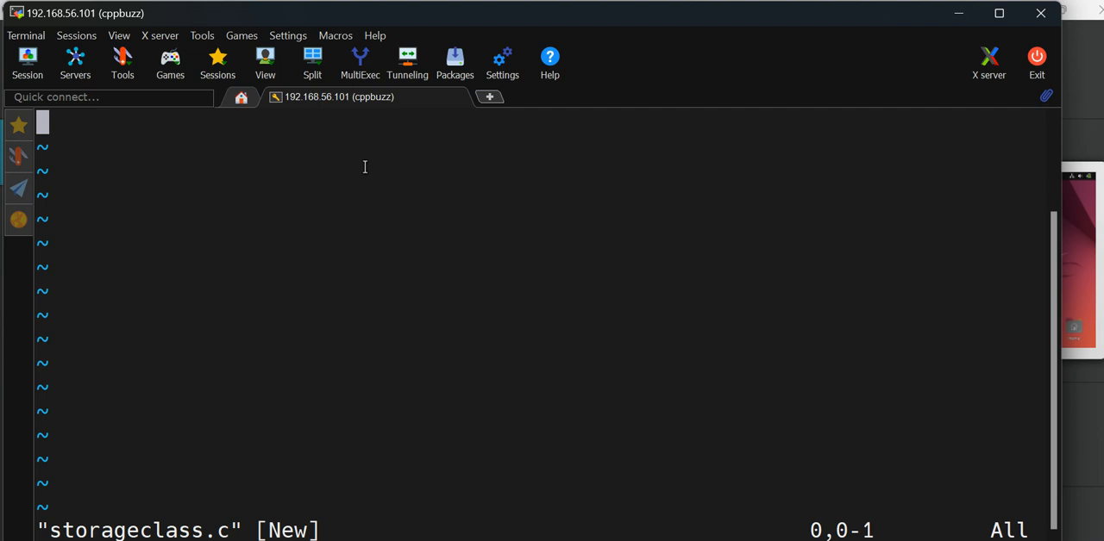
key(i)
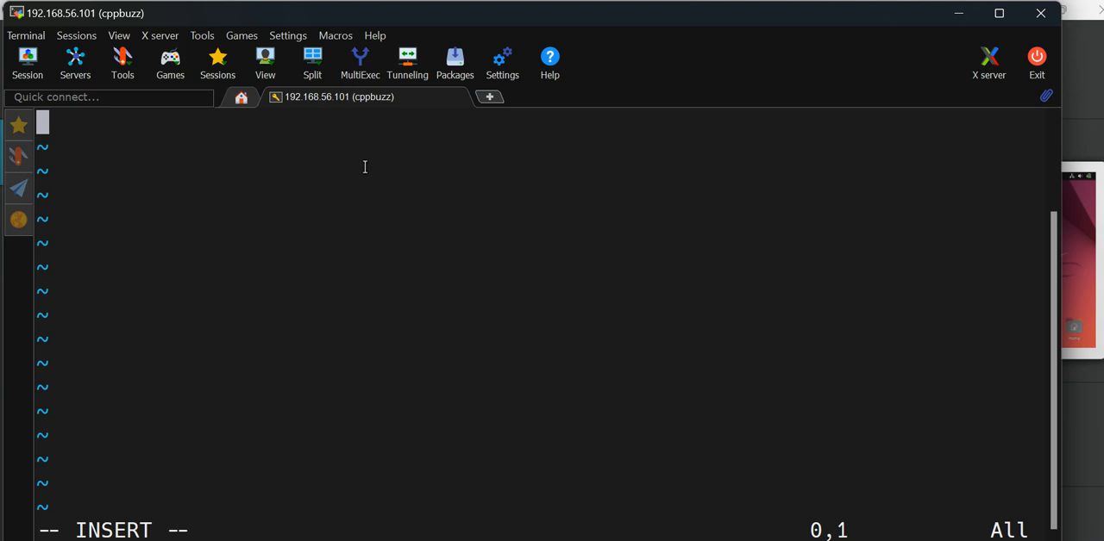
text(#)
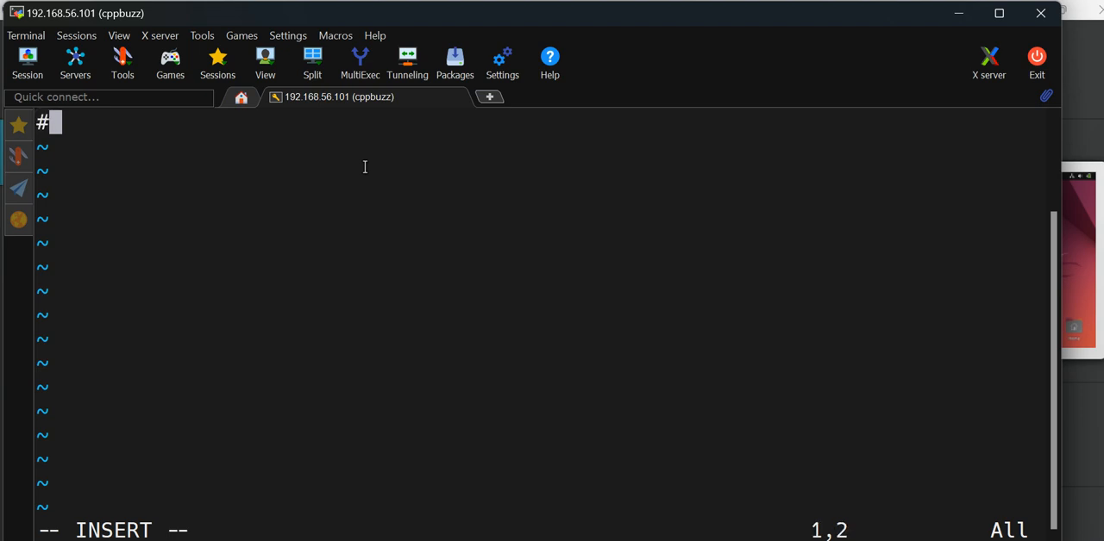
text(includ)
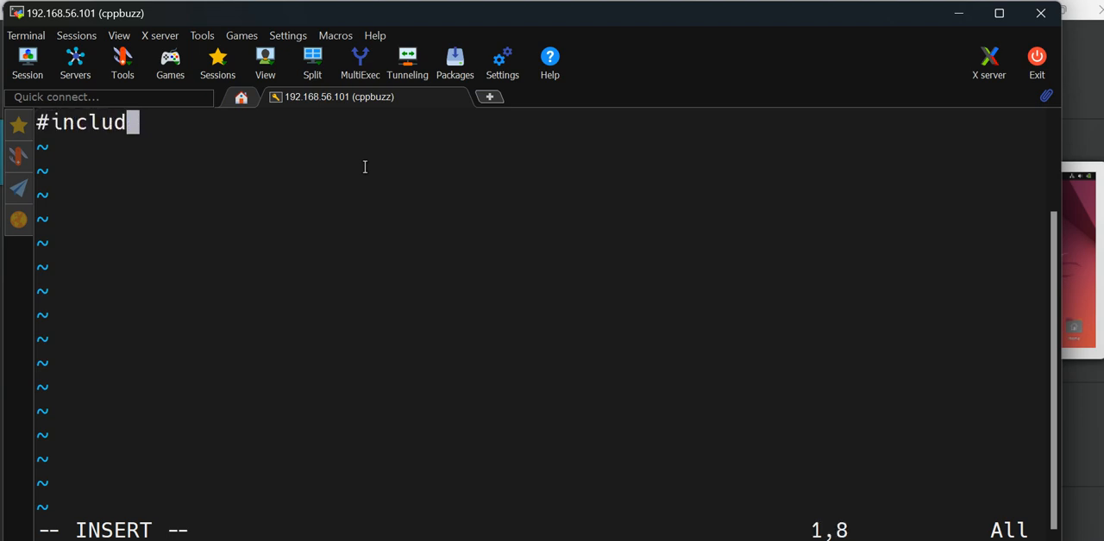
text(<st)
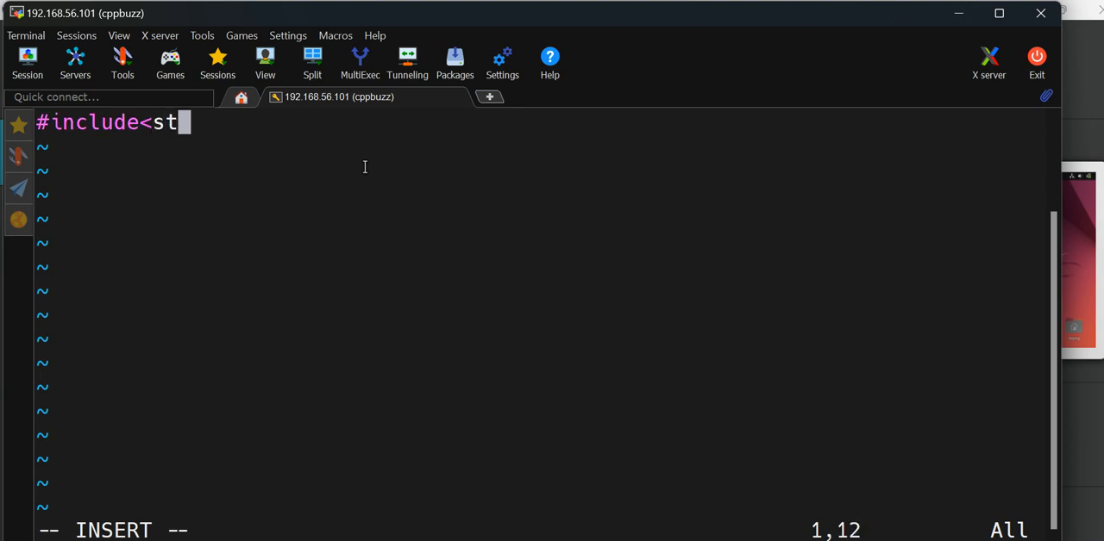
text(dio.)
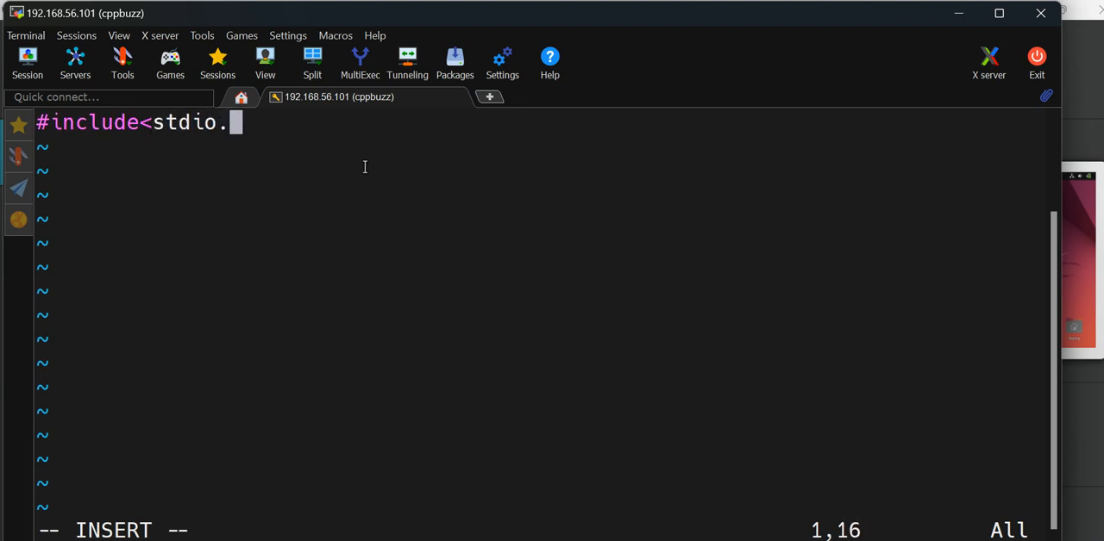
text(h>)
text(int main()
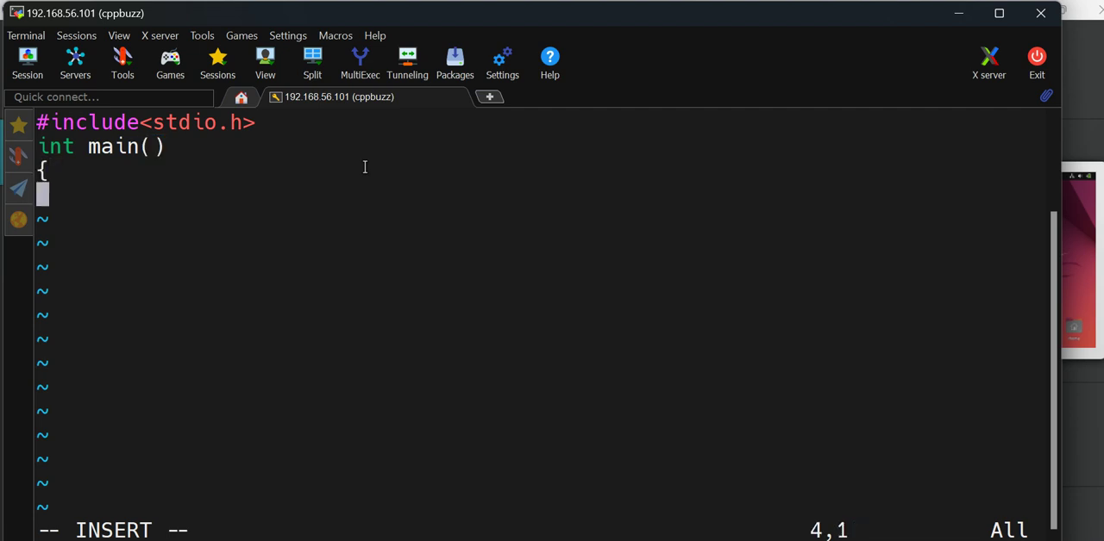
Add return 0;, int A;, A=10; and printf("%d",A);, then save with :wq.
text(re)
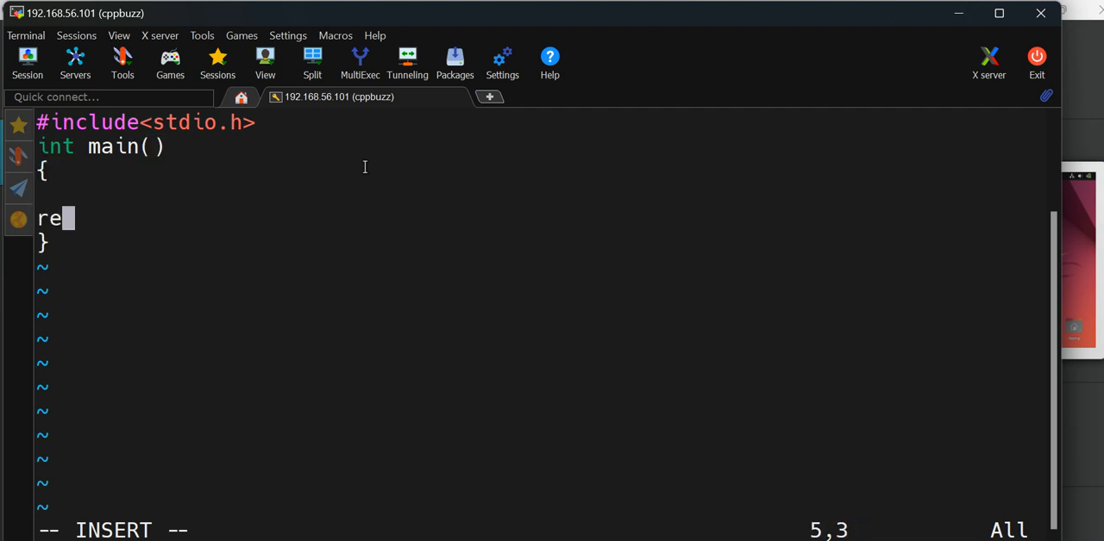
text(turn 0;)
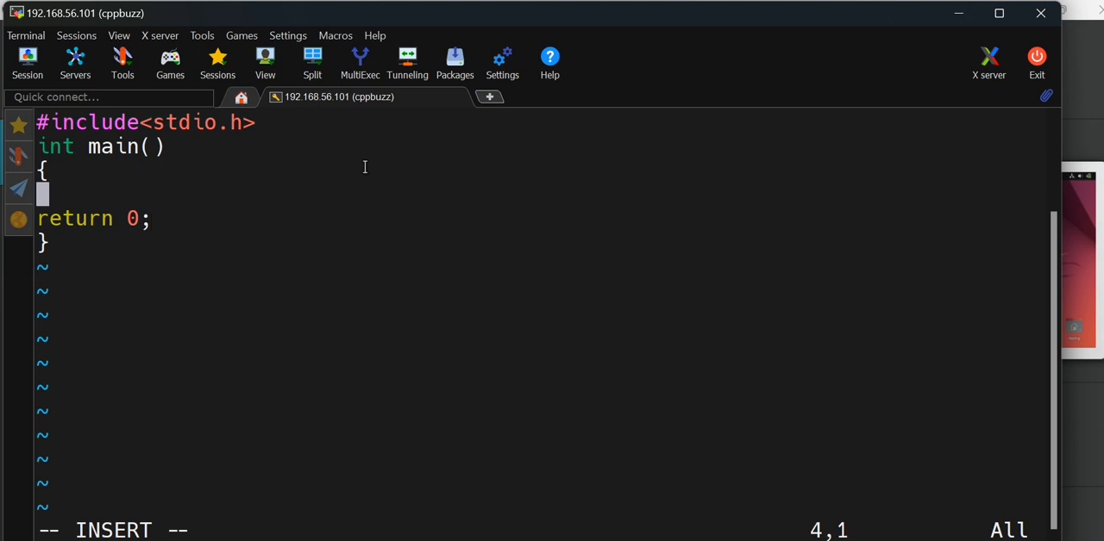
text(int A;)
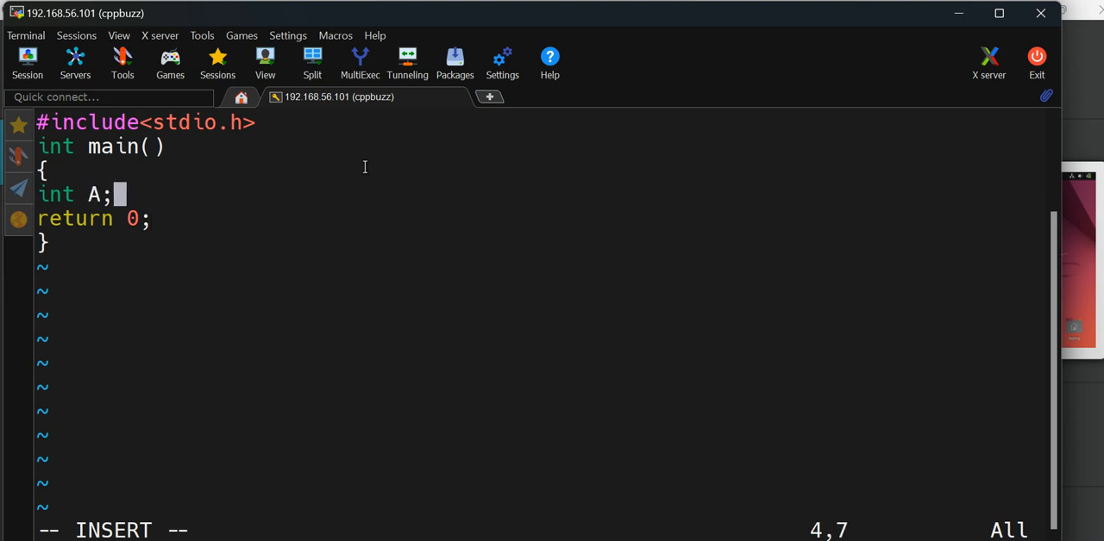
text(A)
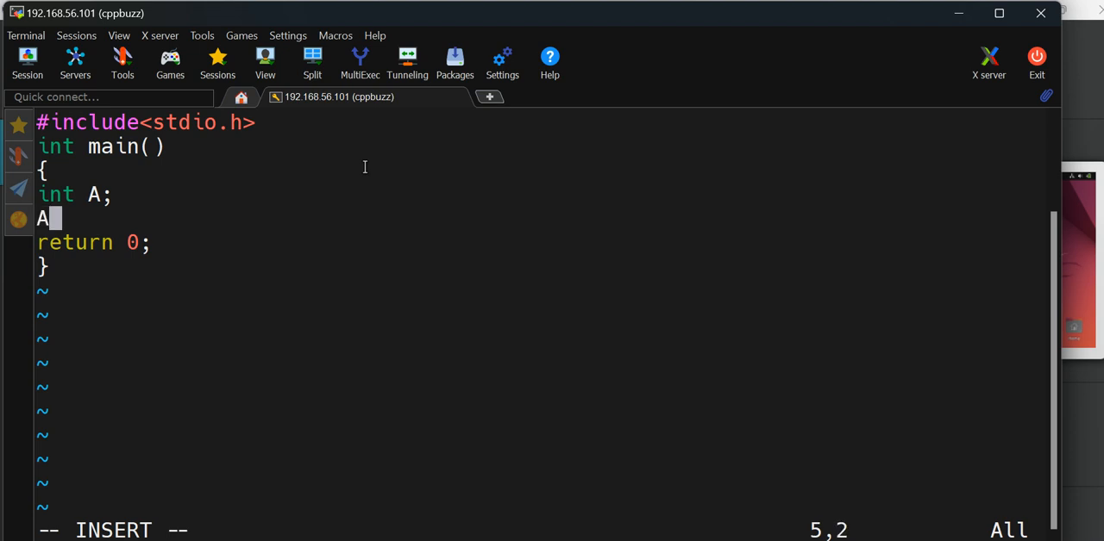
text(=10;)
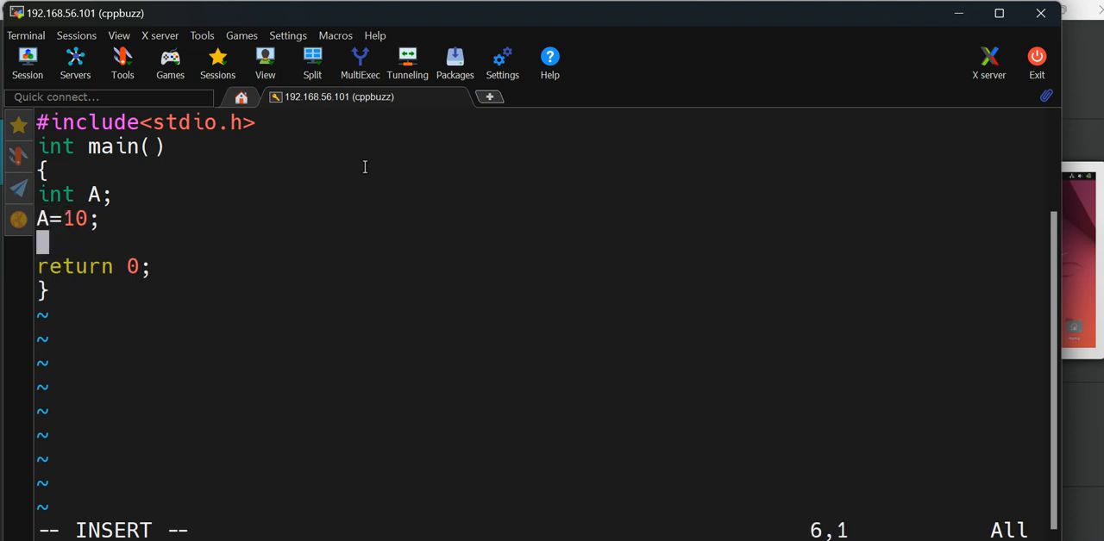
text(printf(")
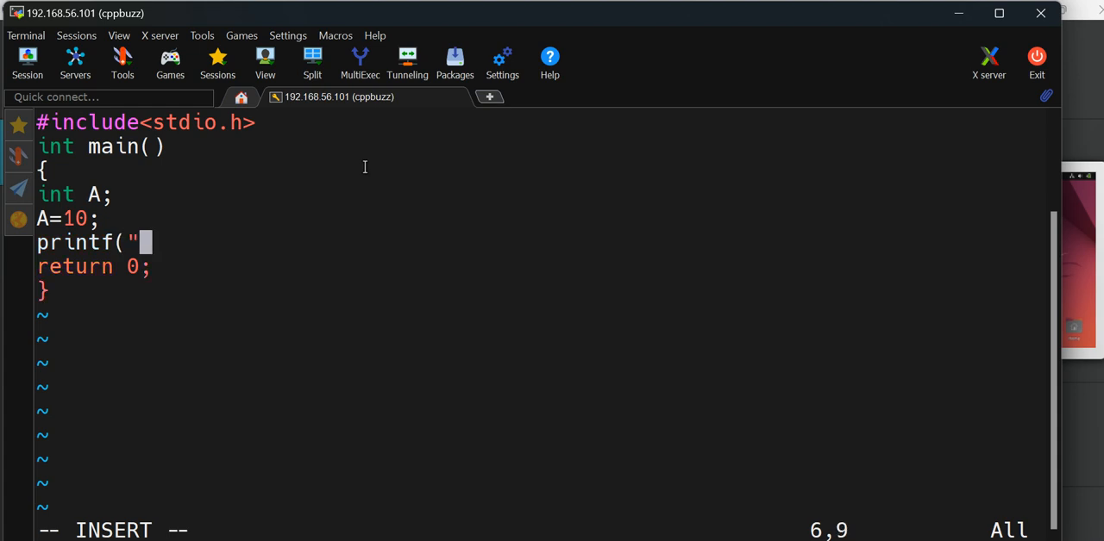
text(%d",A);)
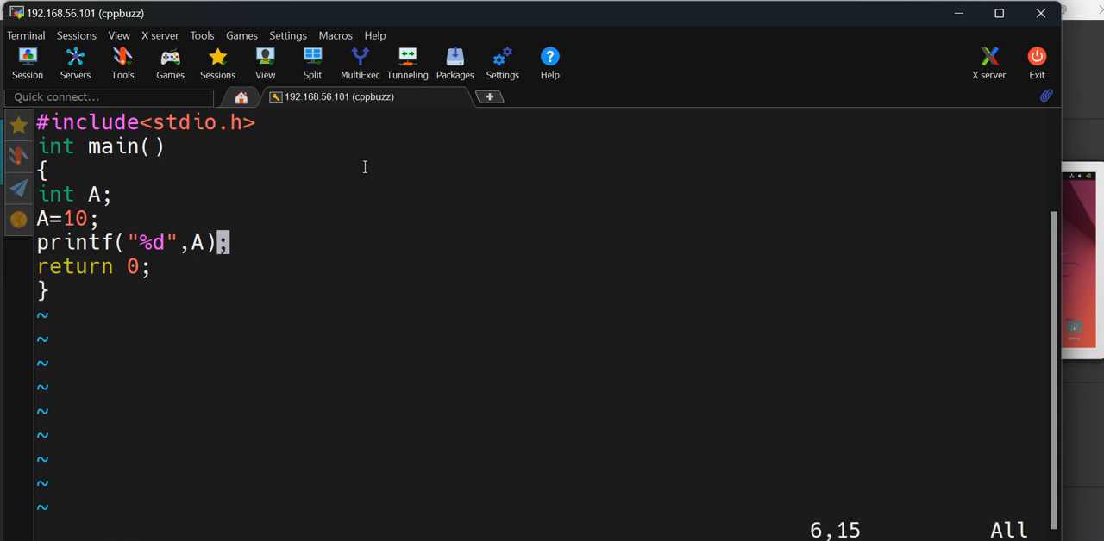
text(:wq)
text(g)
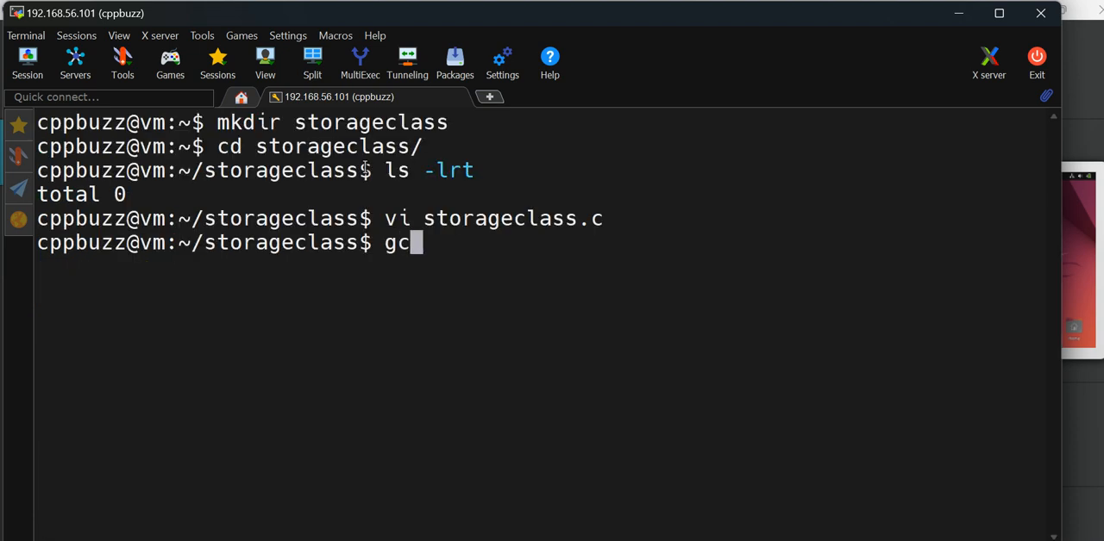
Compile storageclass.c into storageclass.out with gcc.
text(c)
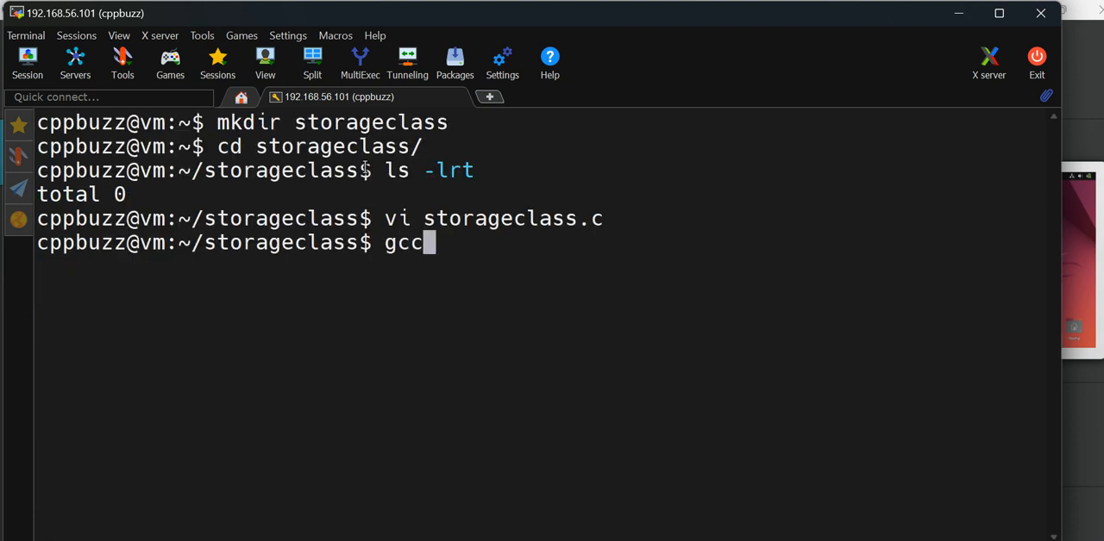
text(storageclass.c)
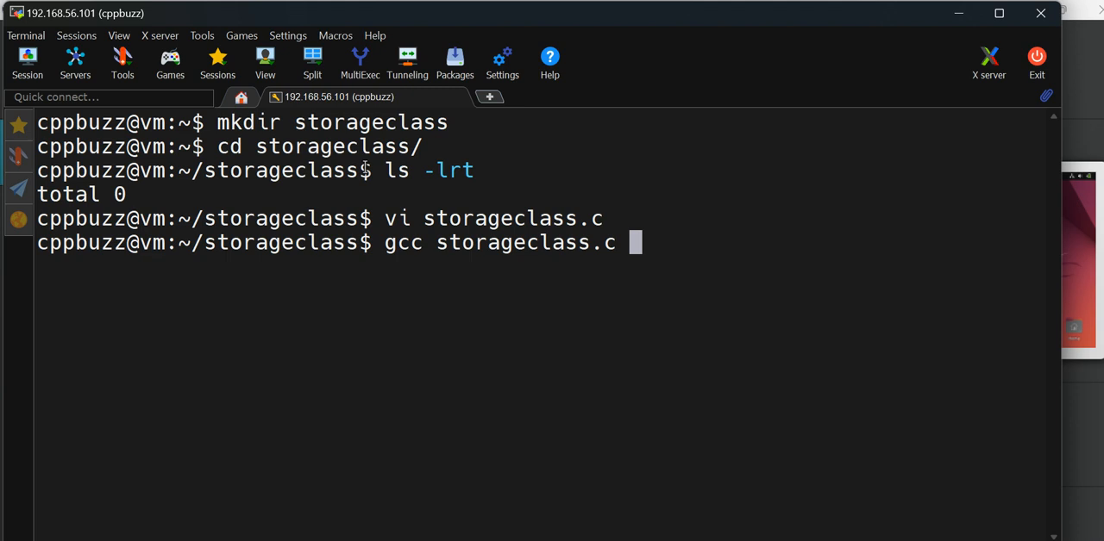
text(-o)
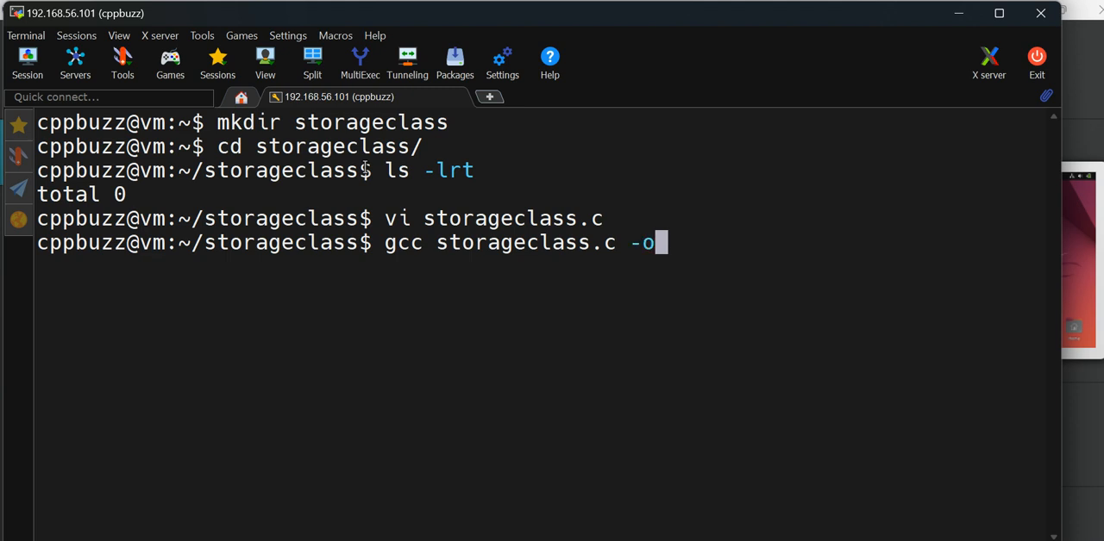
text(stor)
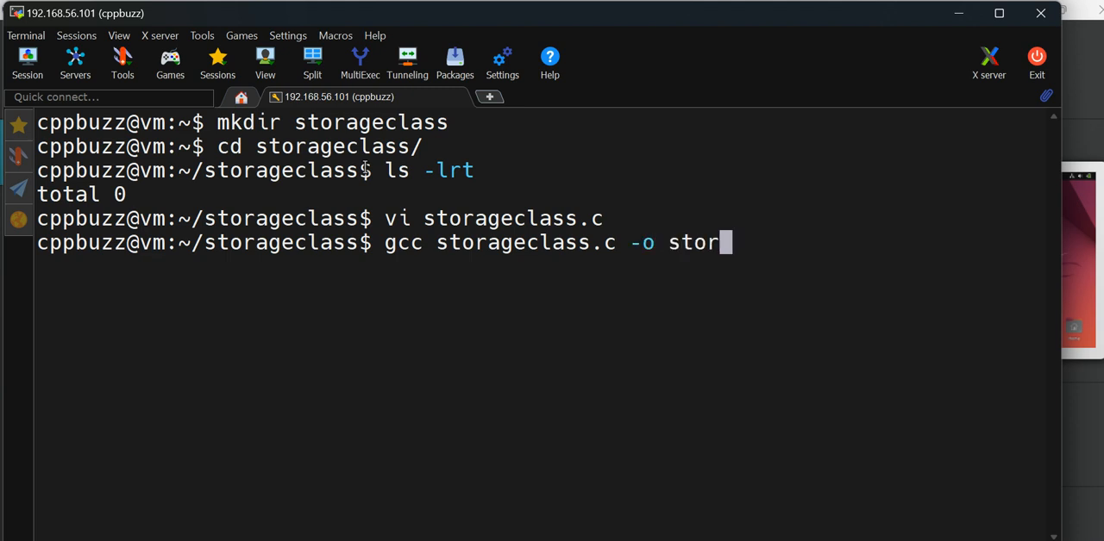
text(ageclass.out)
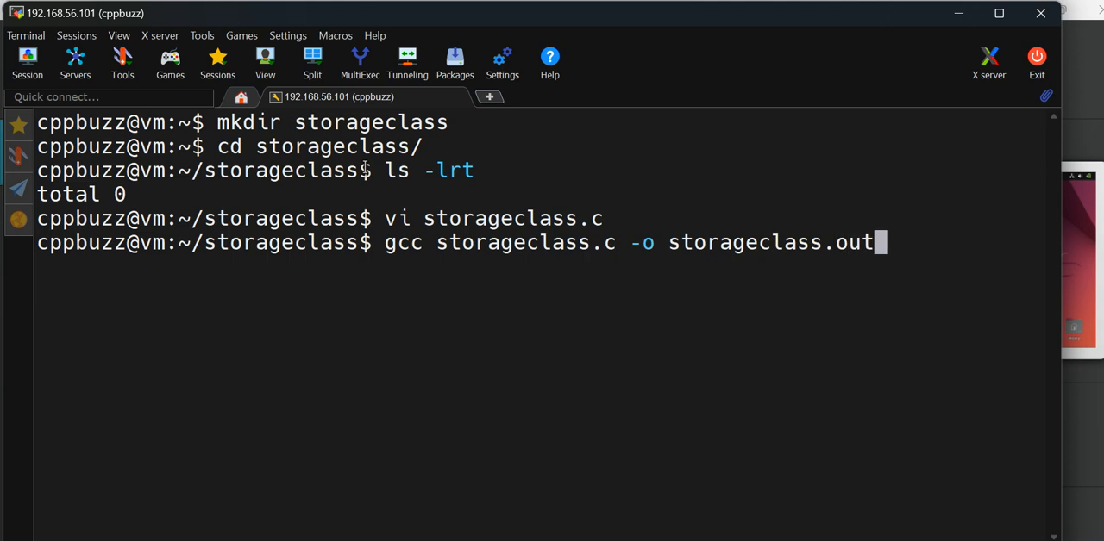
key(Return)
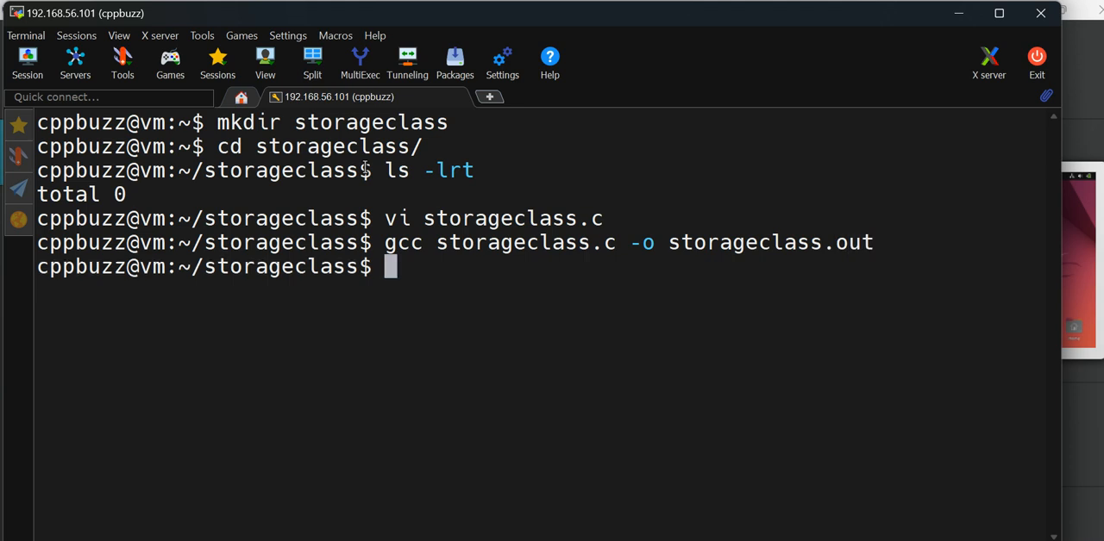
List the directory and run ./storageclass.out, which prints 10.
text(ls -lr)
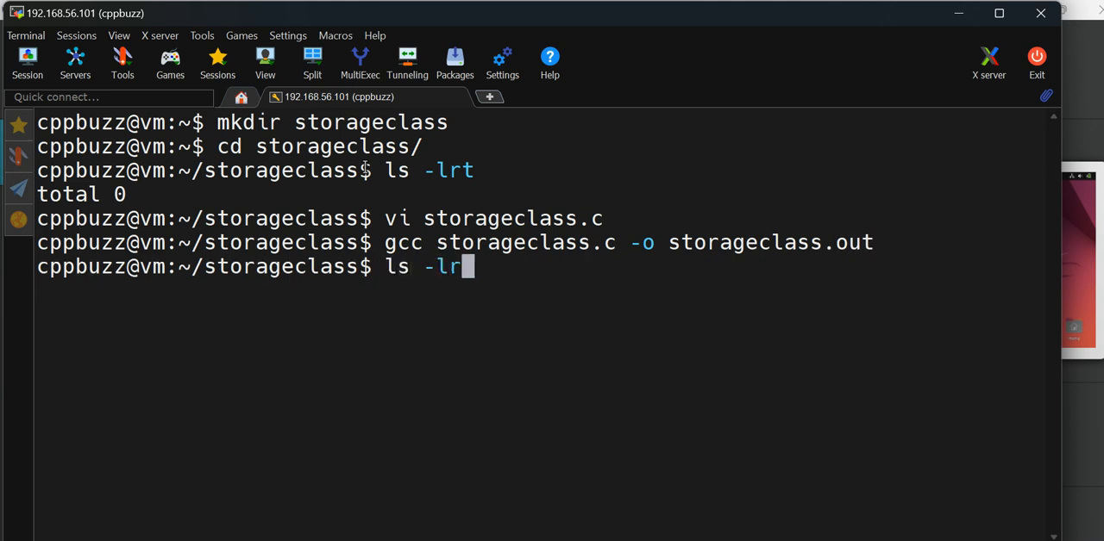
key(Return)
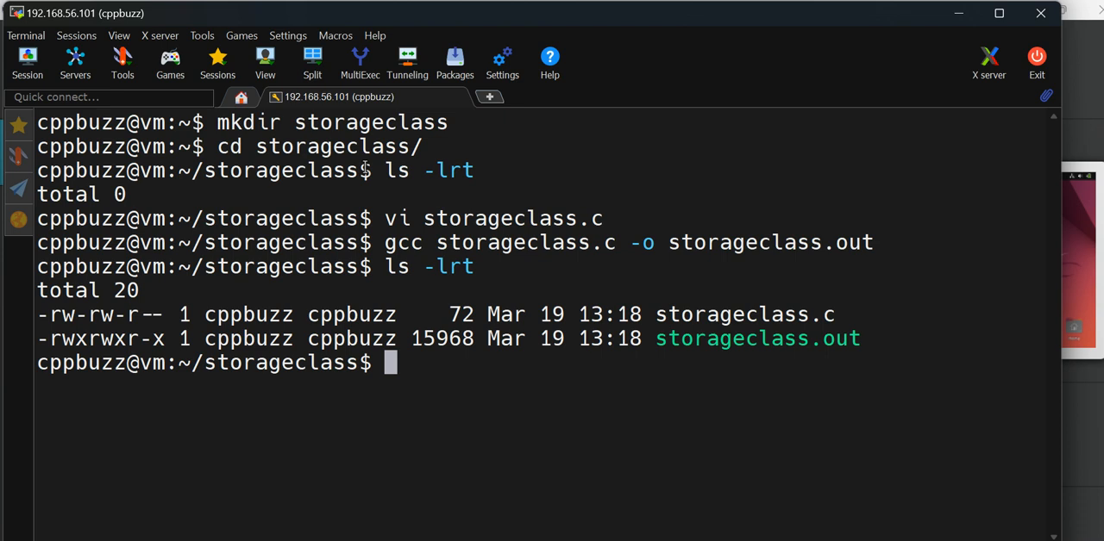
text(.)
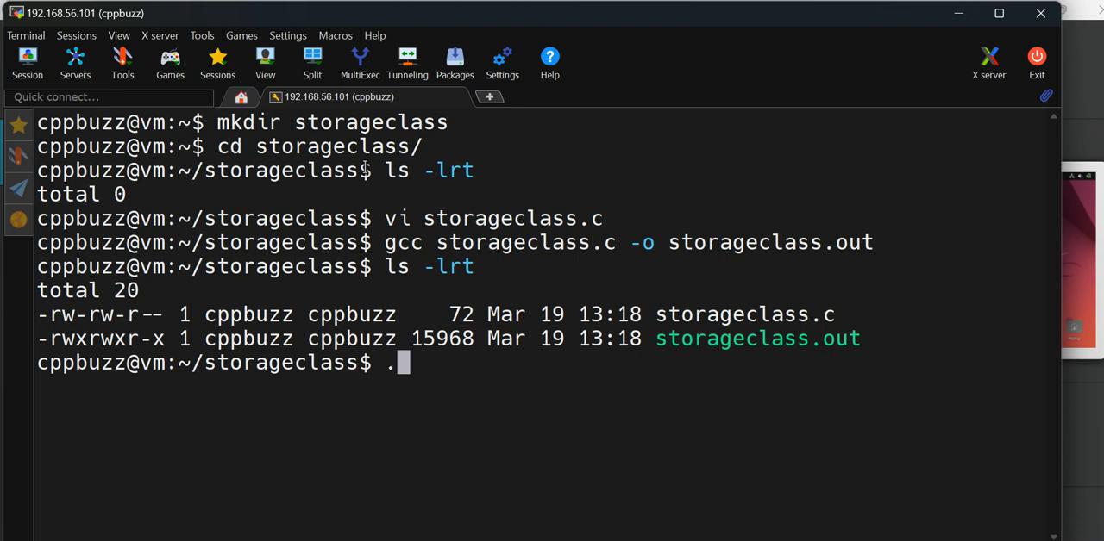
text(/s)
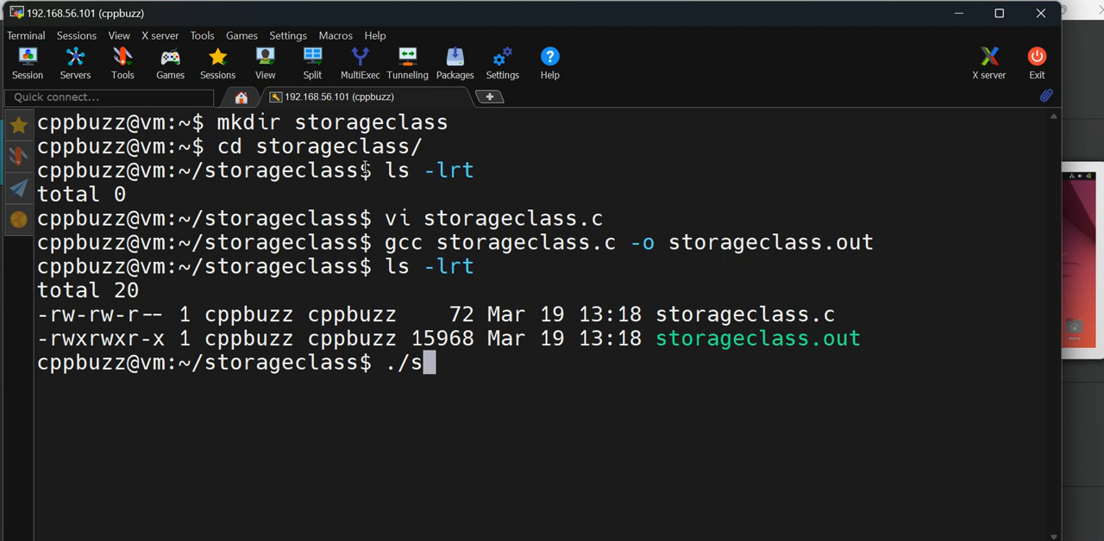
text(torageclass.out)
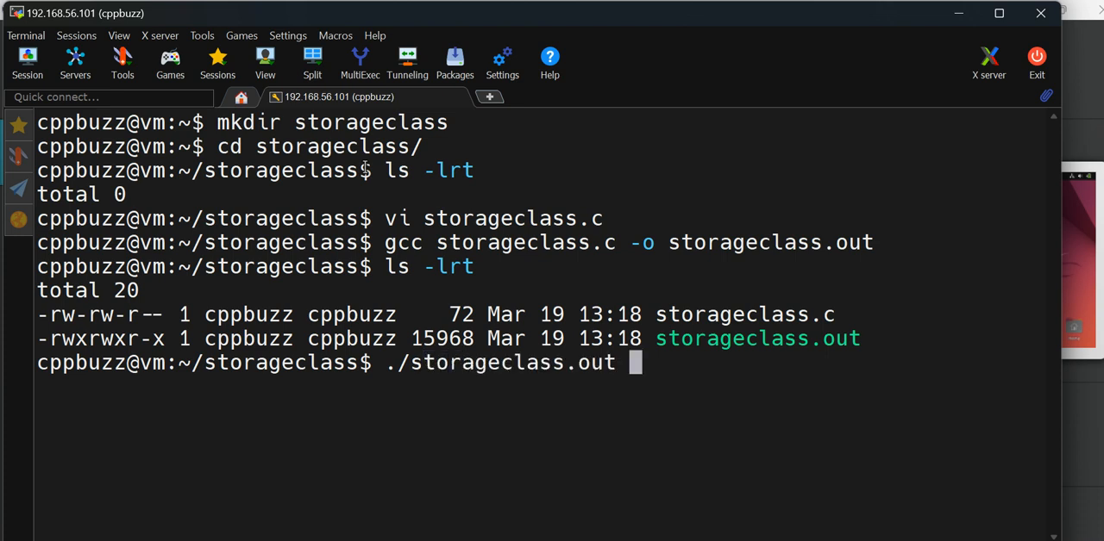
key(Return)
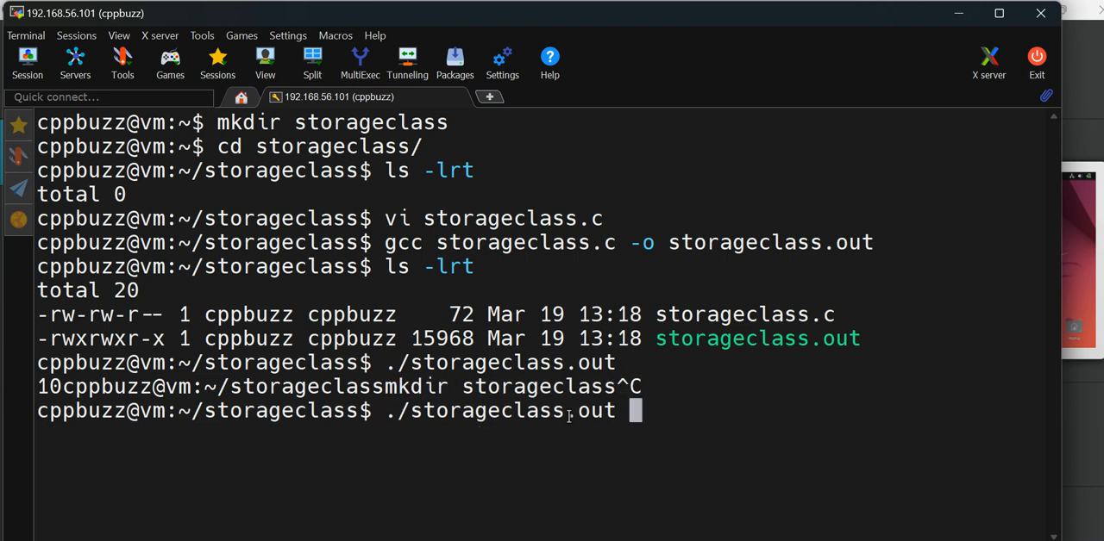
Reopen storageclass.c in vi and add printf("\n"); after the print line.
text(vi storageclass.c)
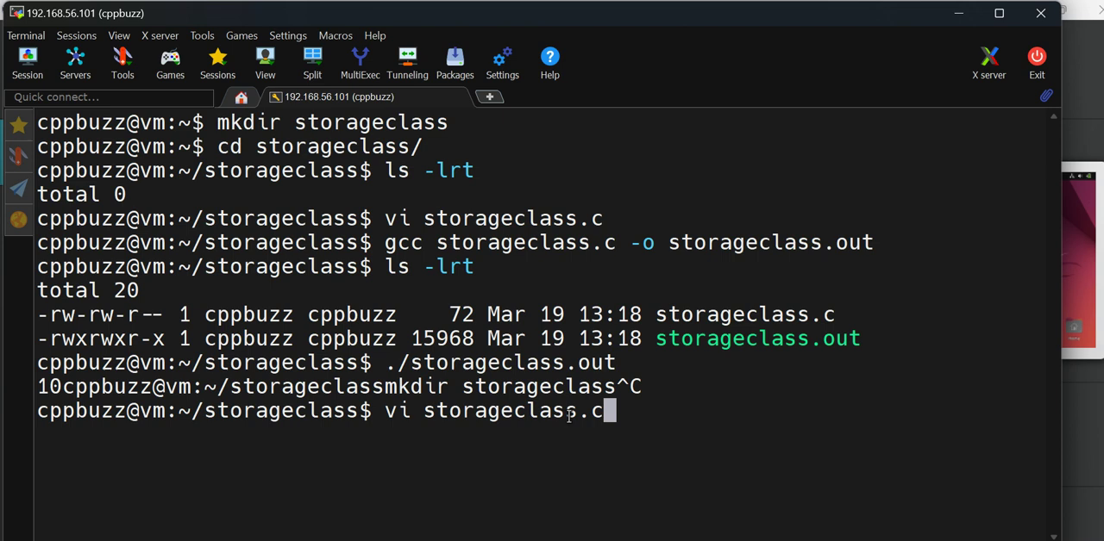
key(Return)
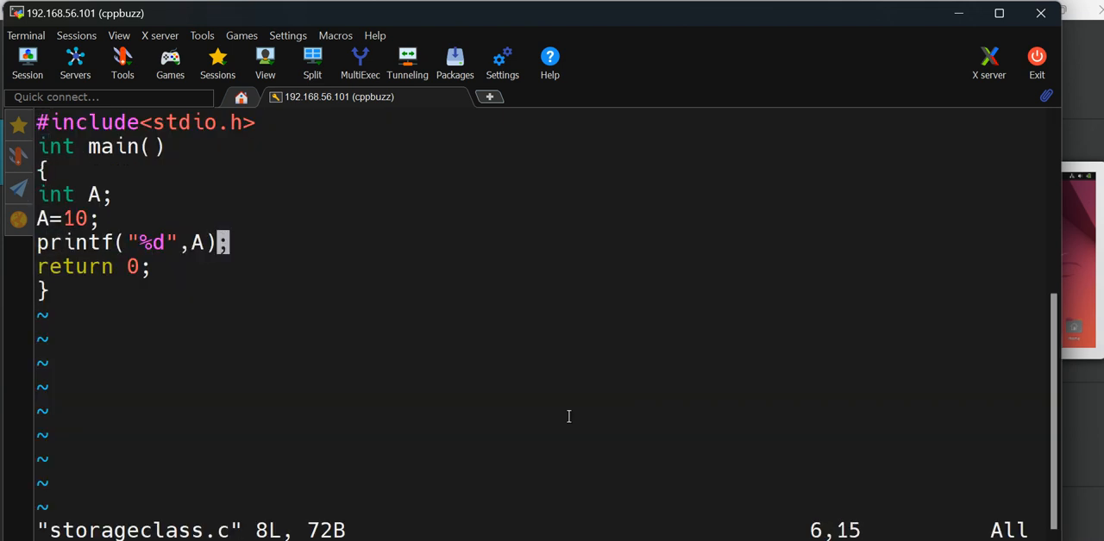
key(i)
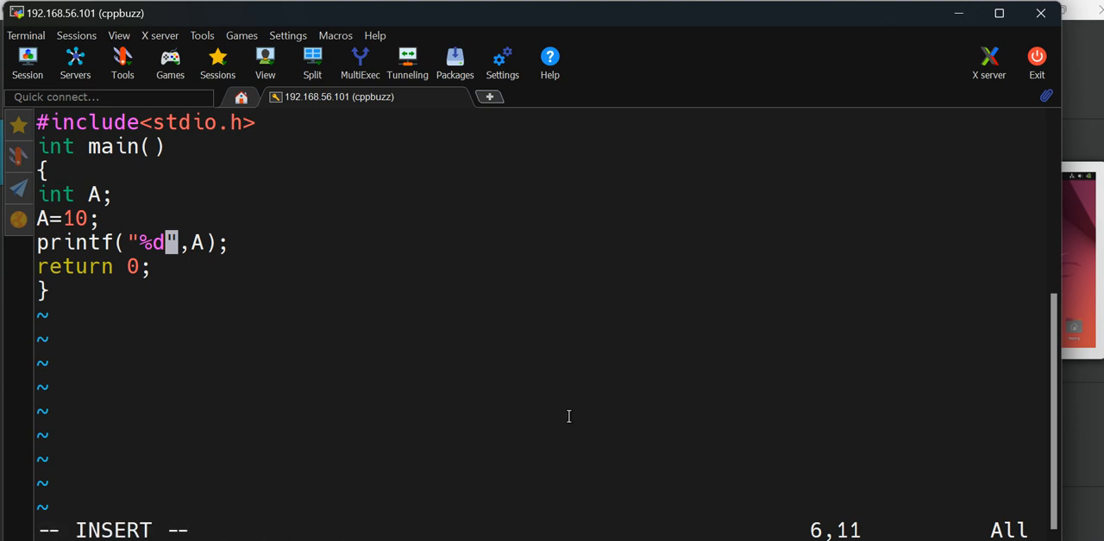
key(End)
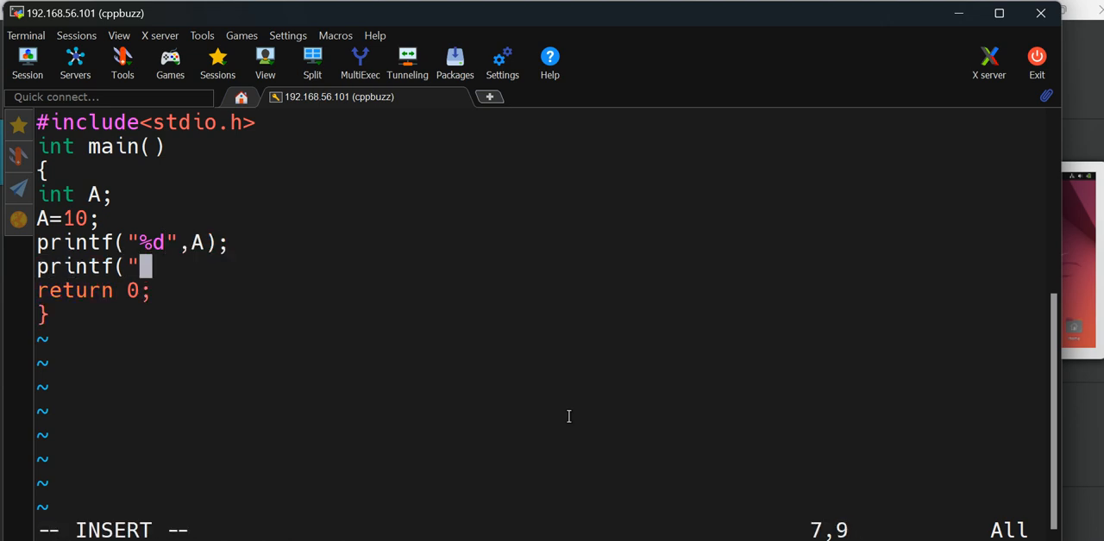
text(\n")
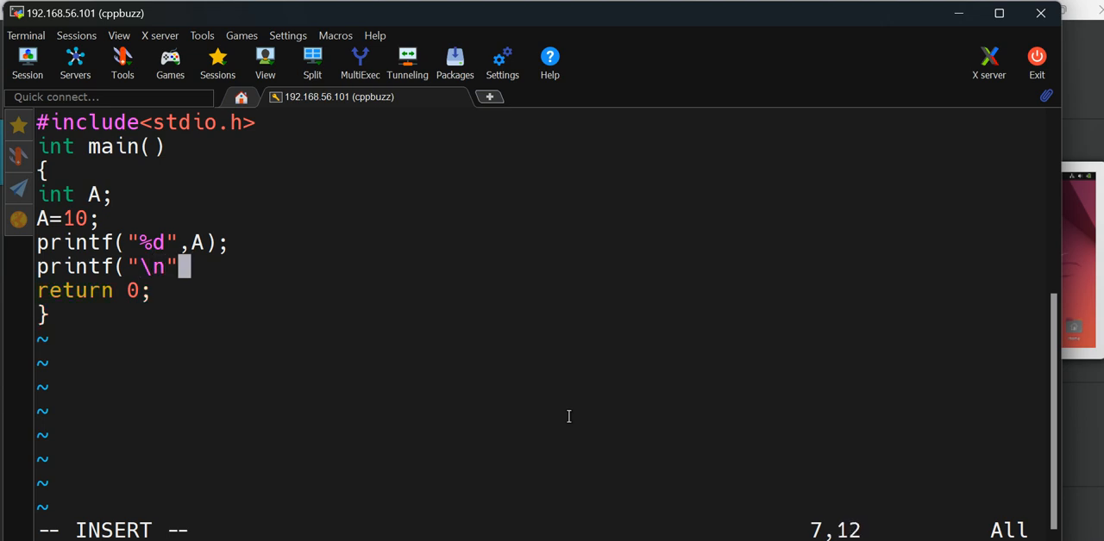
text();)
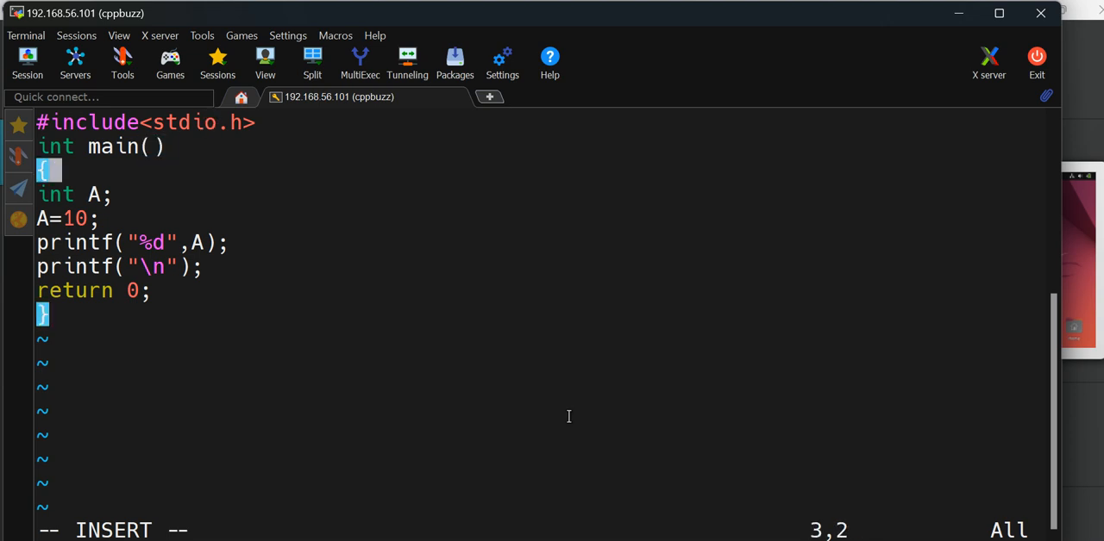
Add the comment line "auto extern register static" above main(), fixing a typo.
key(Up)
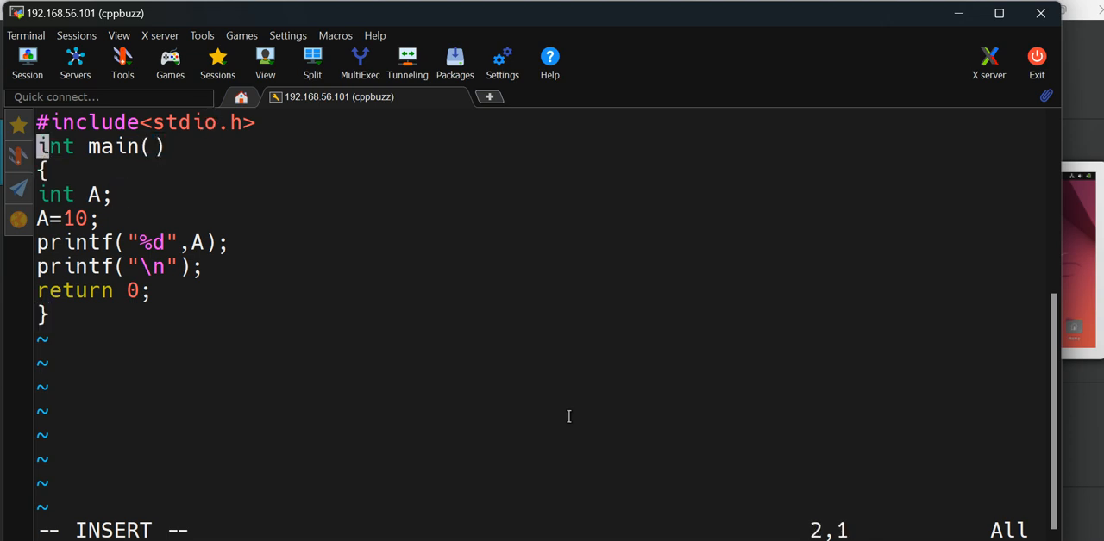
text(//)
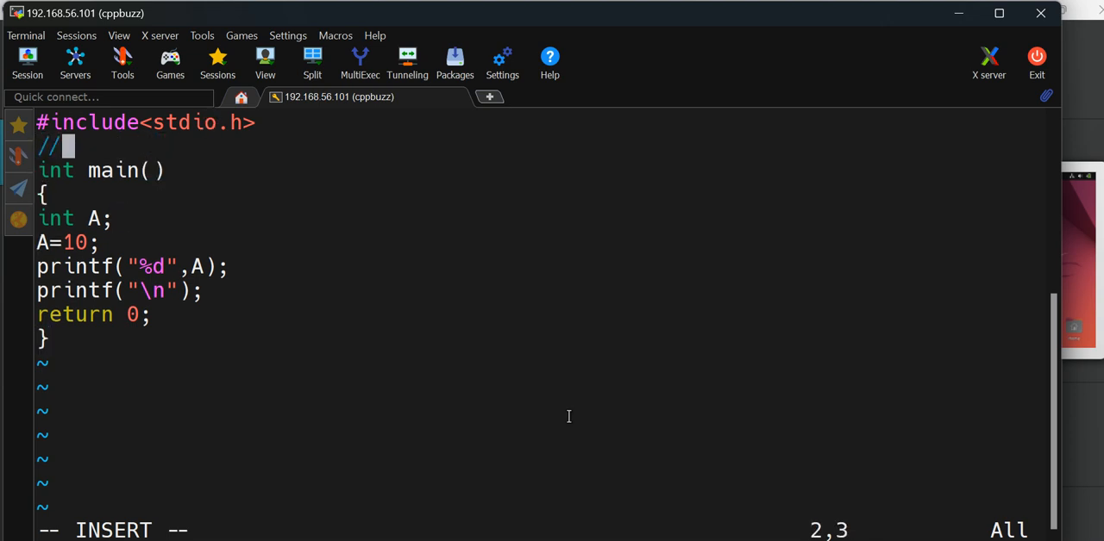
text(auot)
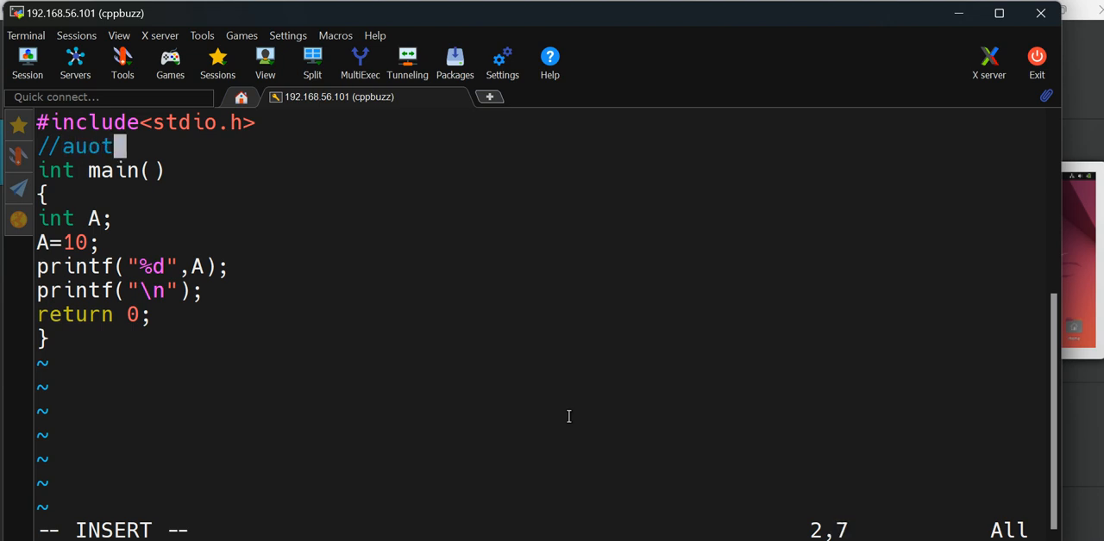
key(BackSpace)
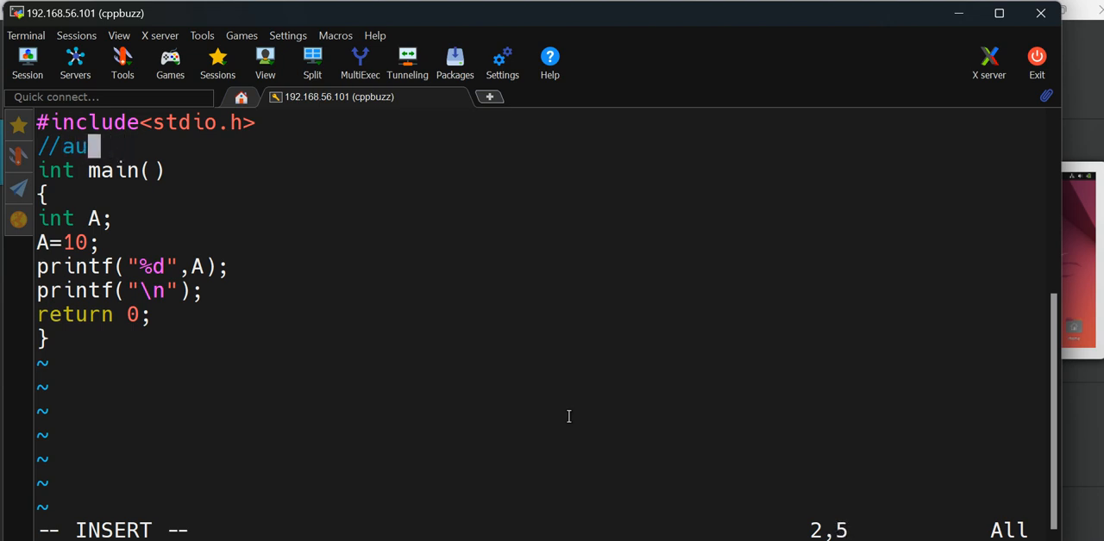
text(to extern)
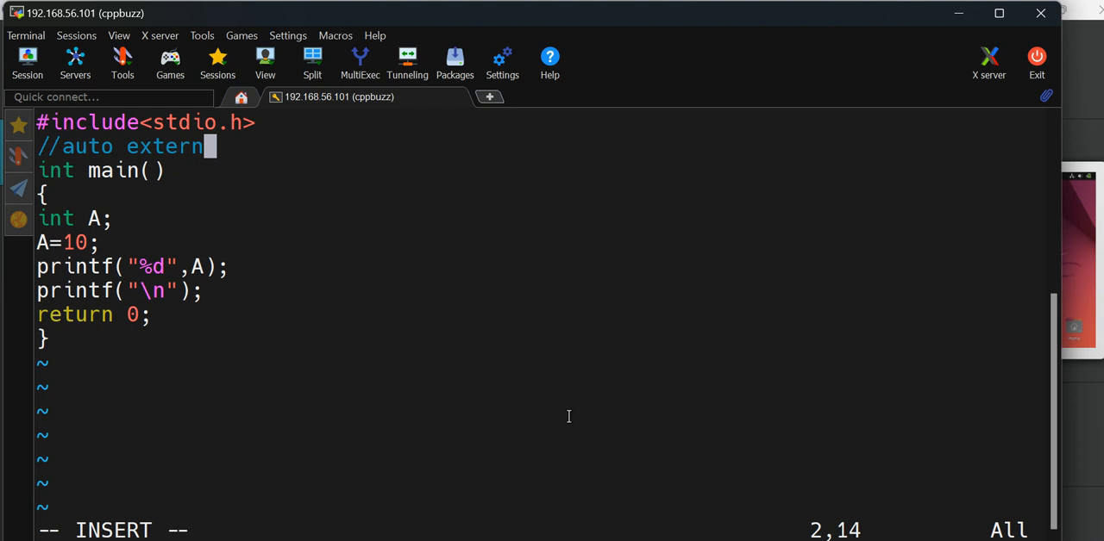
text(regi)
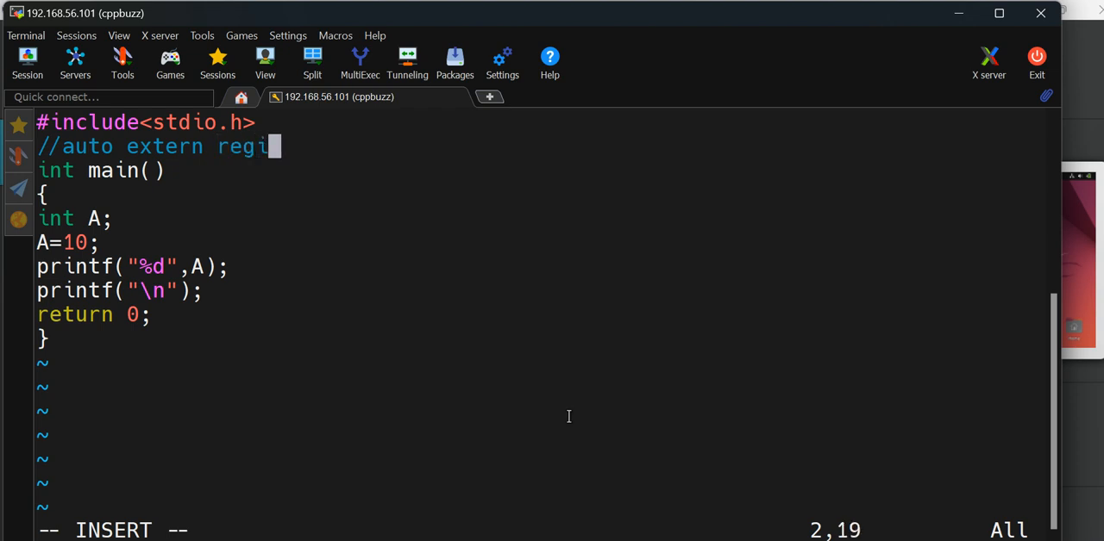
text(ster)
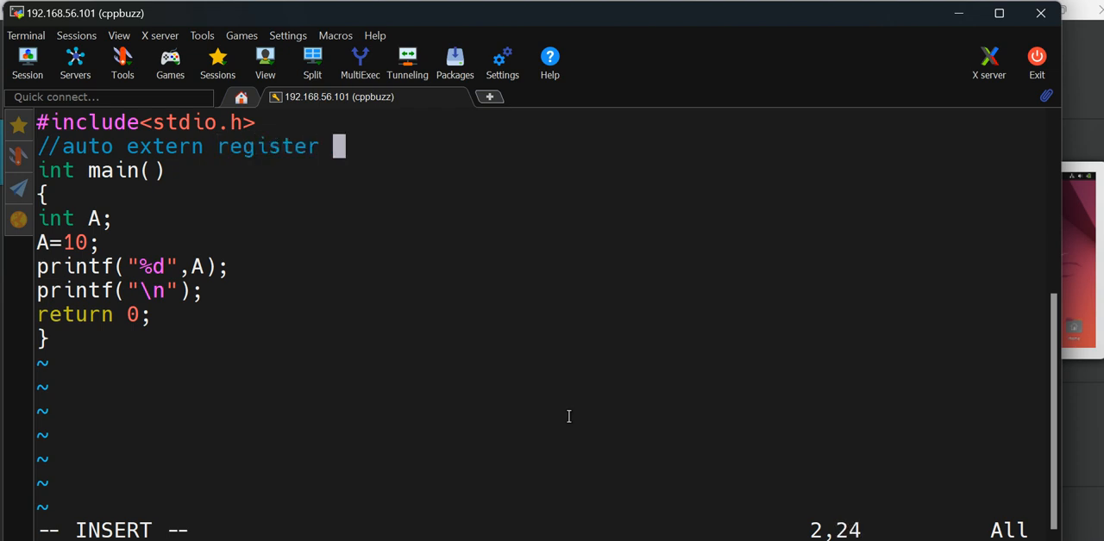
text(static)
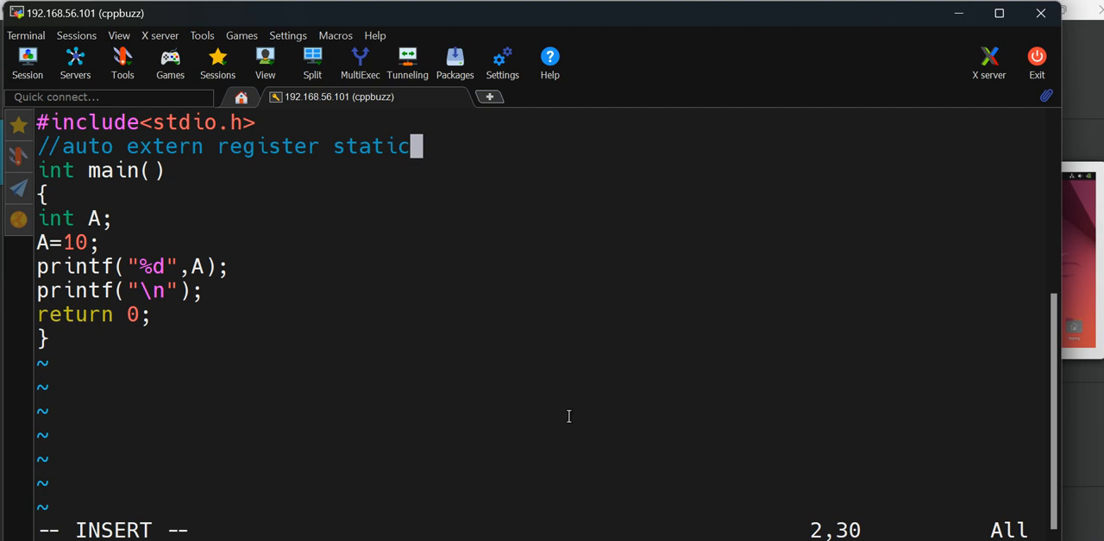
double_click(87, 146)
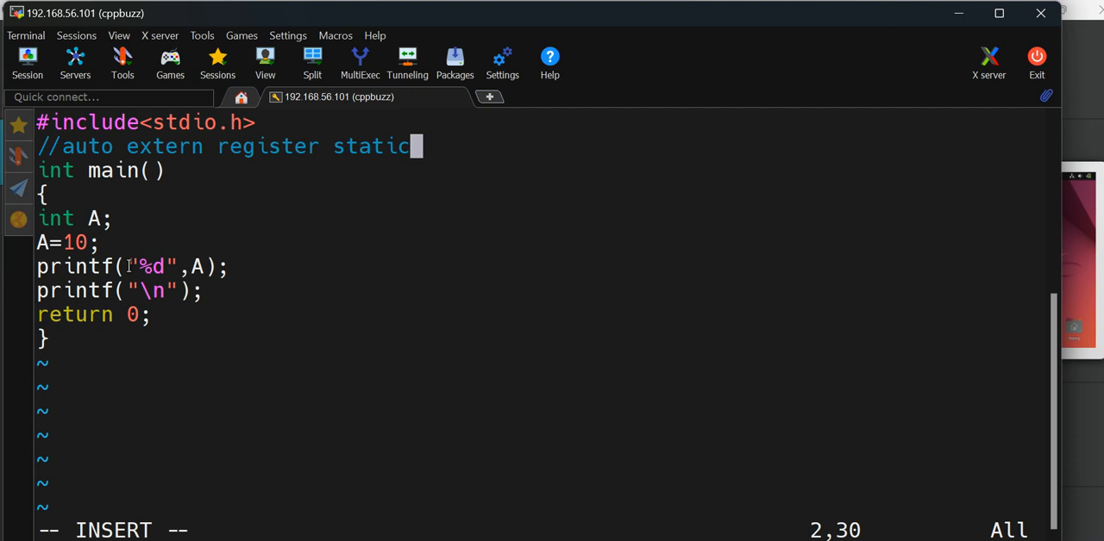
Add comment lines "we determine following things" and "//1" below it.
key(Return)
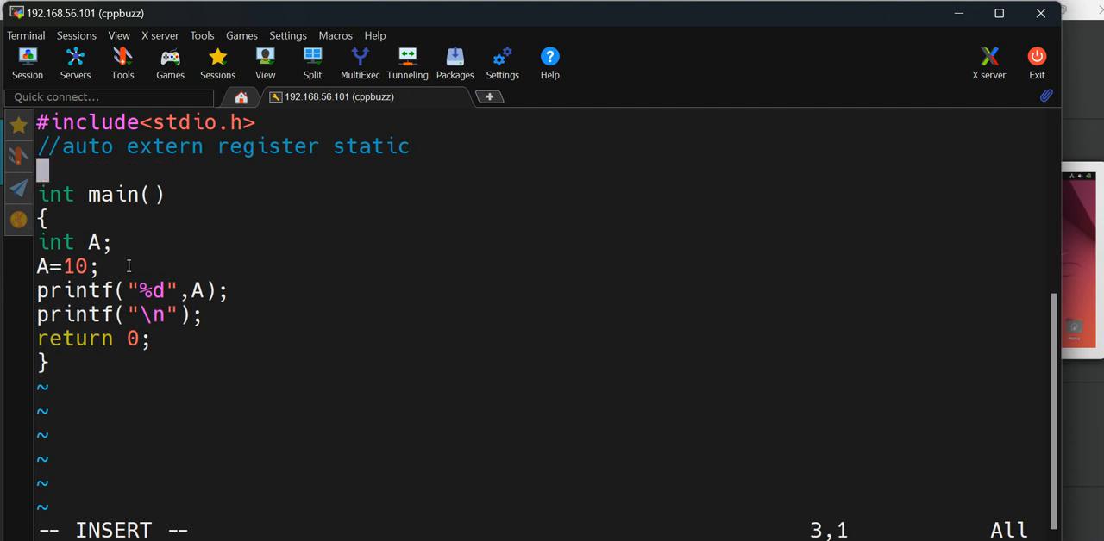
text(//we d)
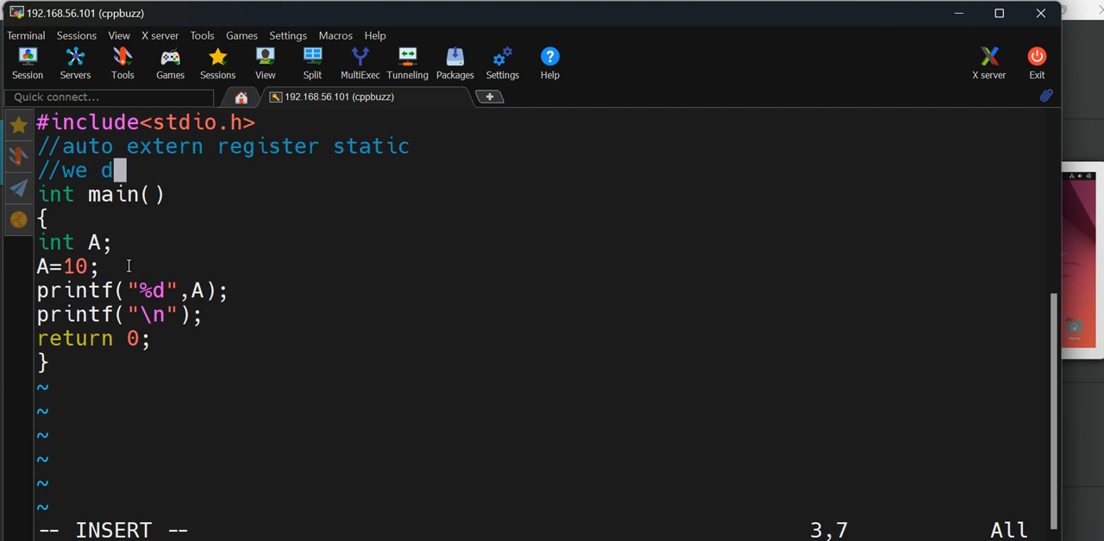
text(etermine)
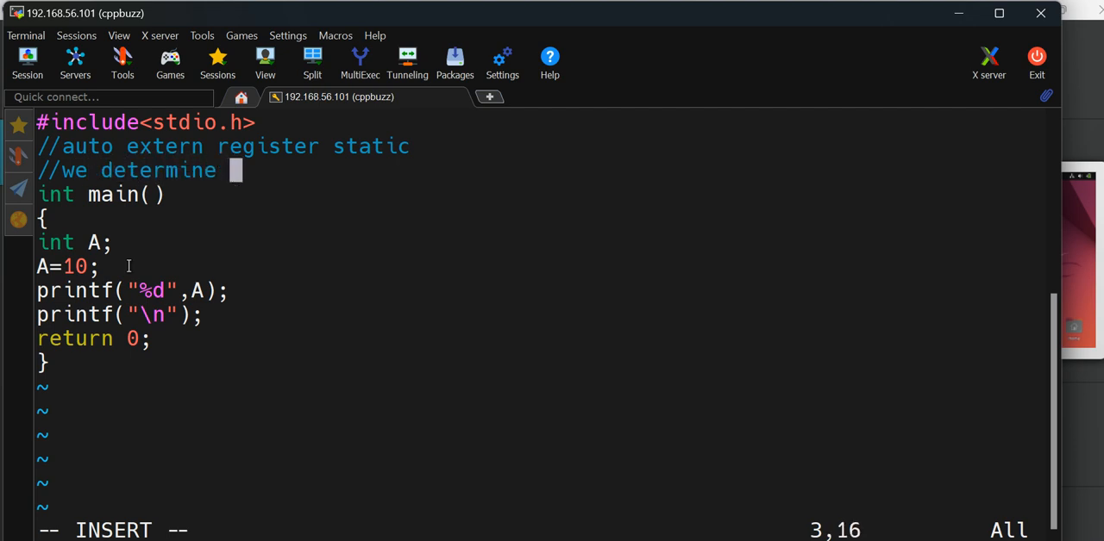
text(following things)
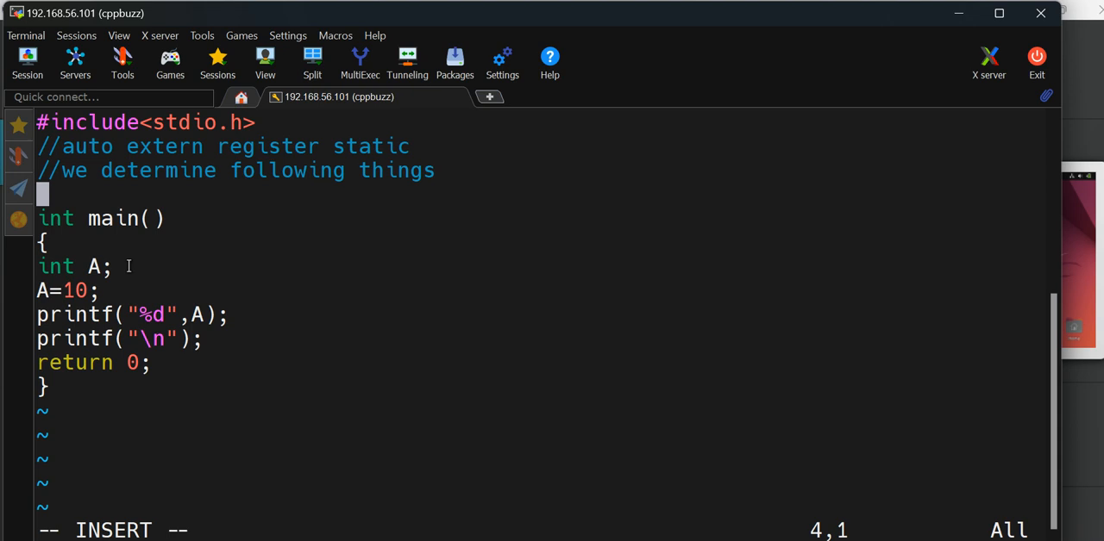
text(//1)
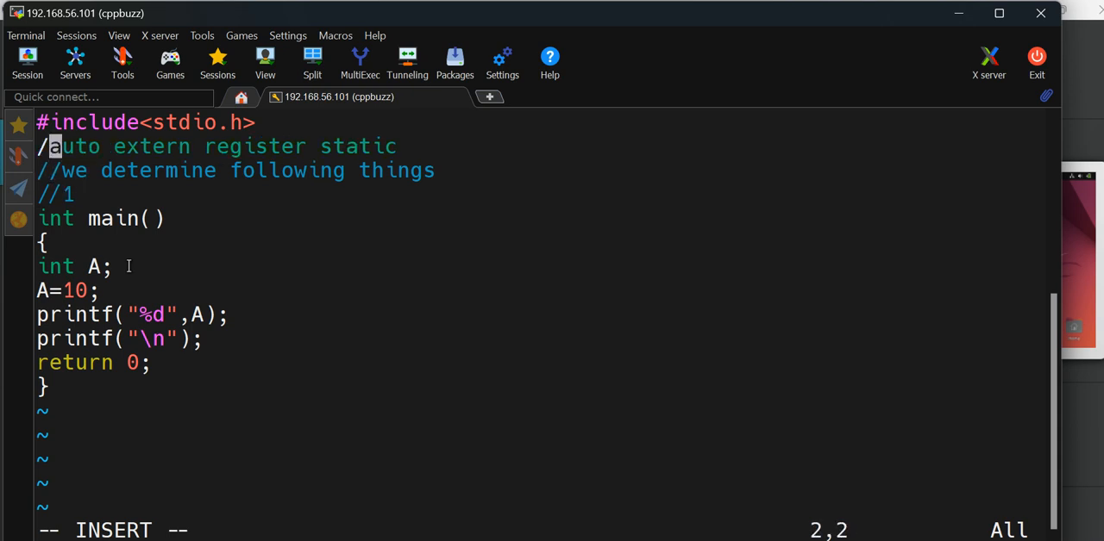
List four comment points: initial value, memory location, lifetime, scope.
text(*)
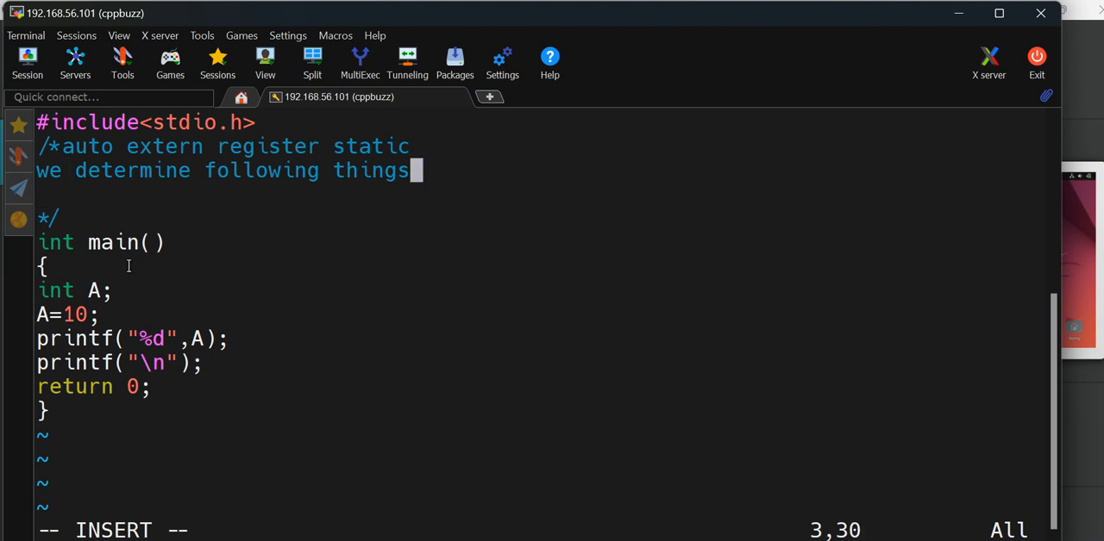
text(-)
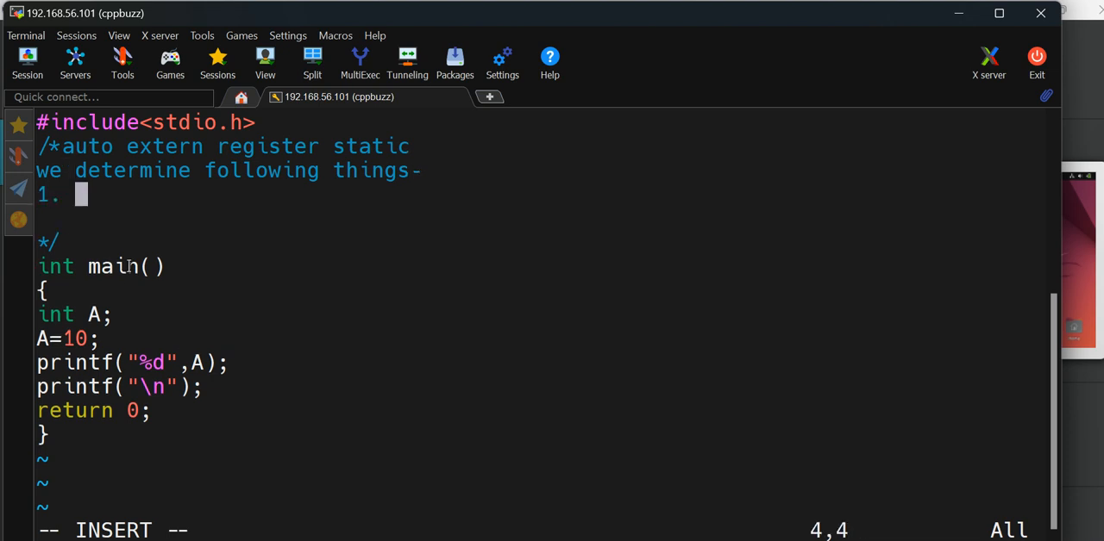
text(Init)
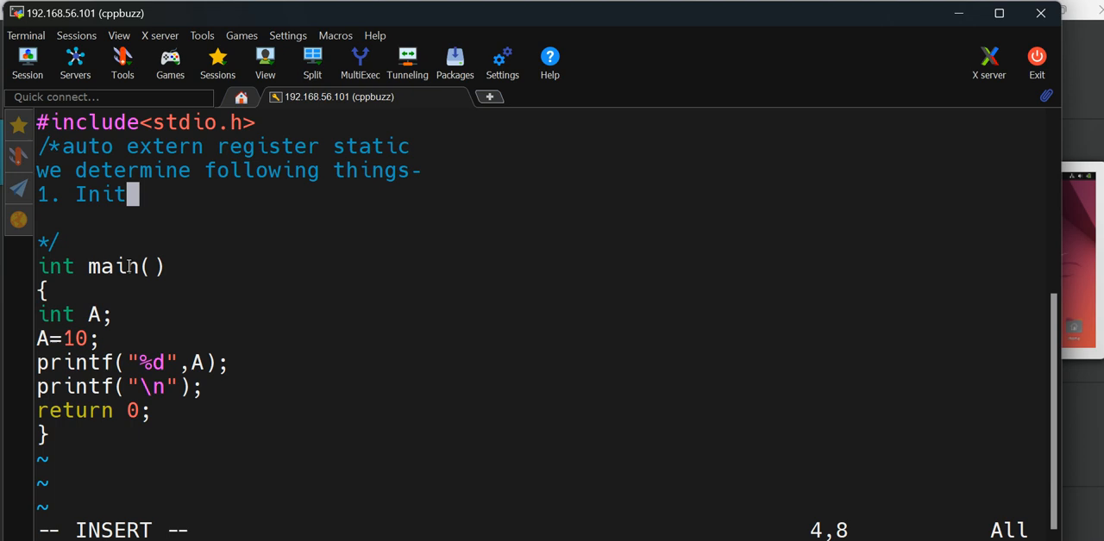
text(ial value, 2.)
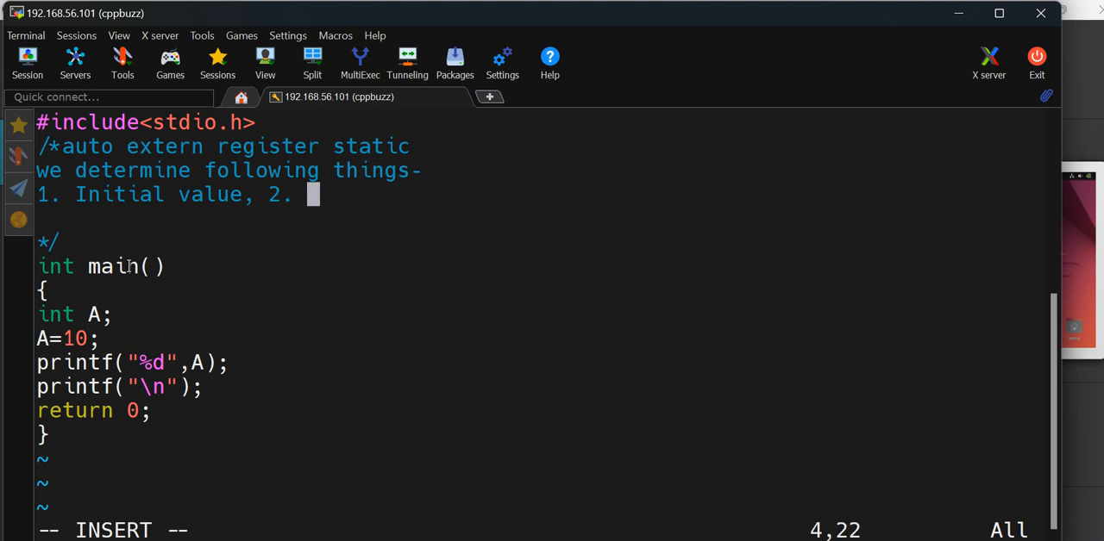
text(Memor)
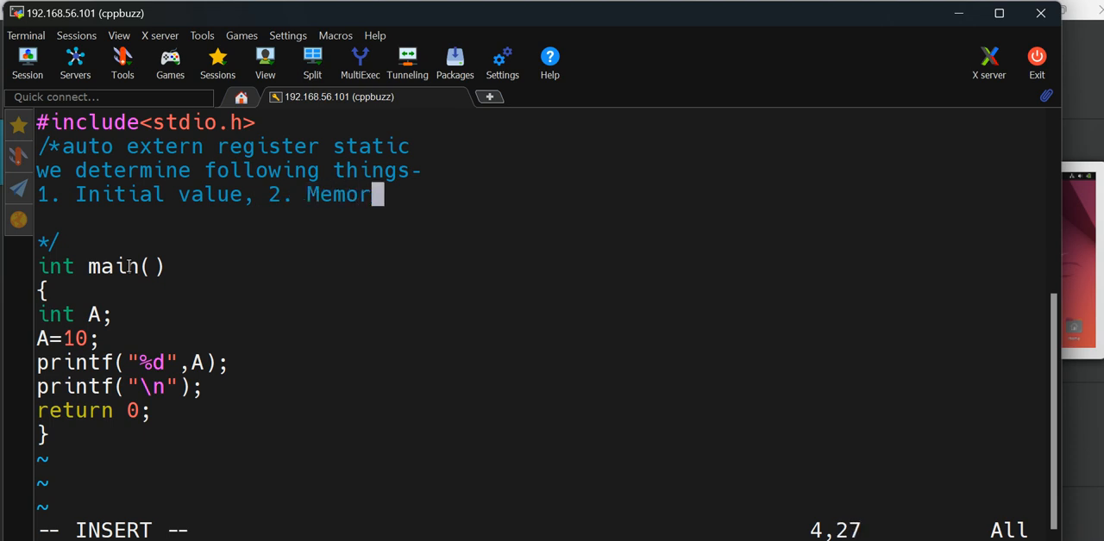
text(y locatino)
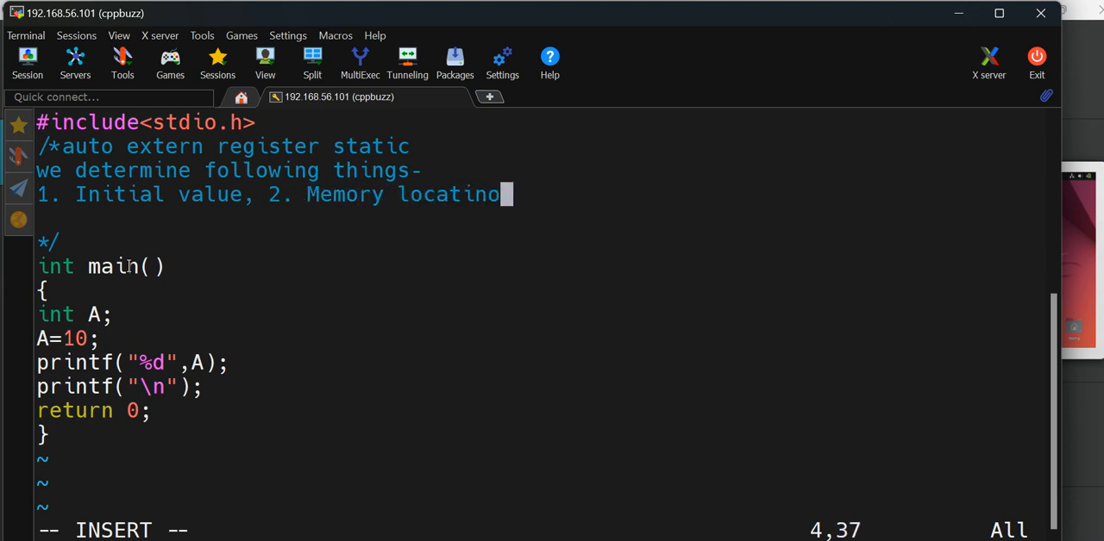
text(, 3.)
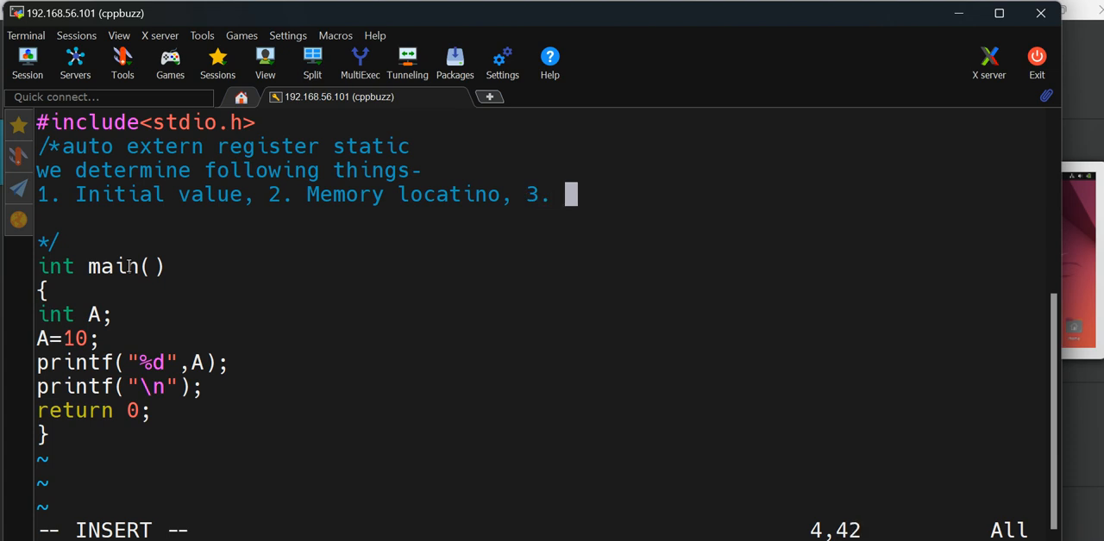
text(Lifetime)
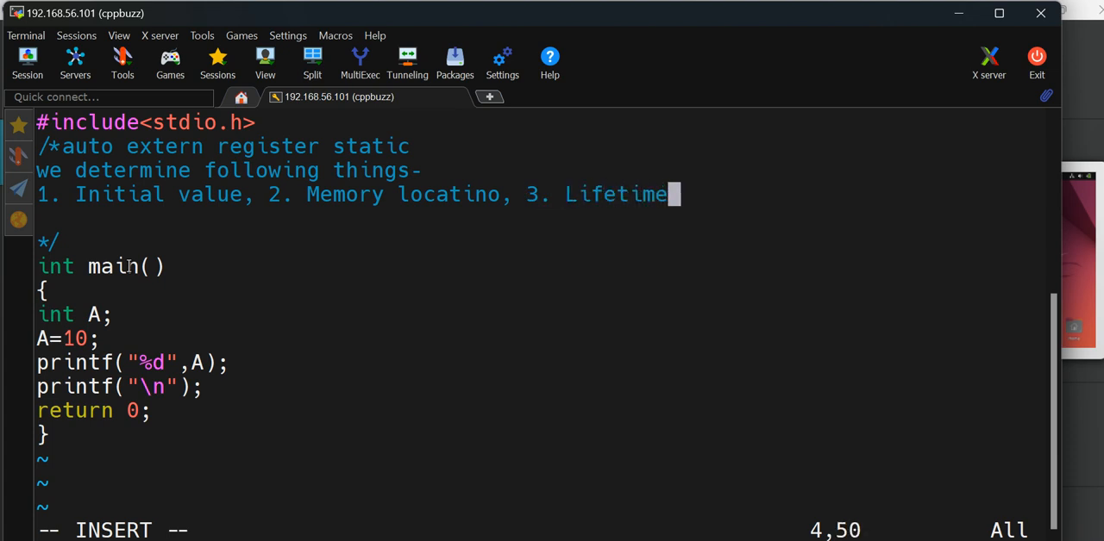
text(4. S)
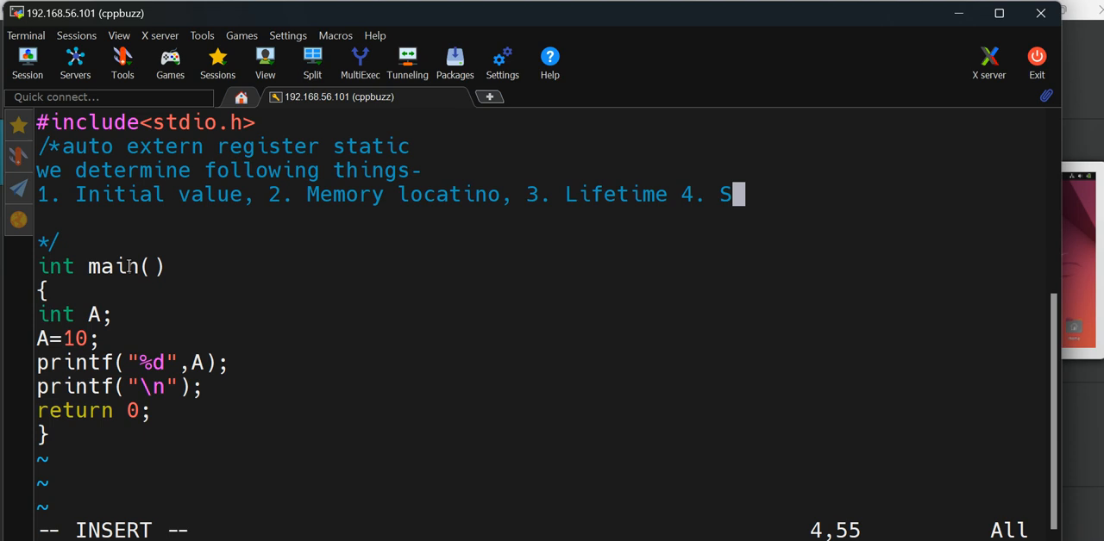
text(cope)
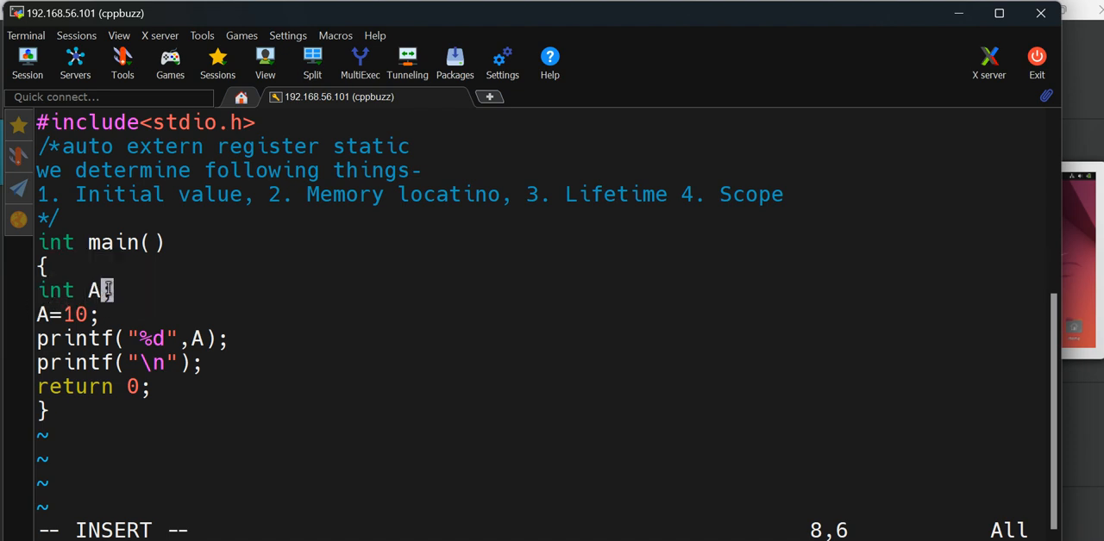
Insert the keyword auto before the int A declaration.
key(Left)
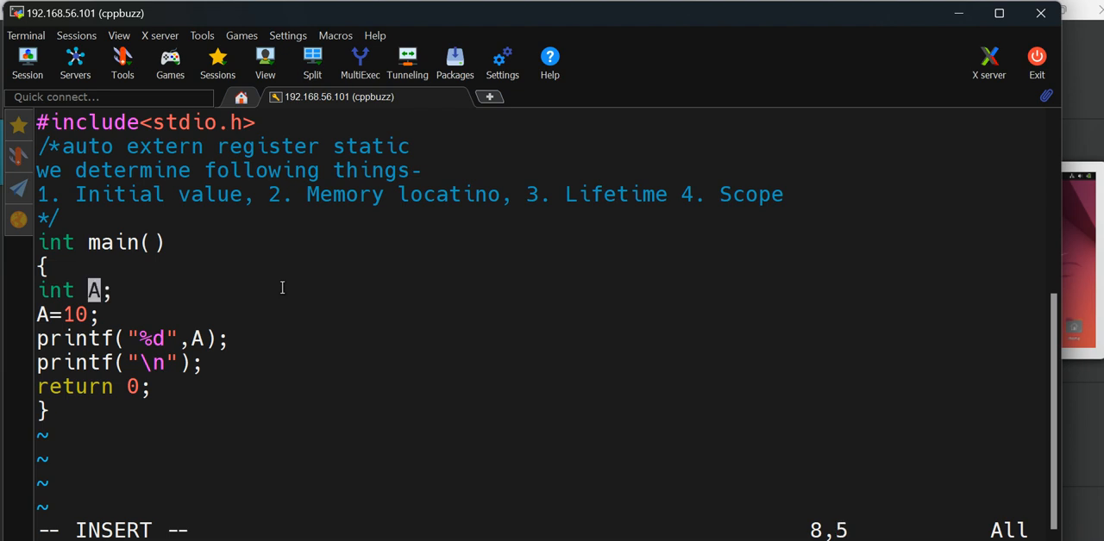
key(Home)
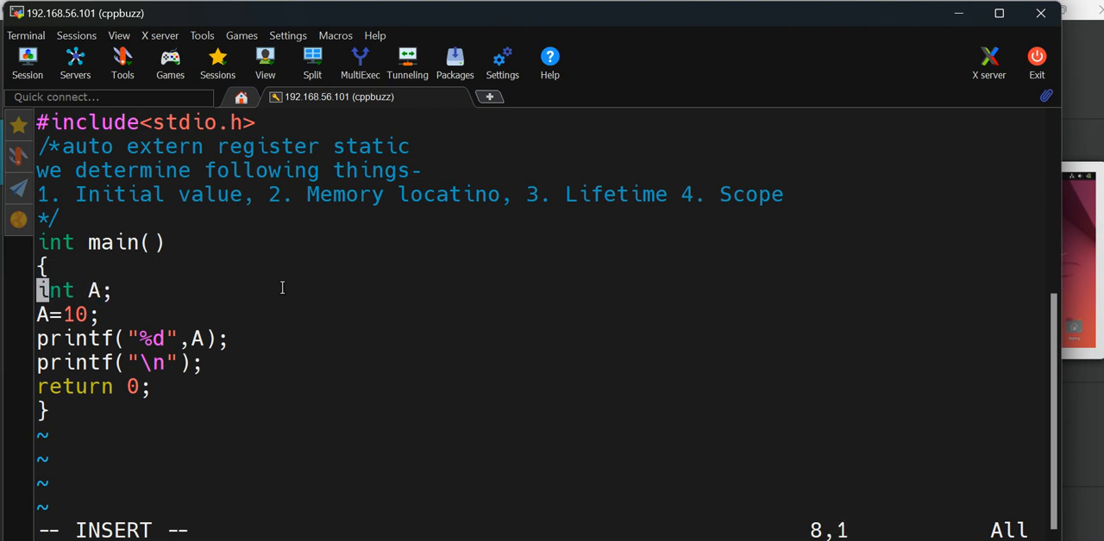
text(auto)
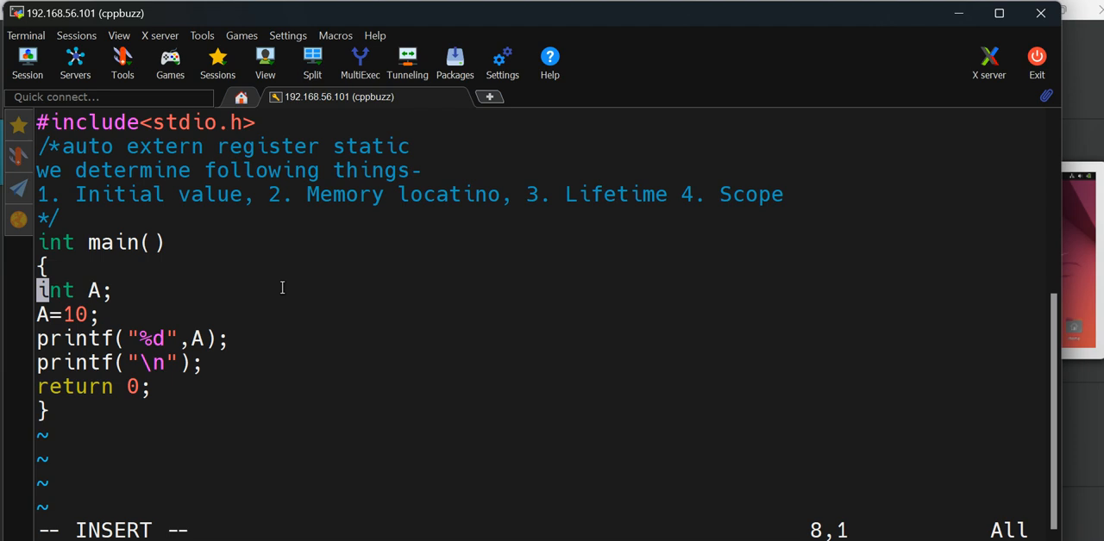
text(au)
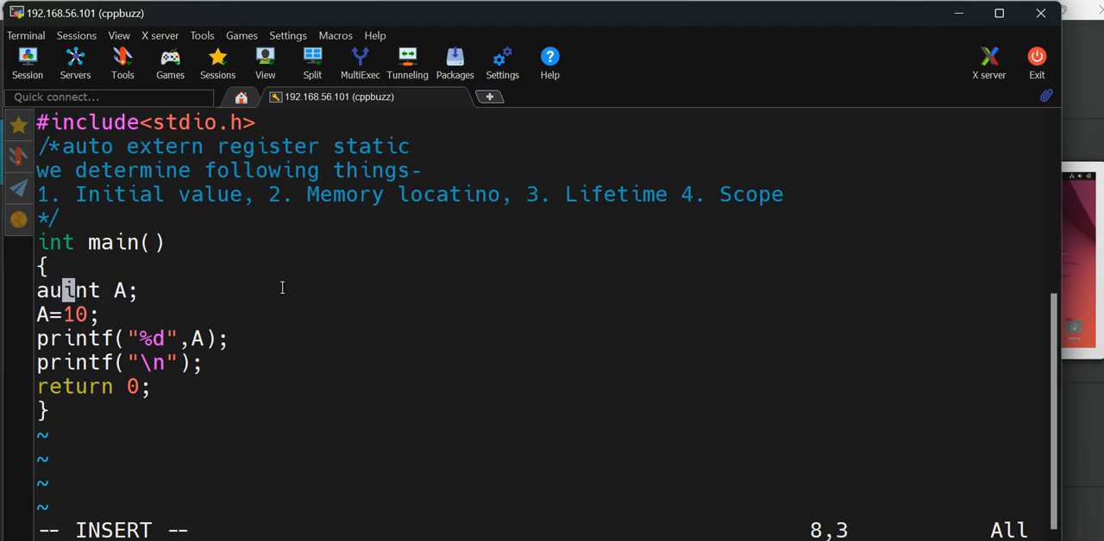
text(to)
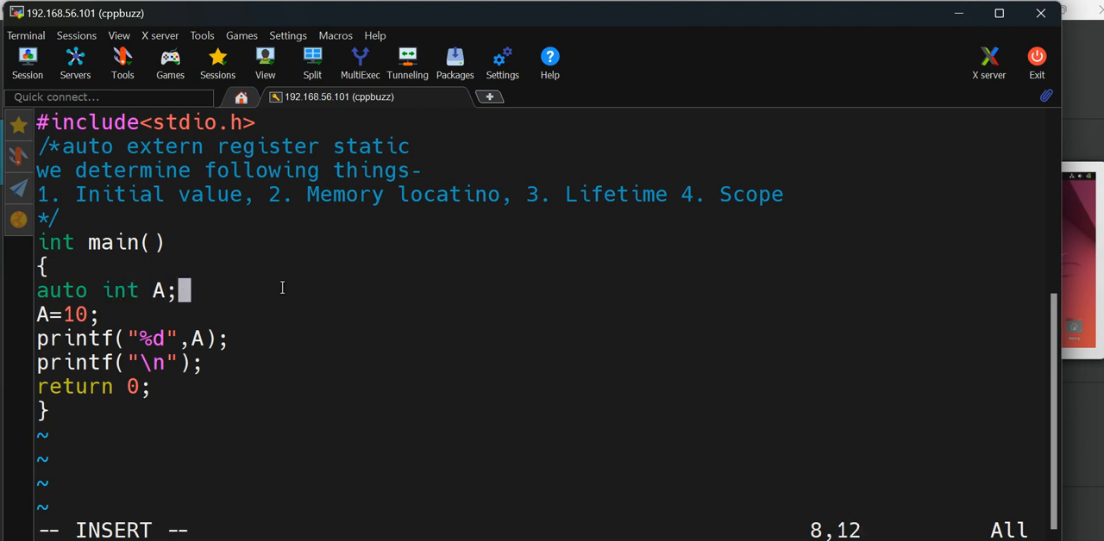
Add a 'default value: Garble value' comment, delete the A=10 line, and type :wq.
text(//d)
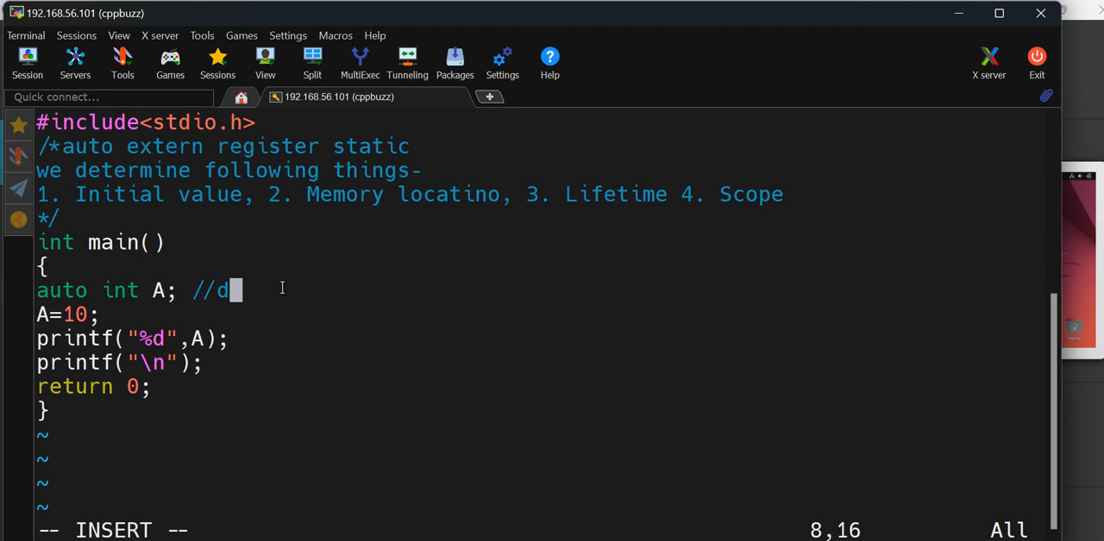
text(efault value: G)
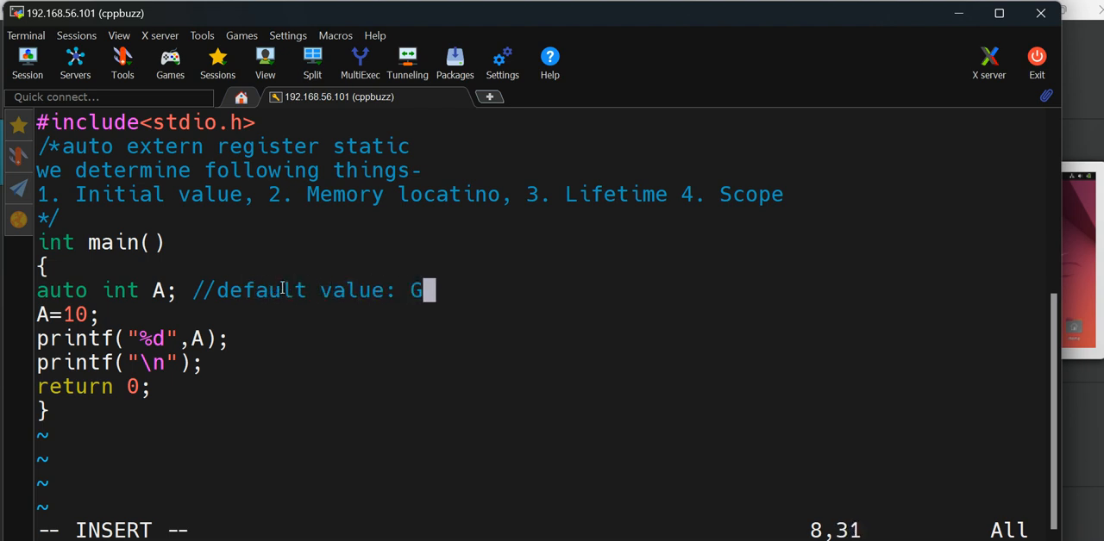
text(arble)
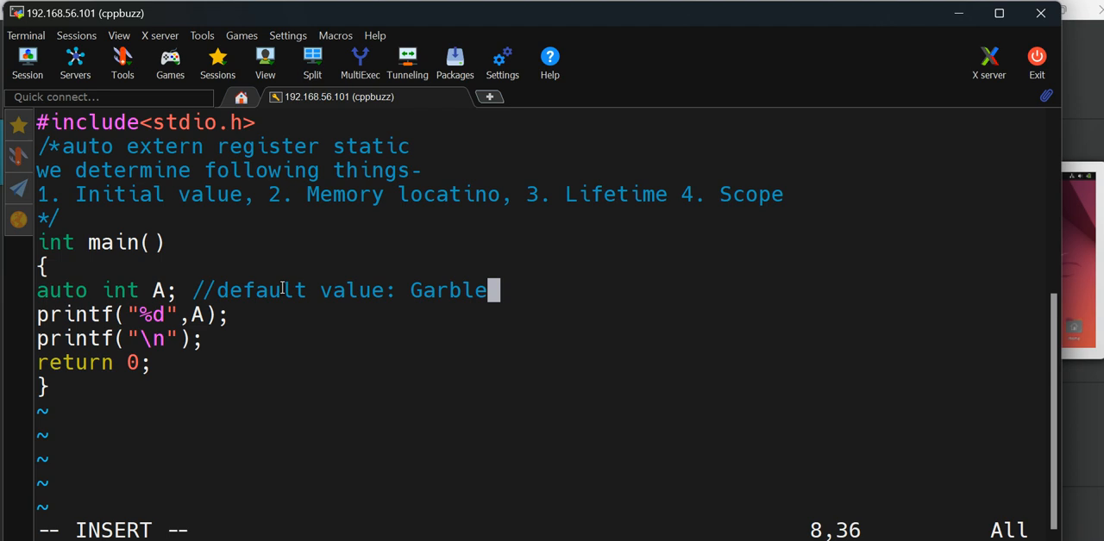
text(value.)
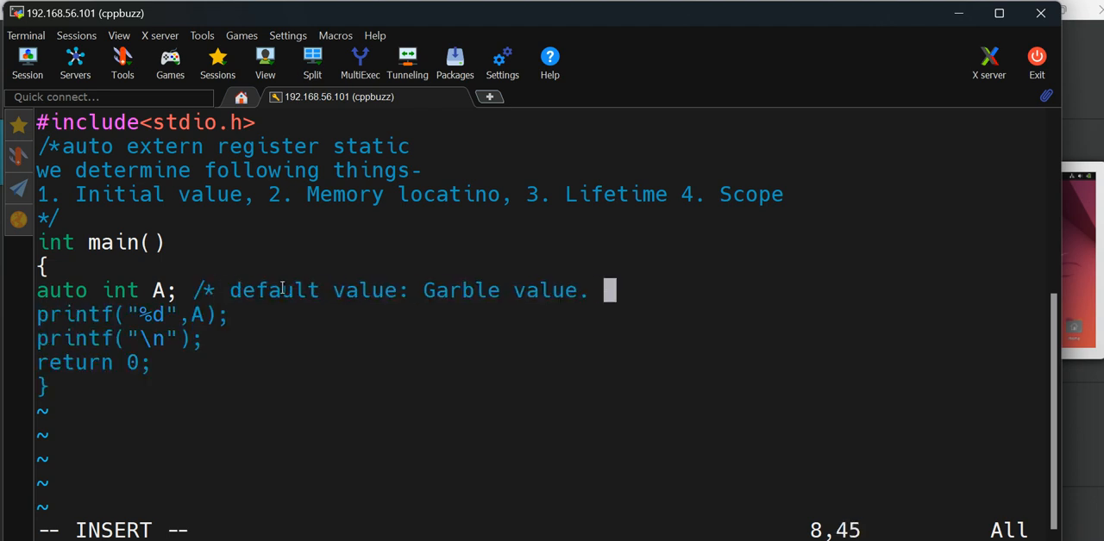
text(*/)
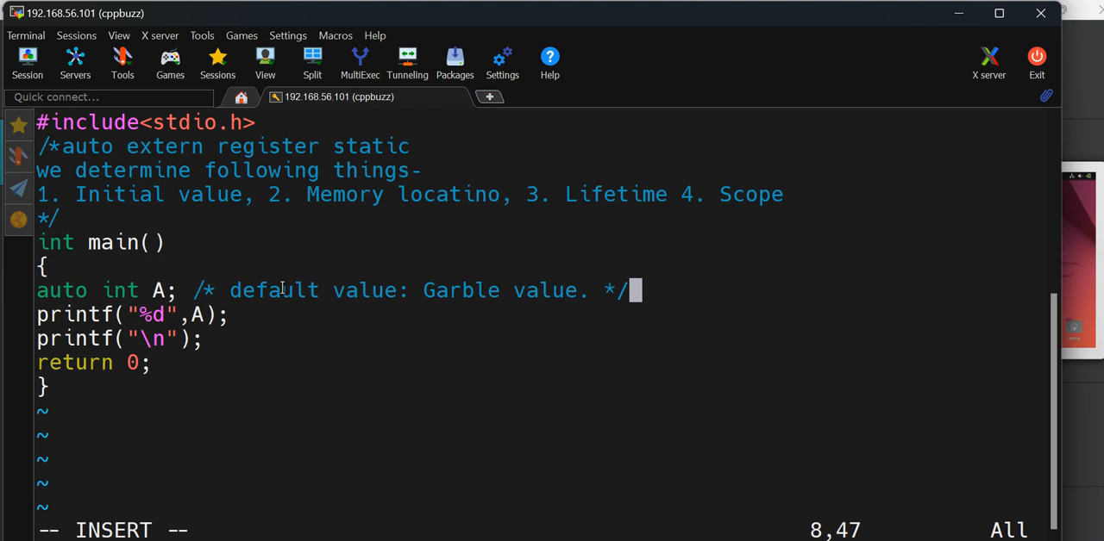
double_click(61, 290)
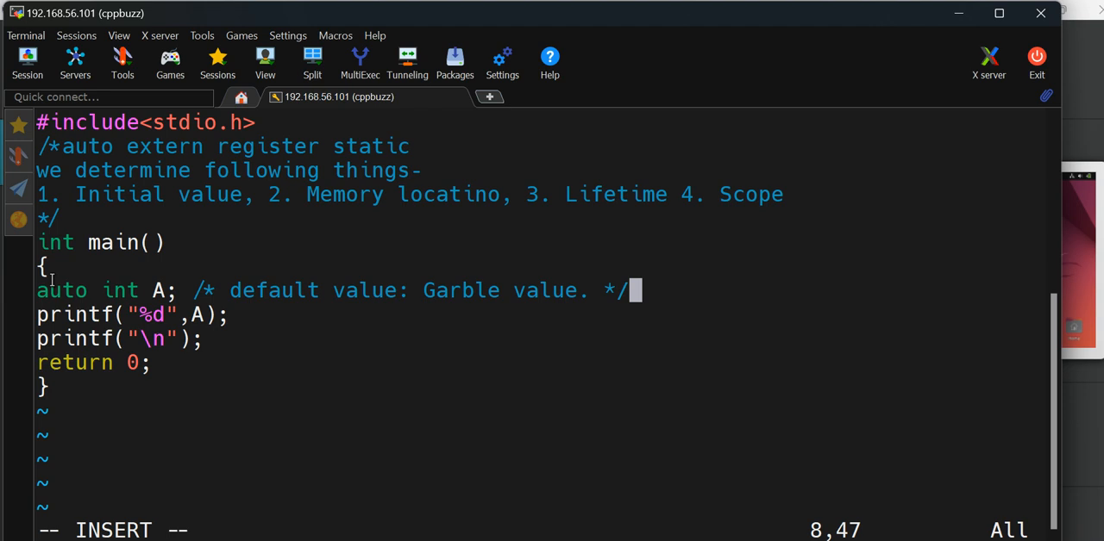
mouse_move(194, 300)
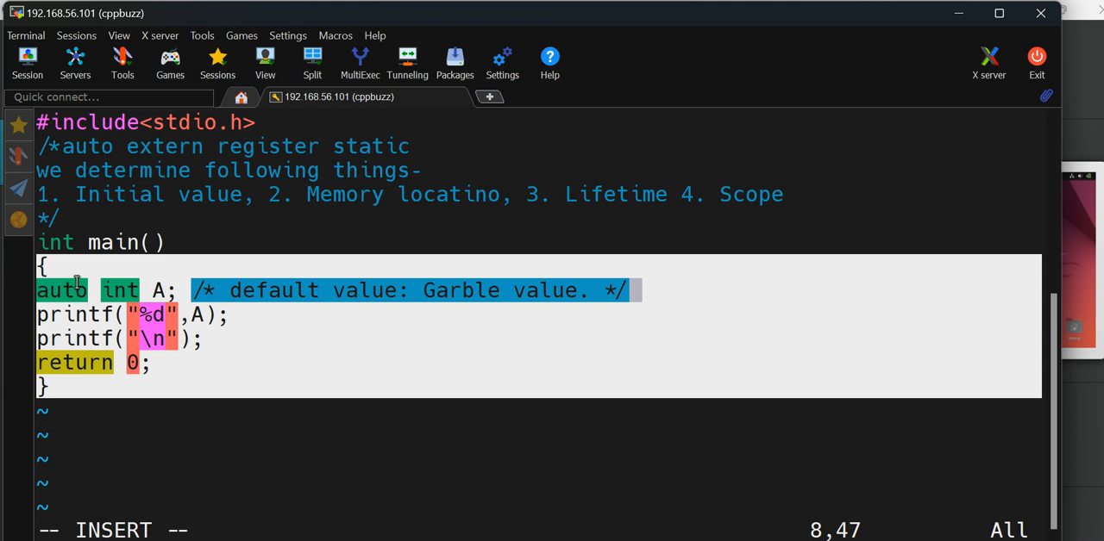
mouse_move(166, 308)
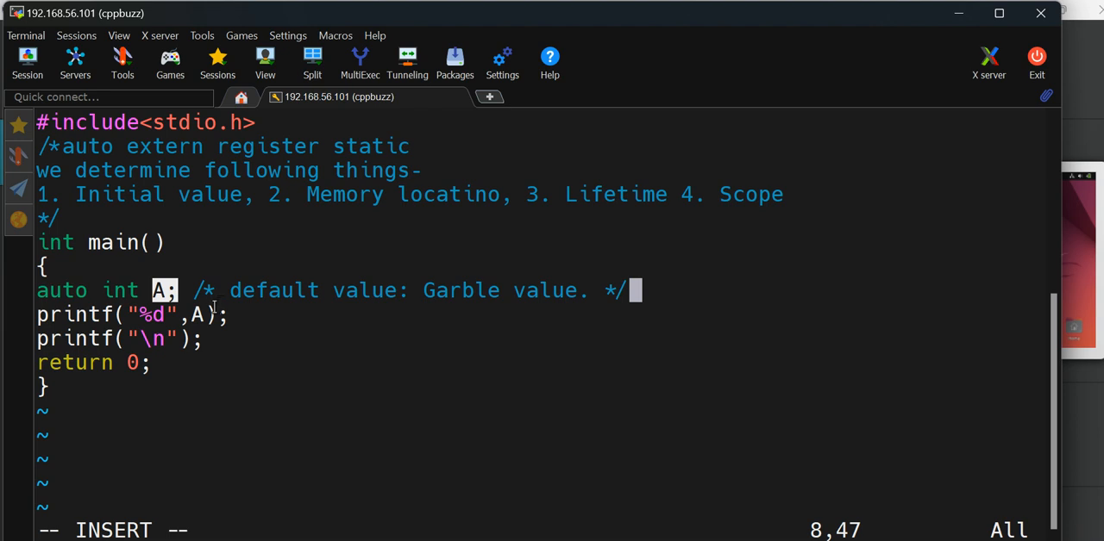
mouse_move(115, 250)
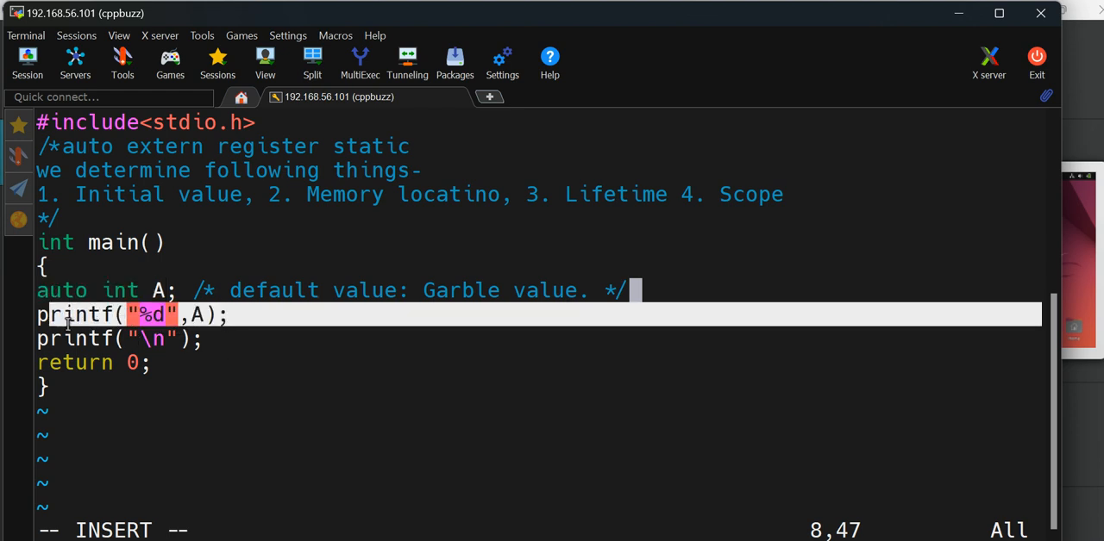
text(:wq)
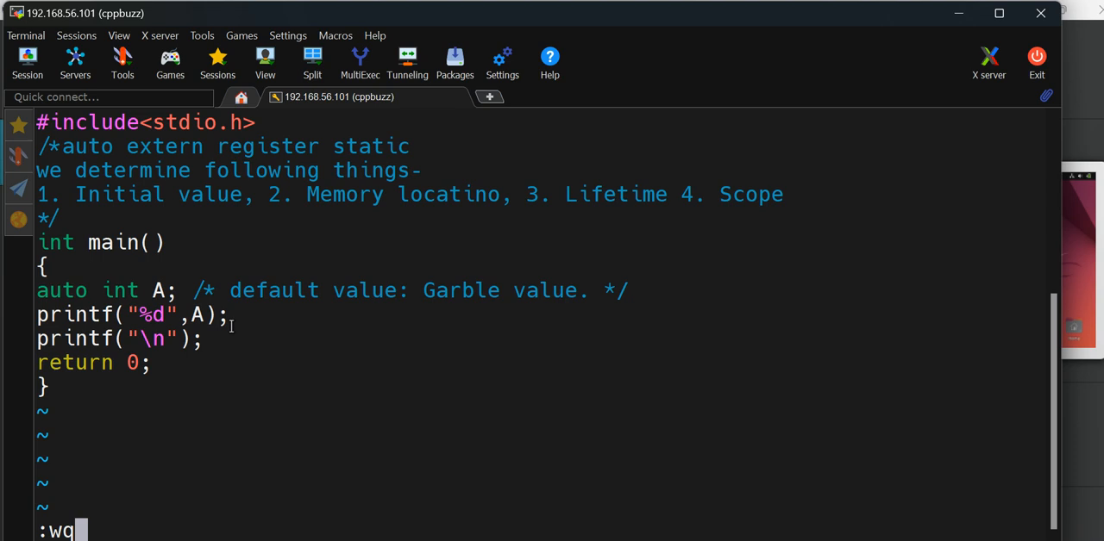
Save the file, list the directory, and run ./storageclass.out, printing 0.
key(Return)
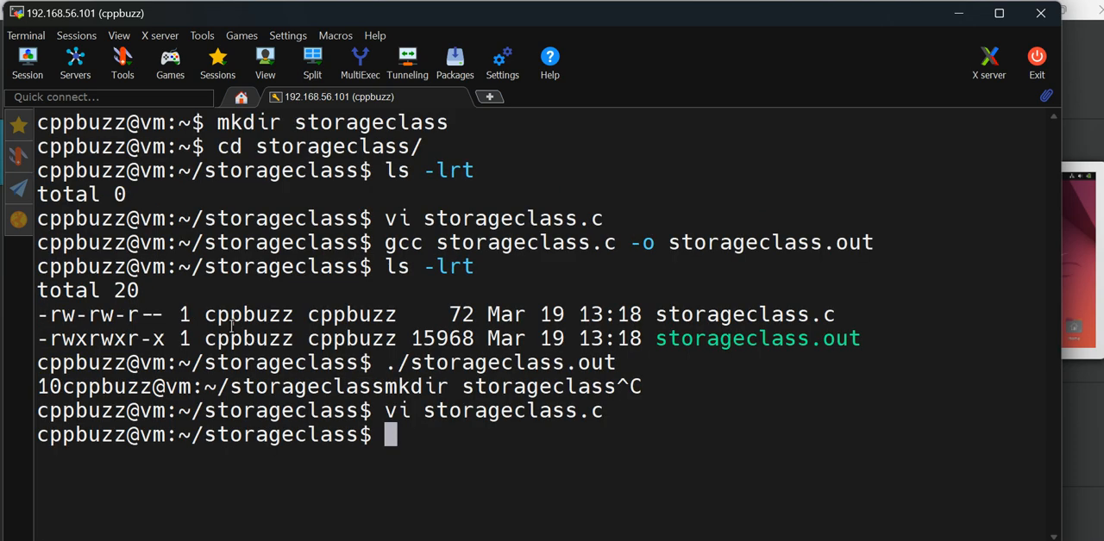
text(ls -lrt)
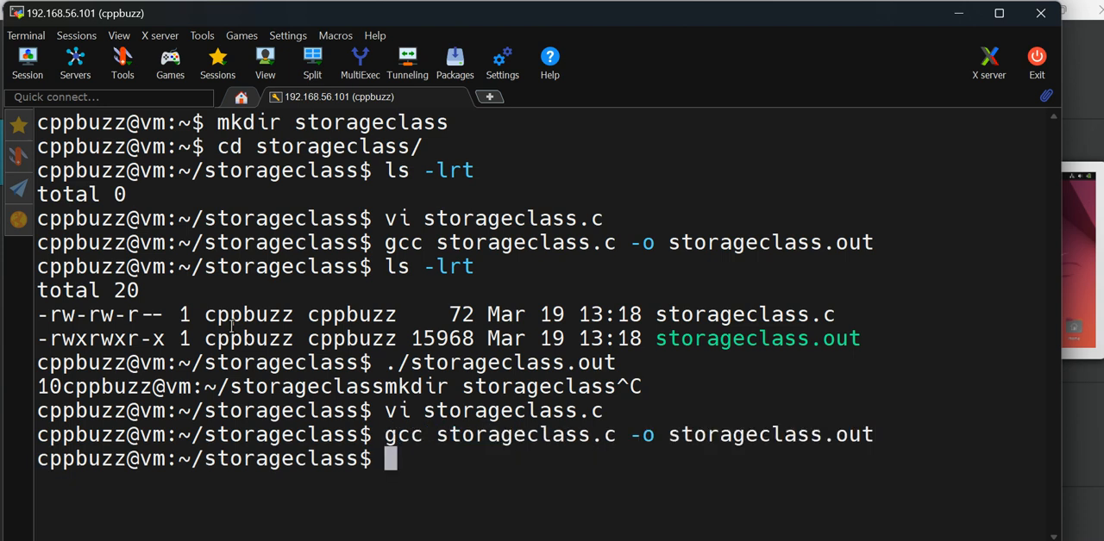
text(ls -lr)
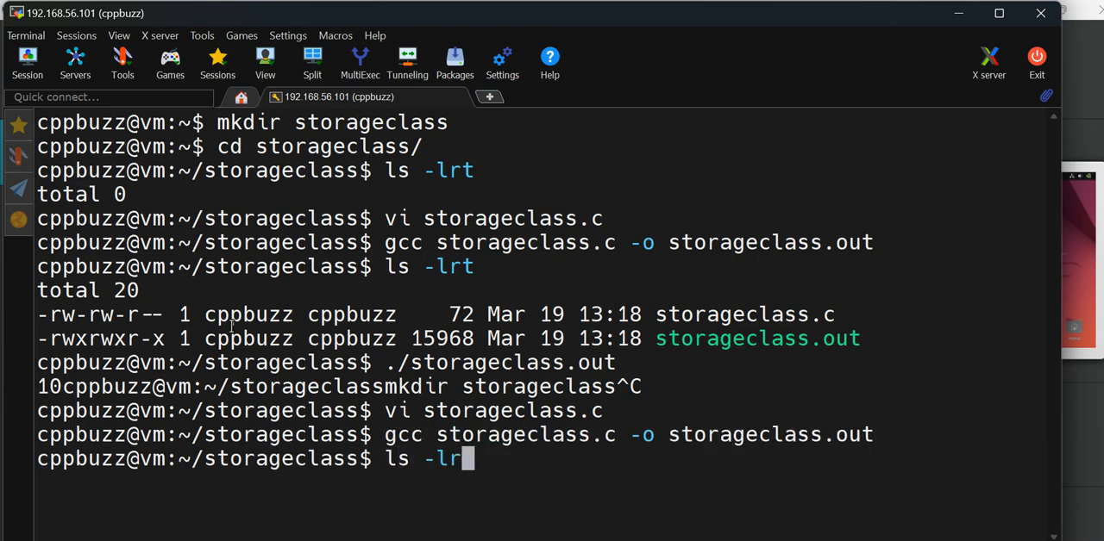
key(Return)
text(ls)
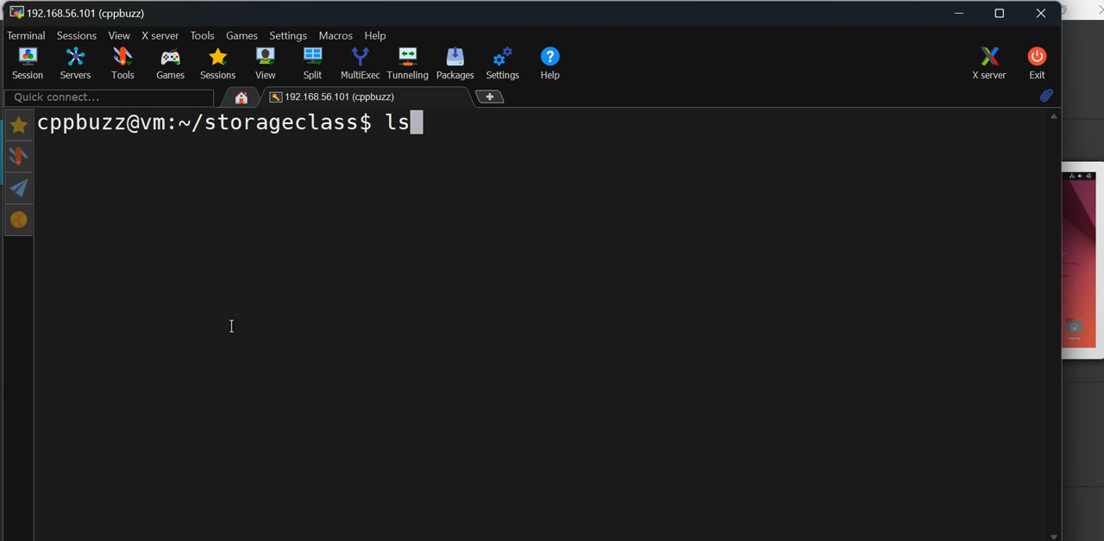
key(Return)
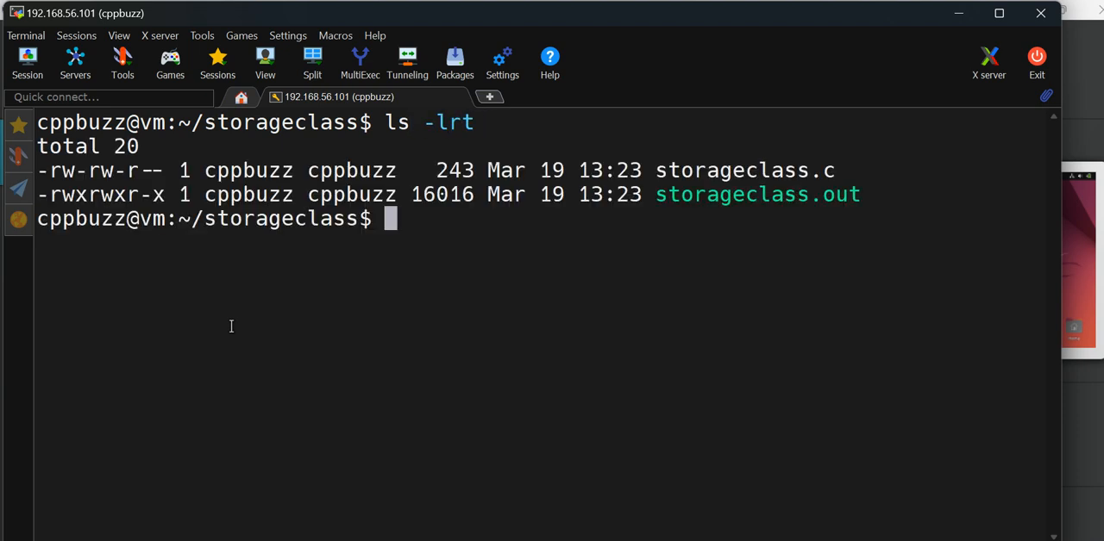
mouse_move(728, 204)
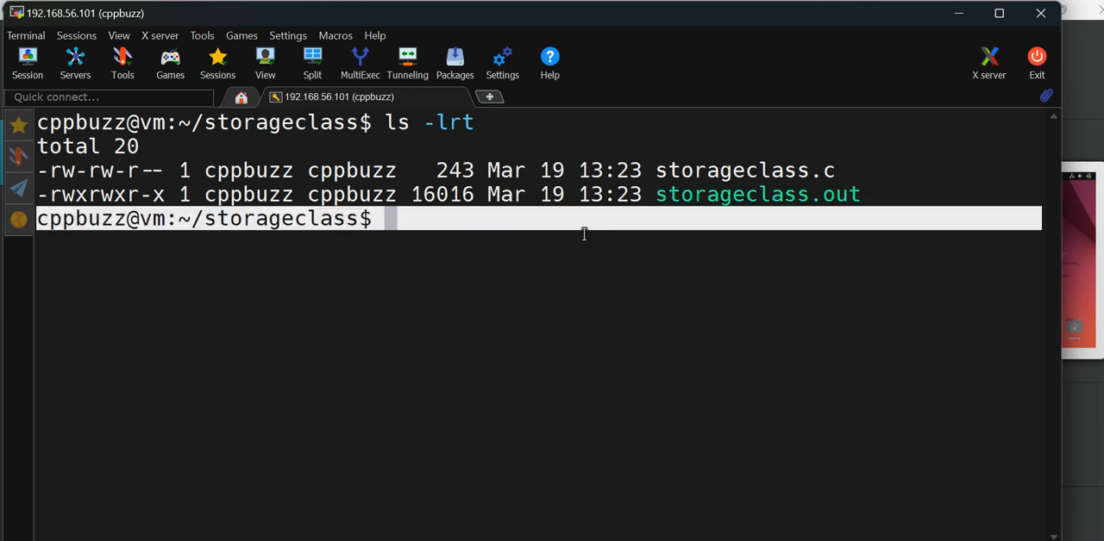
text(./stor)
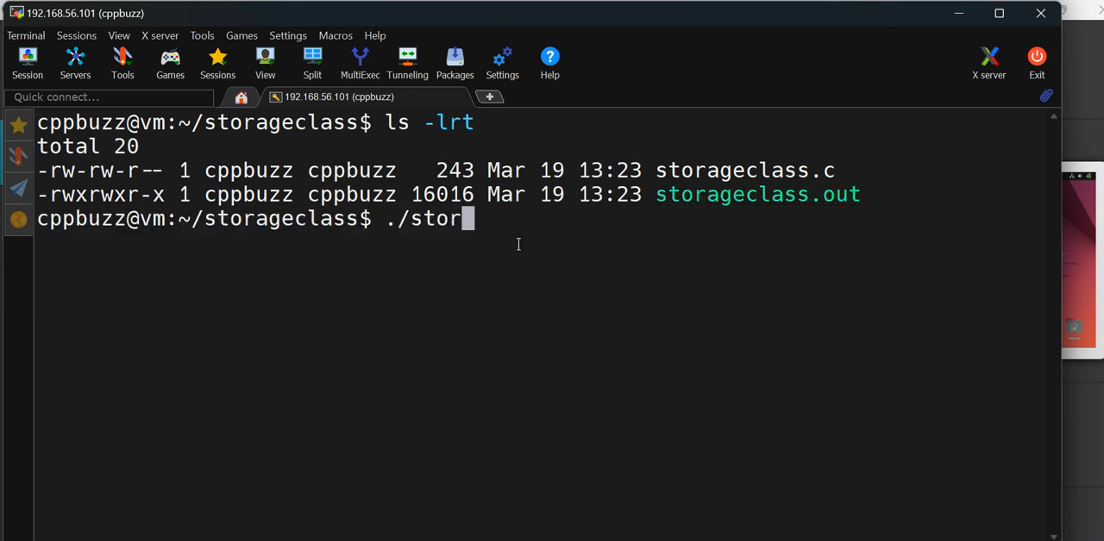
key(Return)
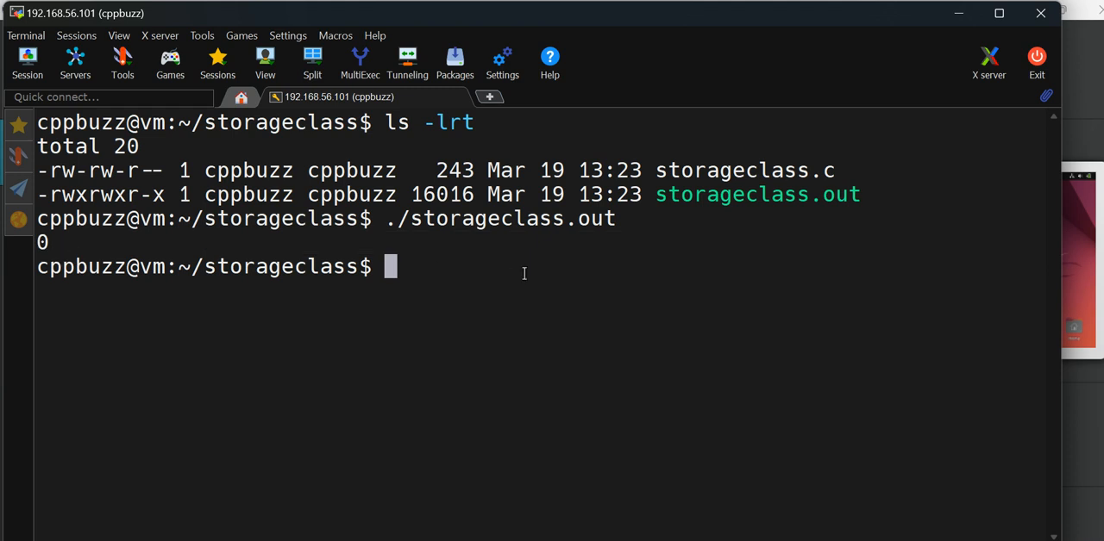
Relist the directory and retype gcc storageclass.c -o storageclass.out.
text(ls -lrt)
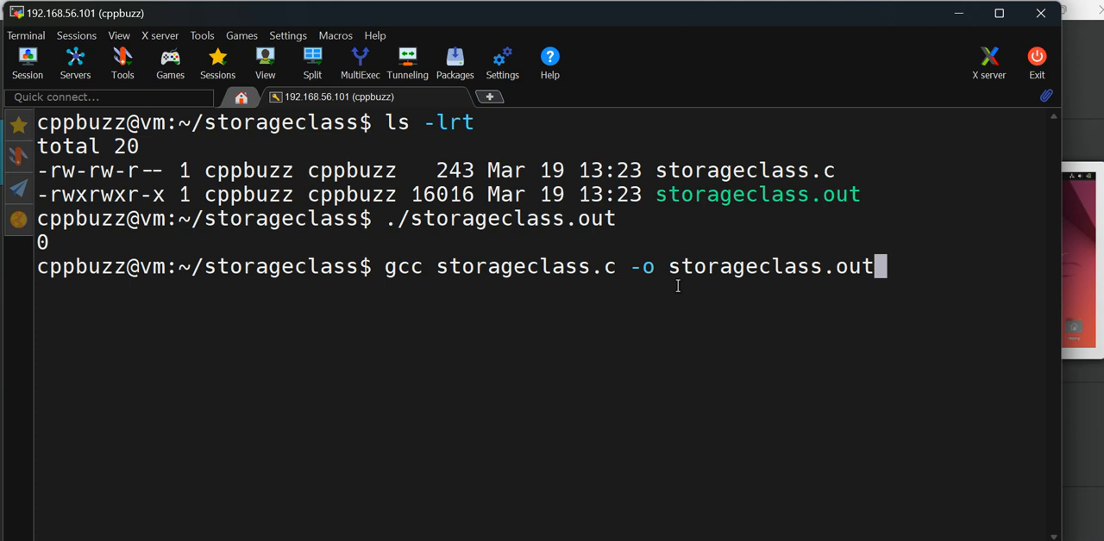
key(Return)
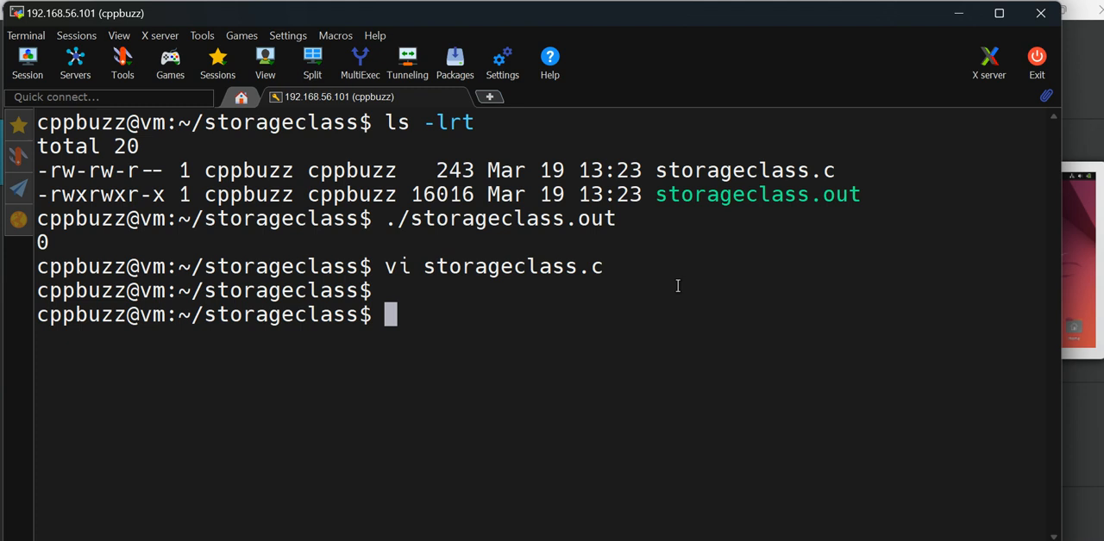
text(ls -lrt)
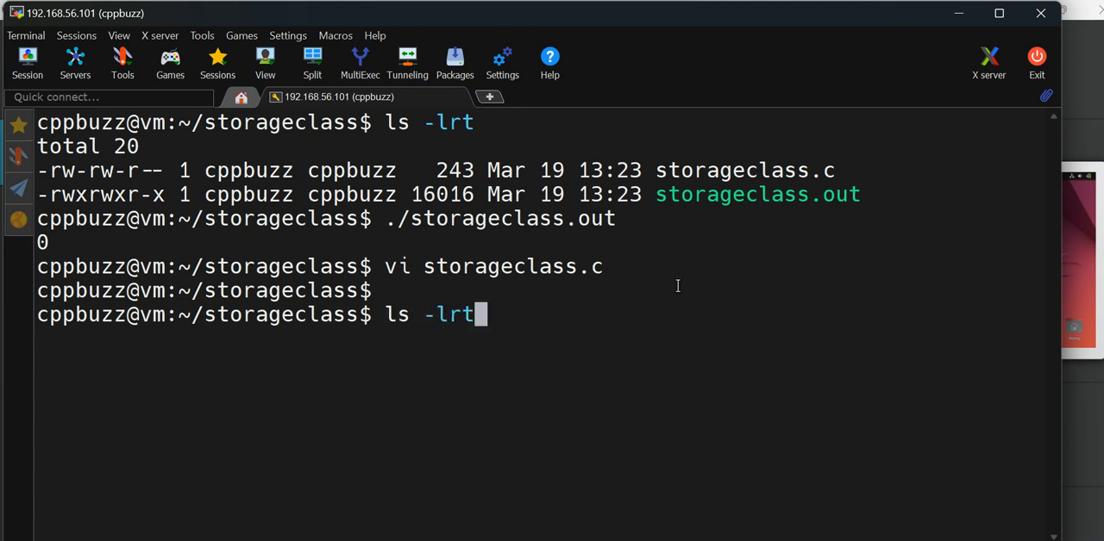
key(Return)
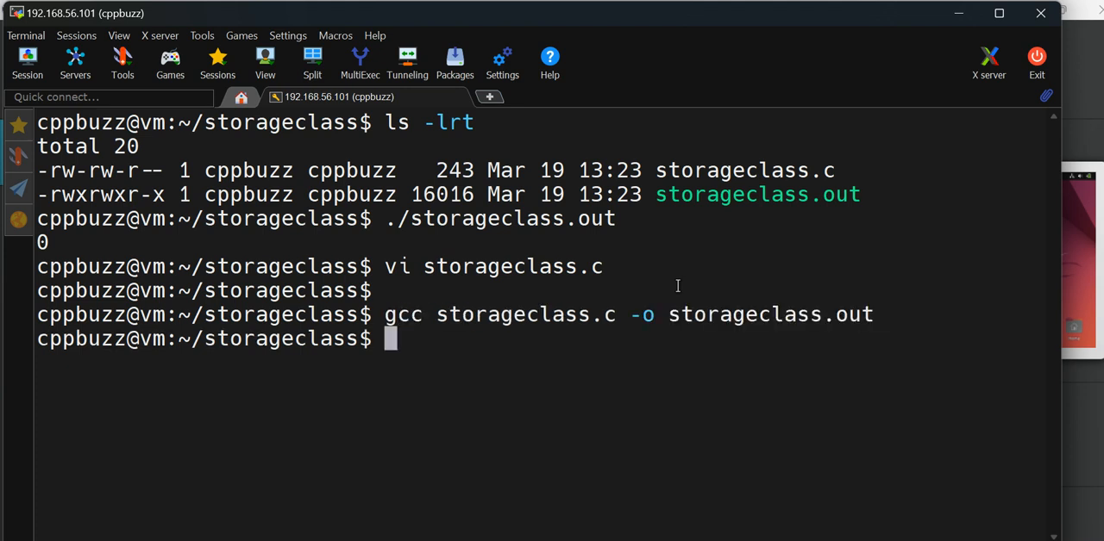
text(./sot)
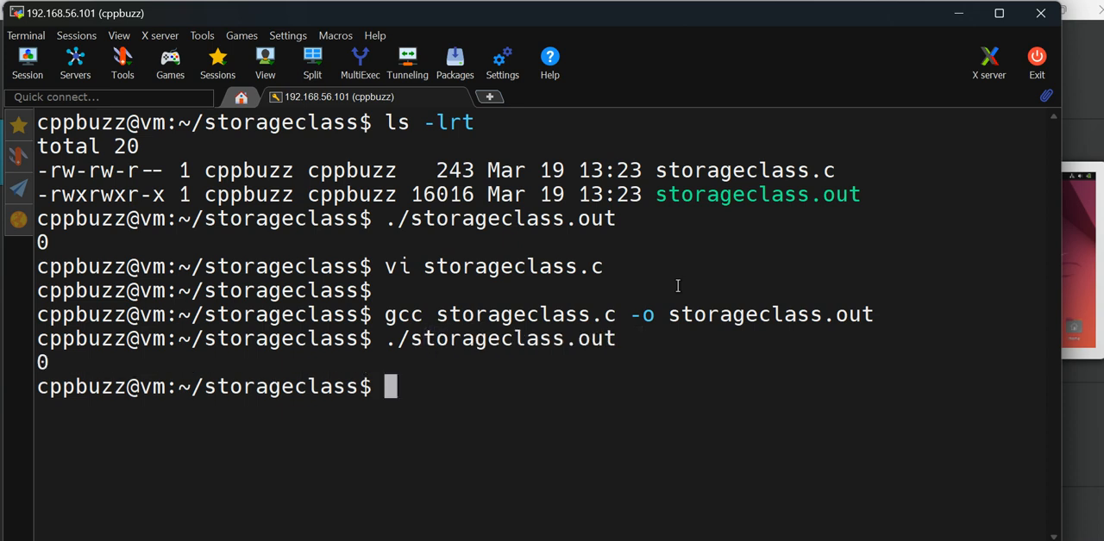
text(gcc storageclass.c -o storageclass.out)
text(vi storageclass.c)
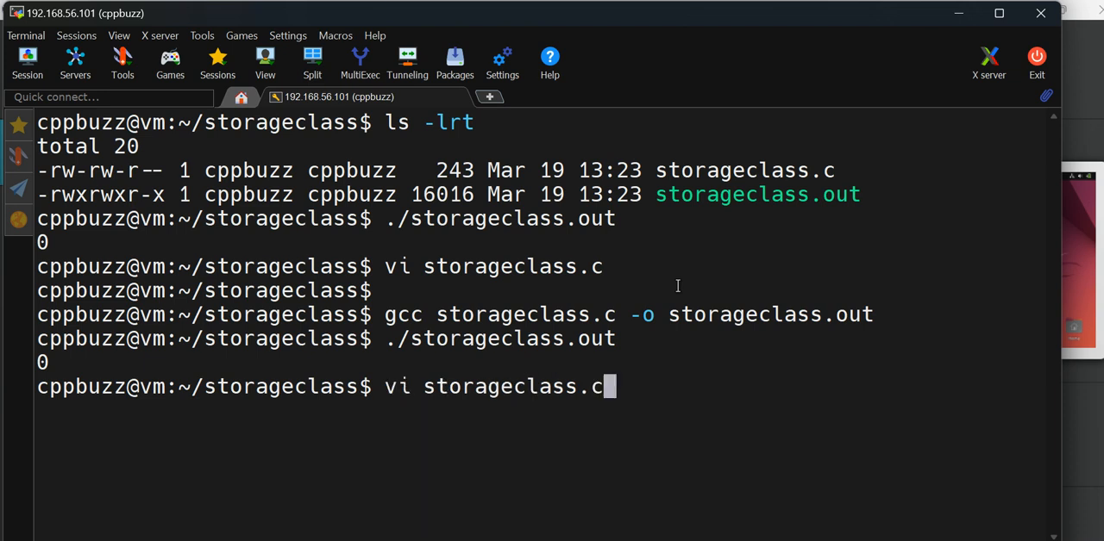
Open storageclass.c in vi and add an opening { line above int A.
key(Return)
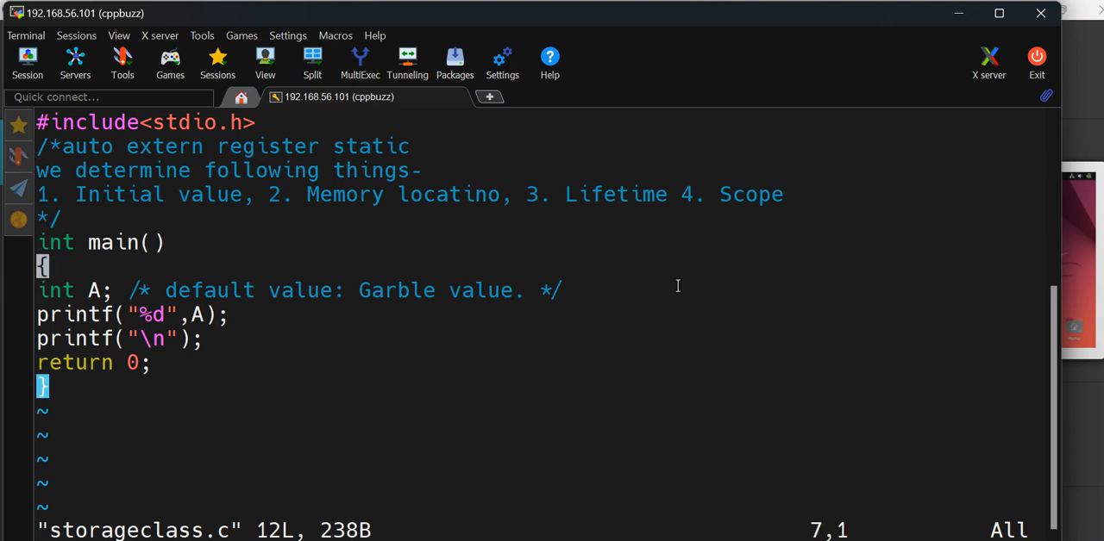
key(Down)
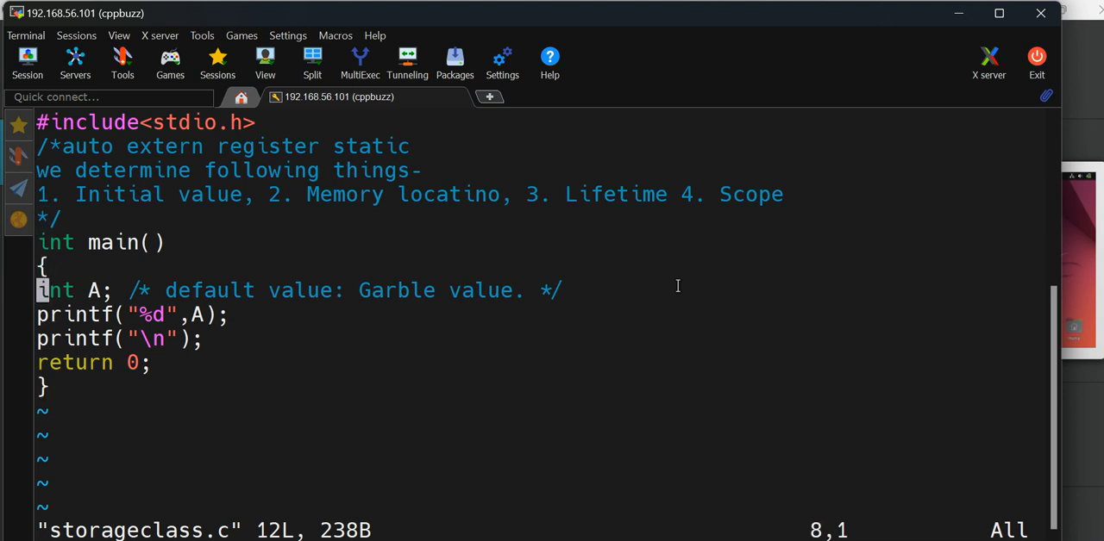
key(Up)
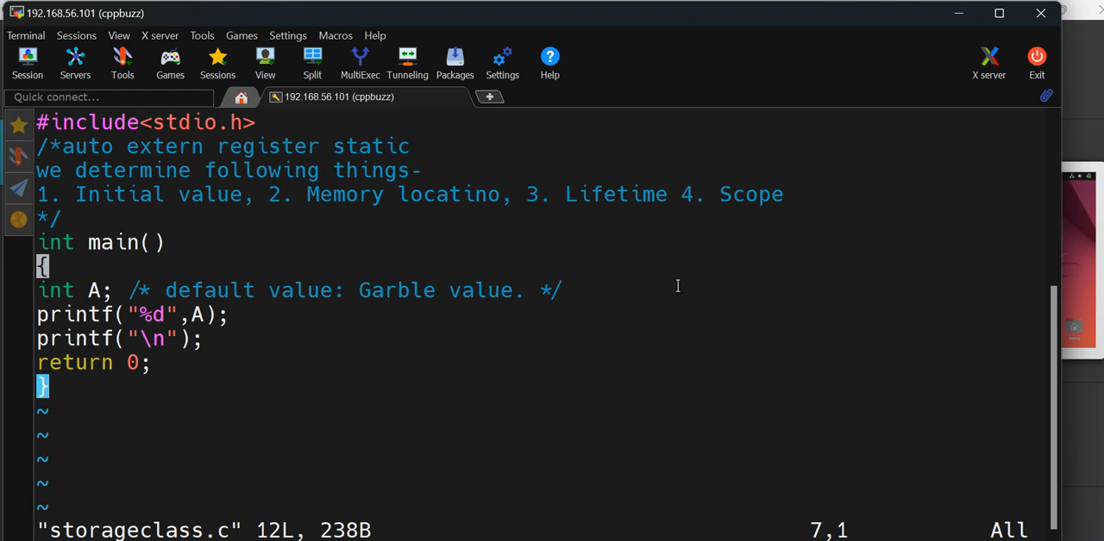
key(o)
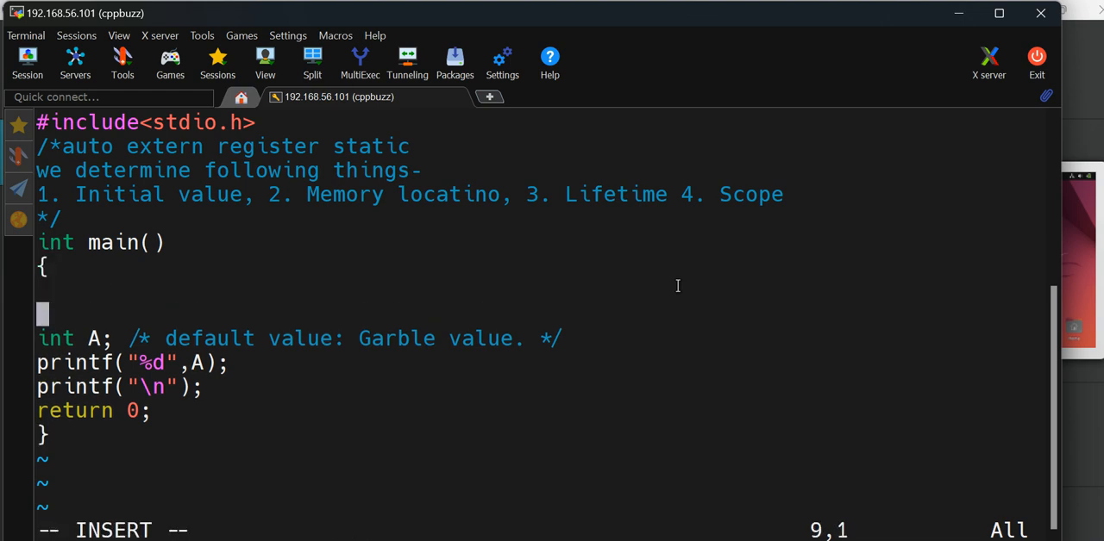
text({)
text(})
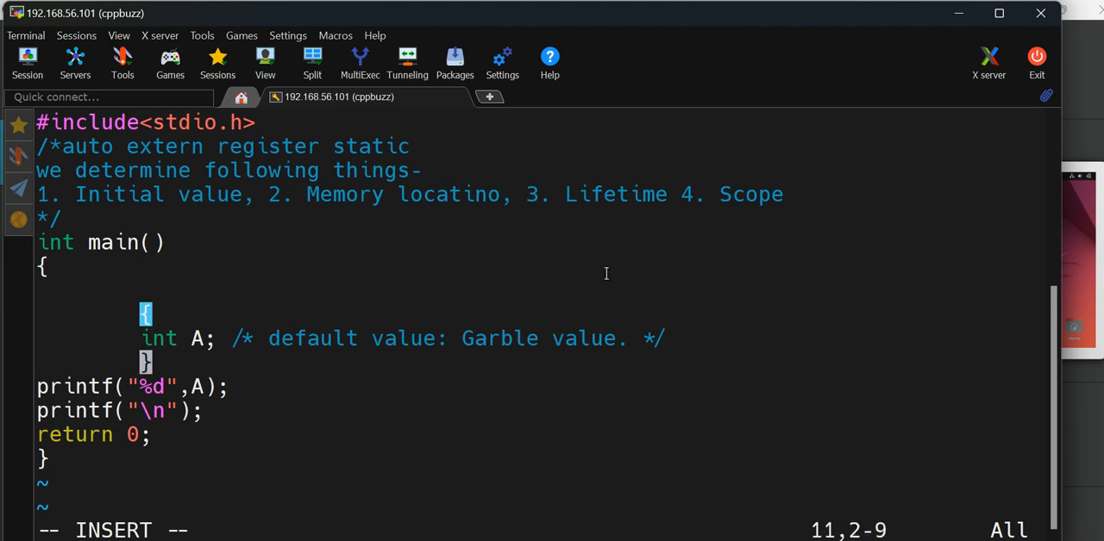
double_click(159, 338)
text(./storageclass.out)
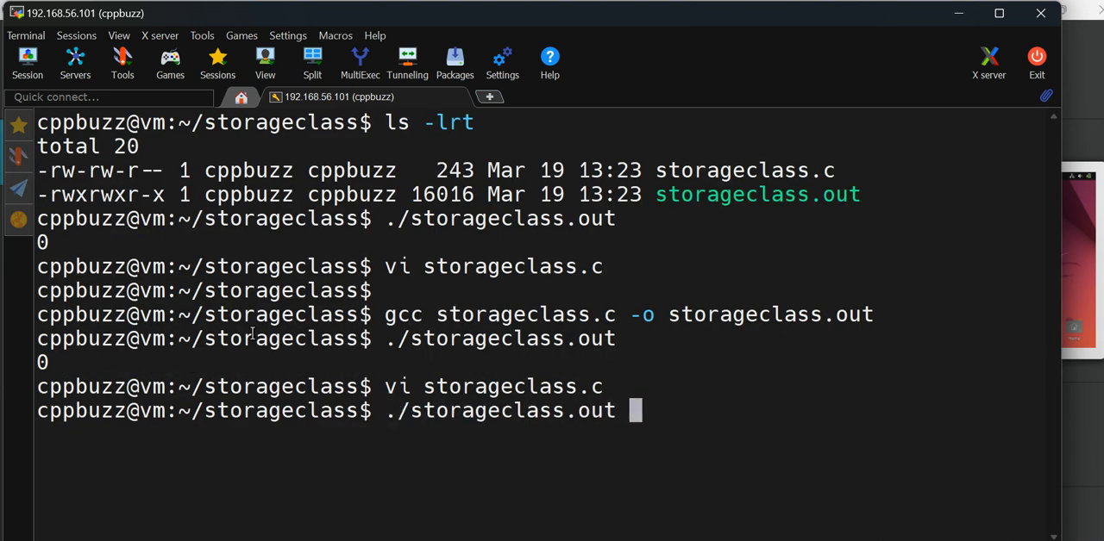
Compile storageclass.c into storageclass.out with gcc.
key(Return)
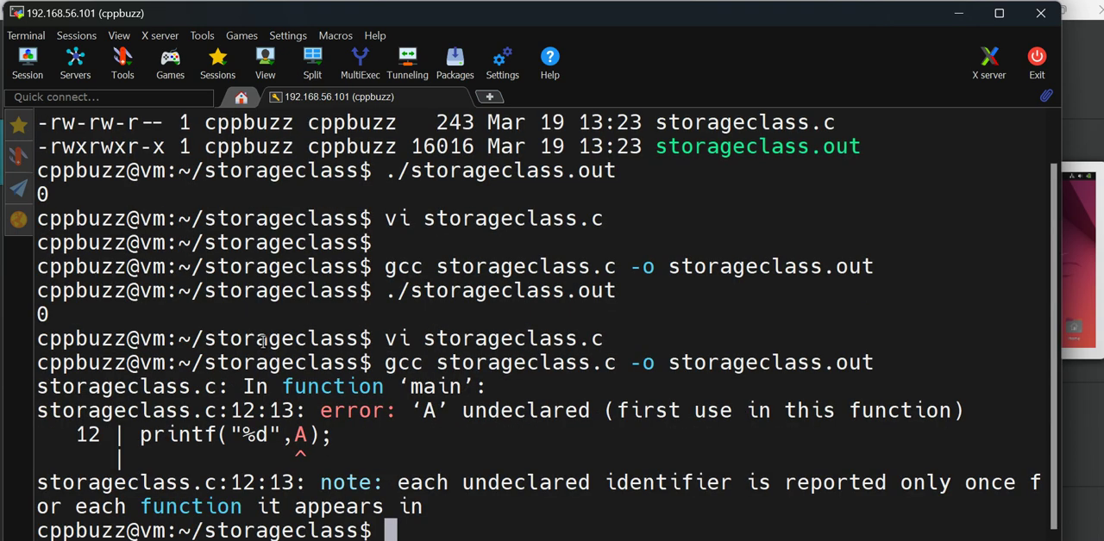
mouse_move(438, 423)
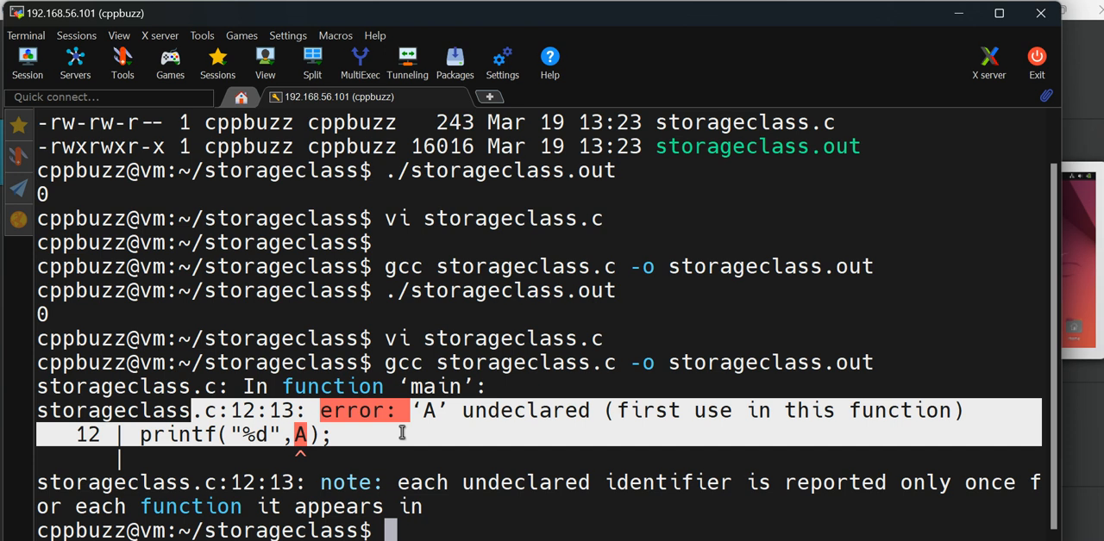
text(gcc storageclass.c -o storageclass.out)
text(,)
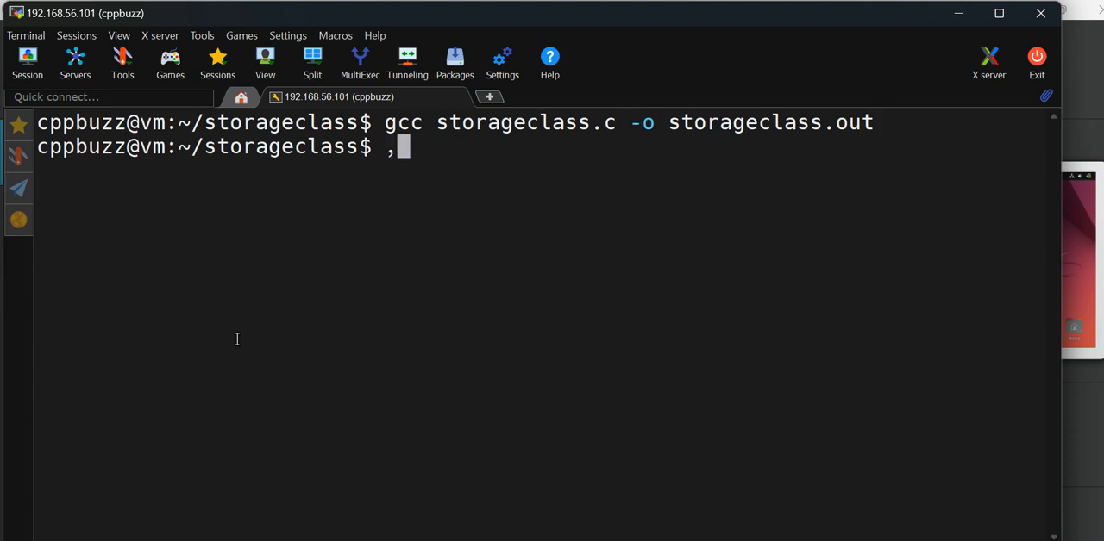
Run ./storageclass.out, correcting the mistyped program name, then clear the terminal.
text(./)
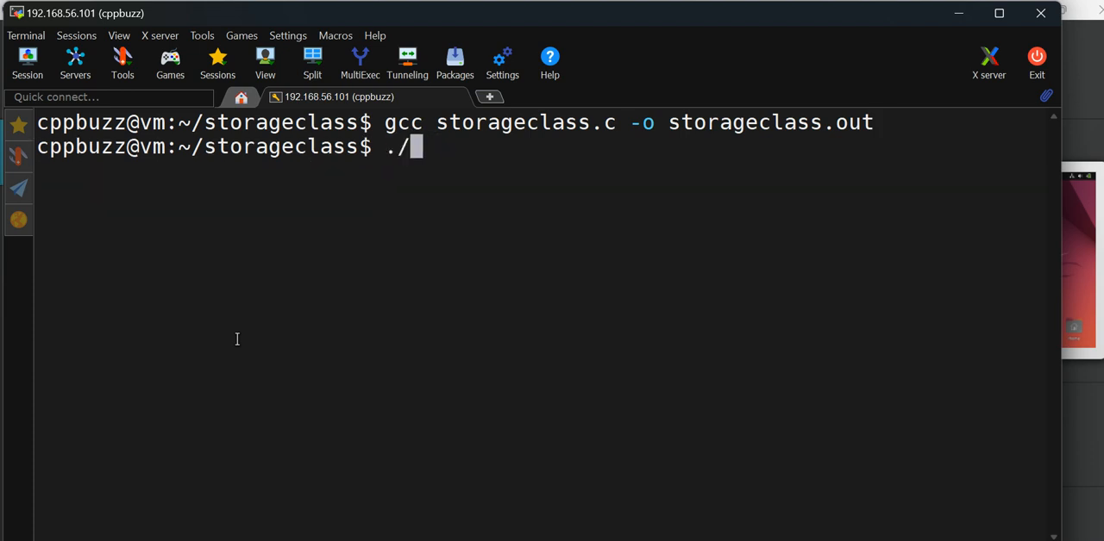
text(str)
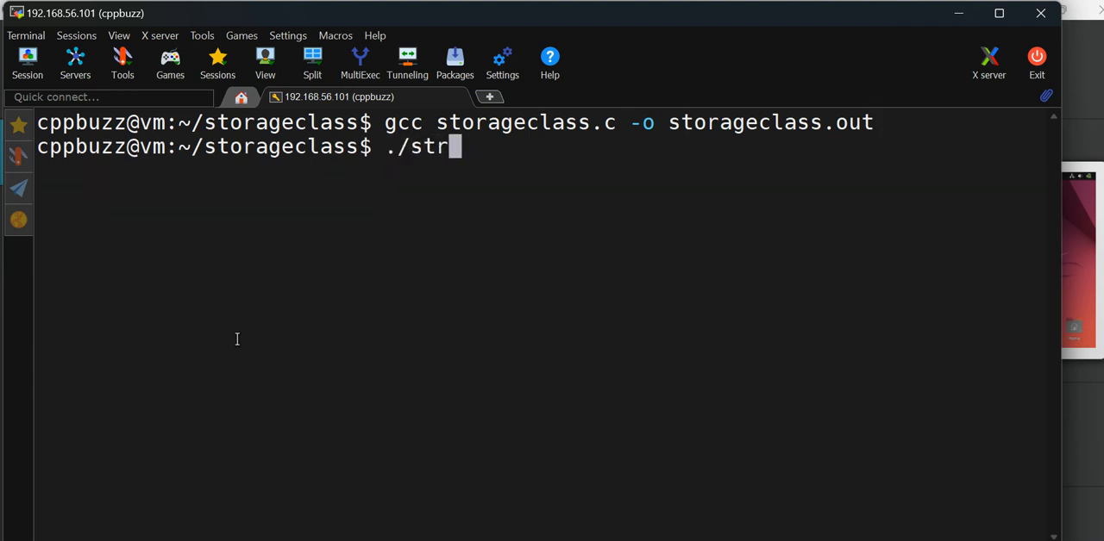
key(Backspace)
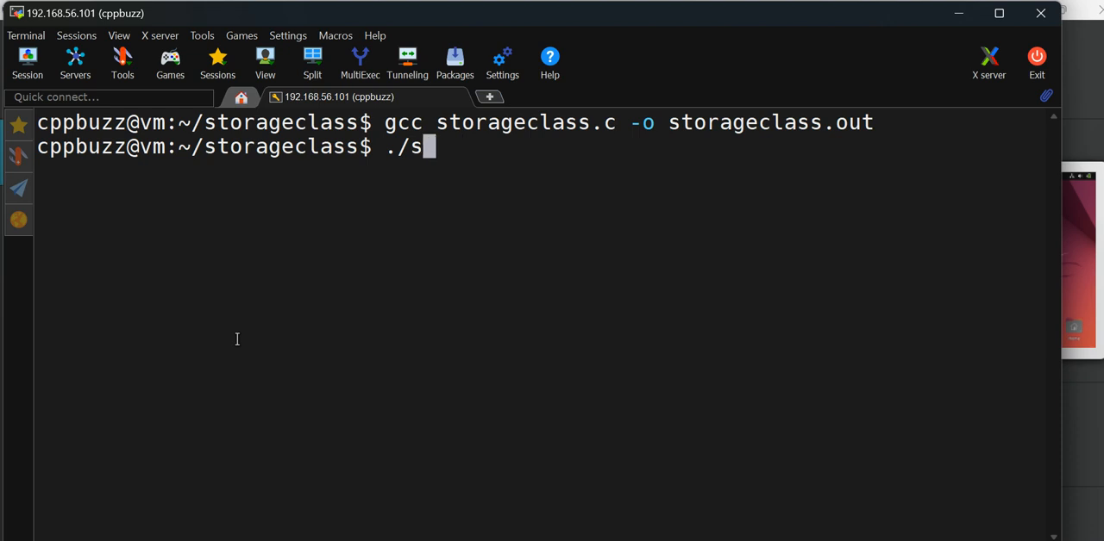
key(Return)
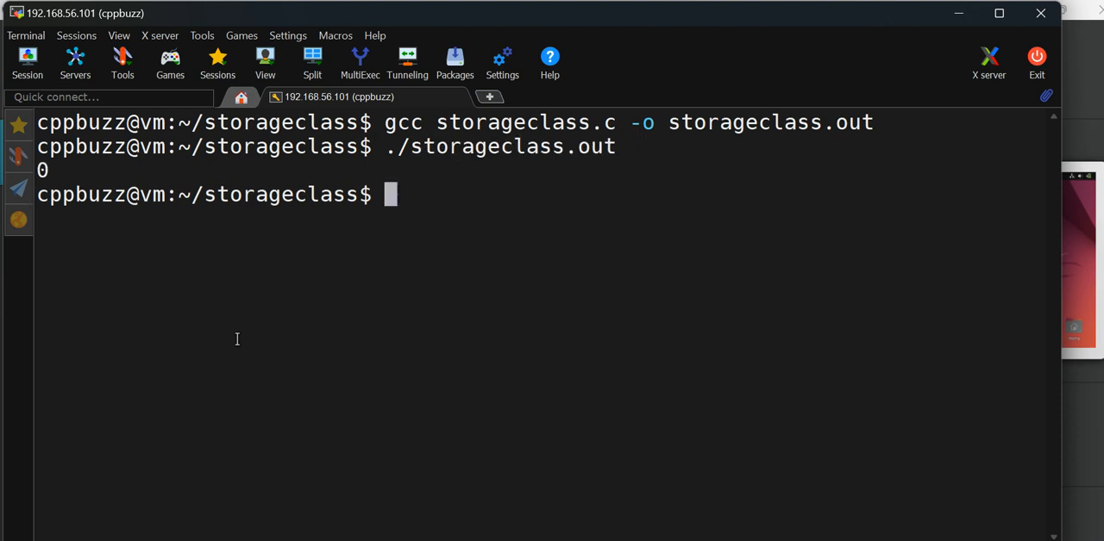
text(./storageclass.out)
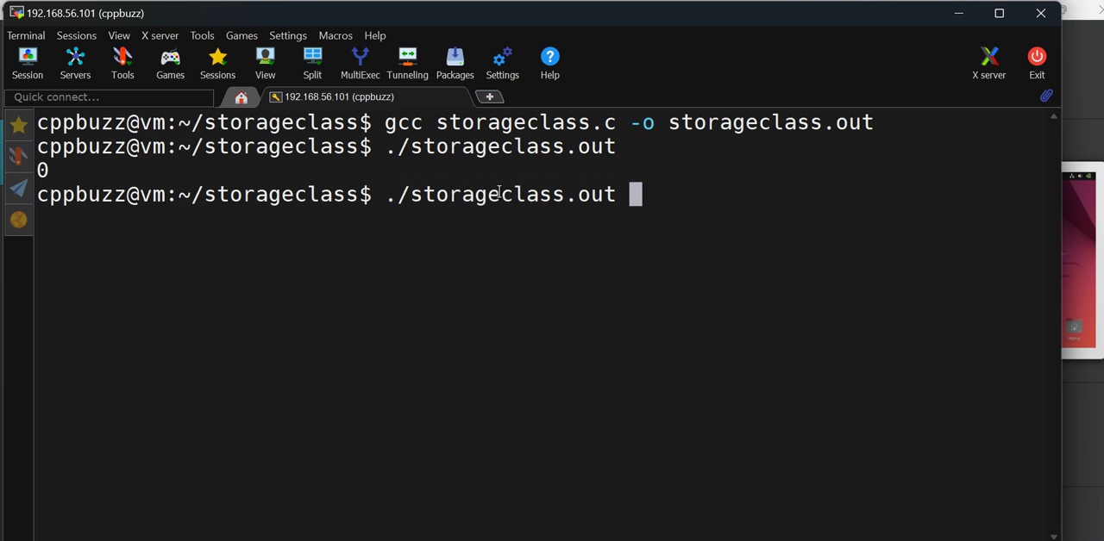
text(clear)
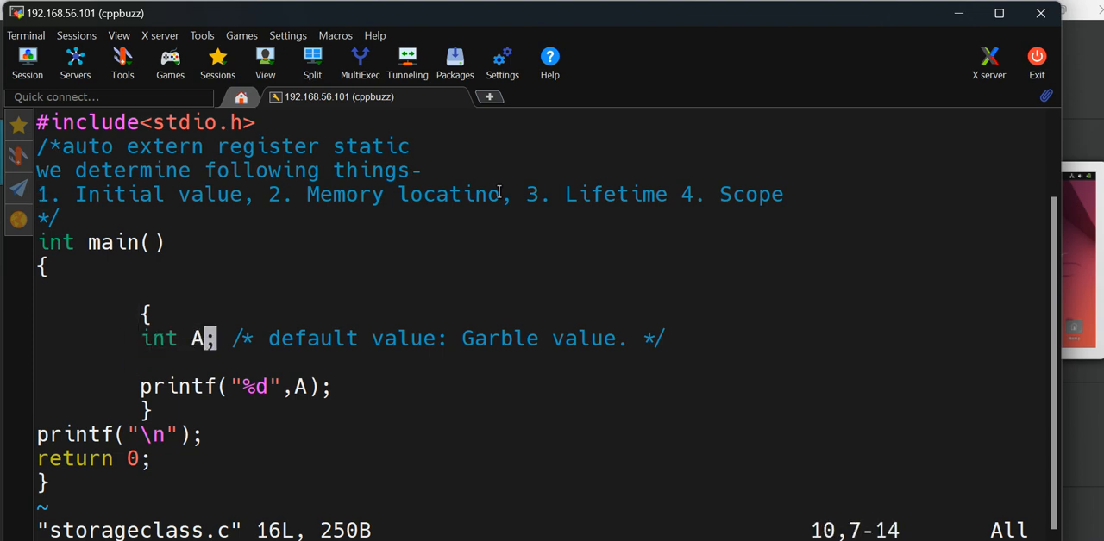
Initialize the inner-block A to 10, recompile, and re-enter insert mode in vi.
text(= 10)
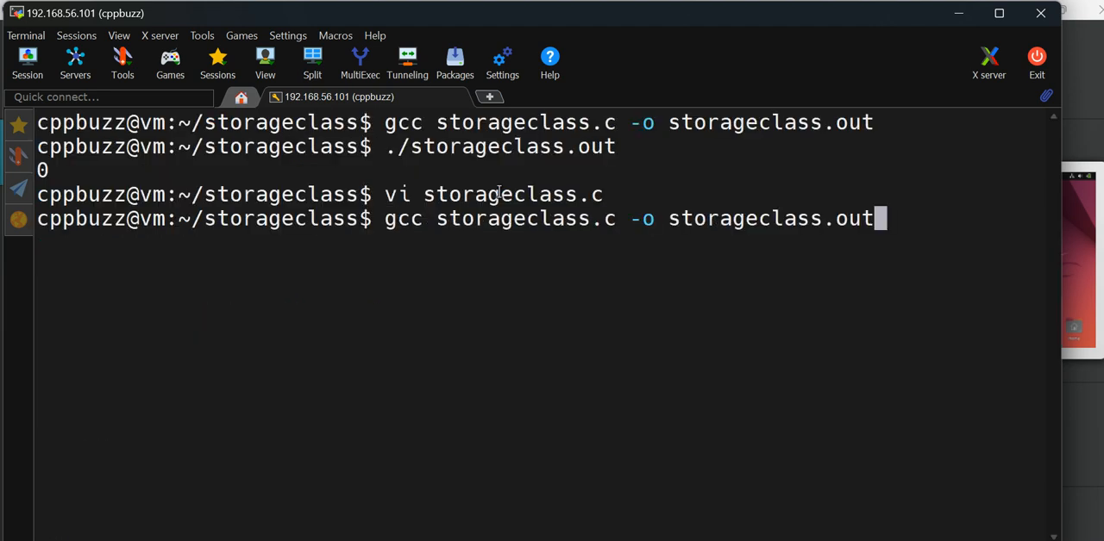
key(Return)
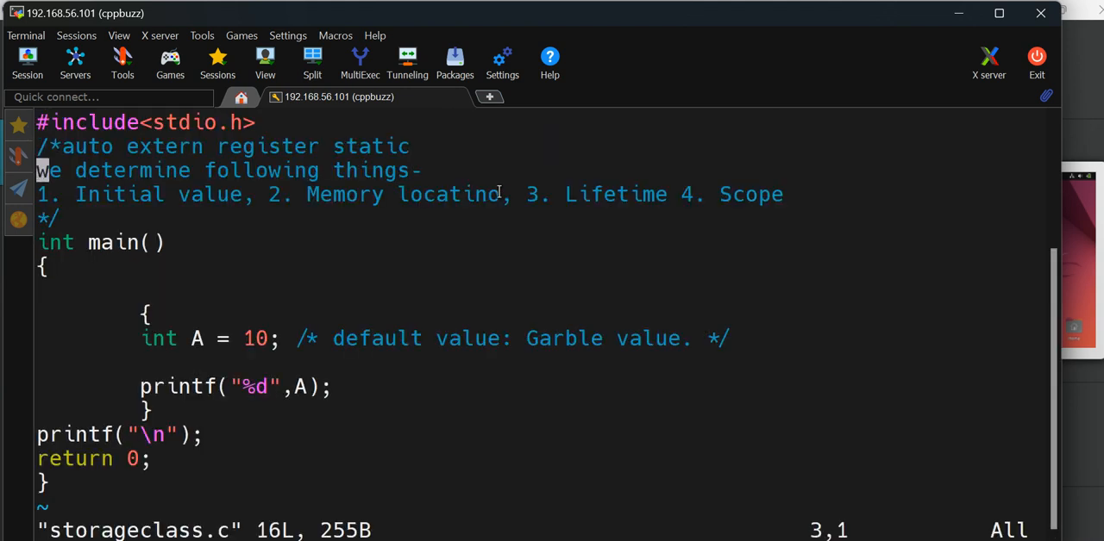
key(i)
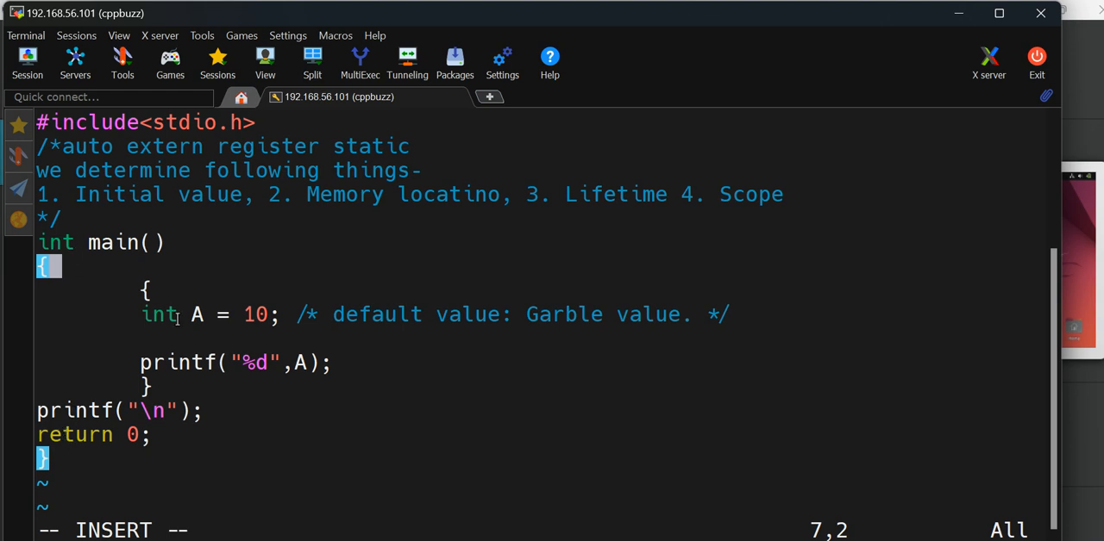
mouse_move(147, 349)
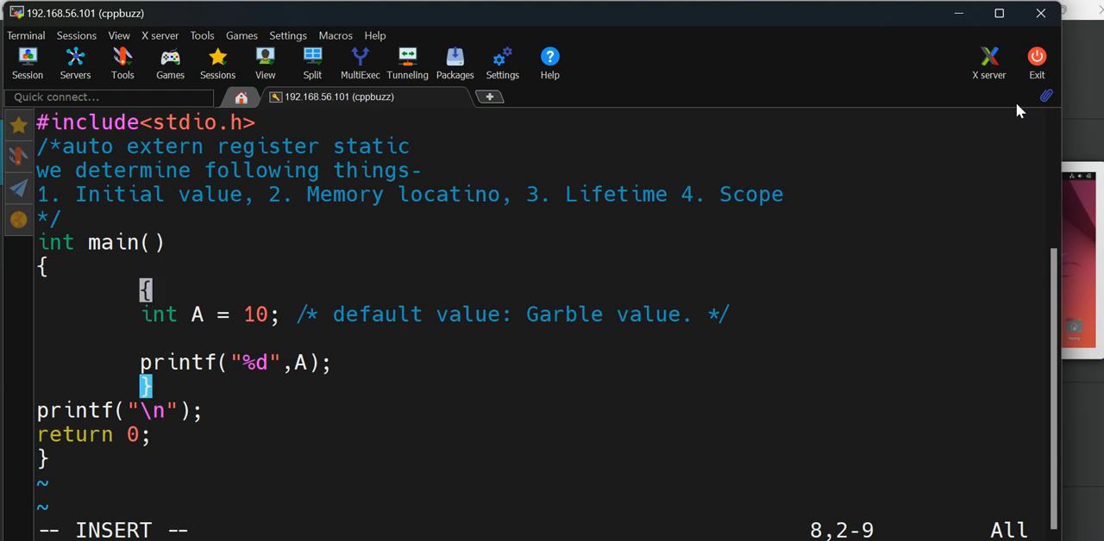
Step through the inner block lines around int A = 10 with the arrow keys.
key(Down)
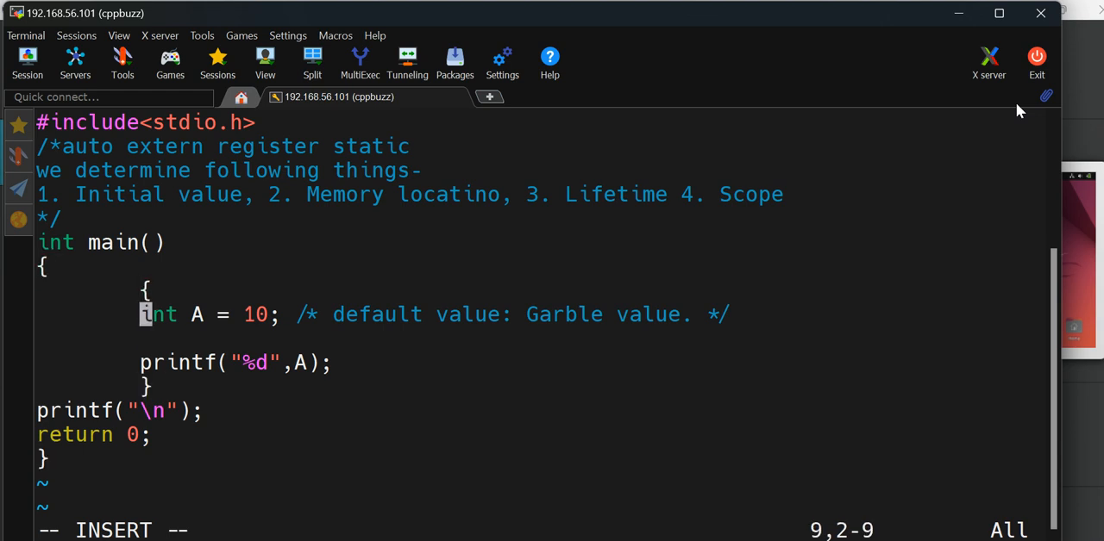
key(Up)
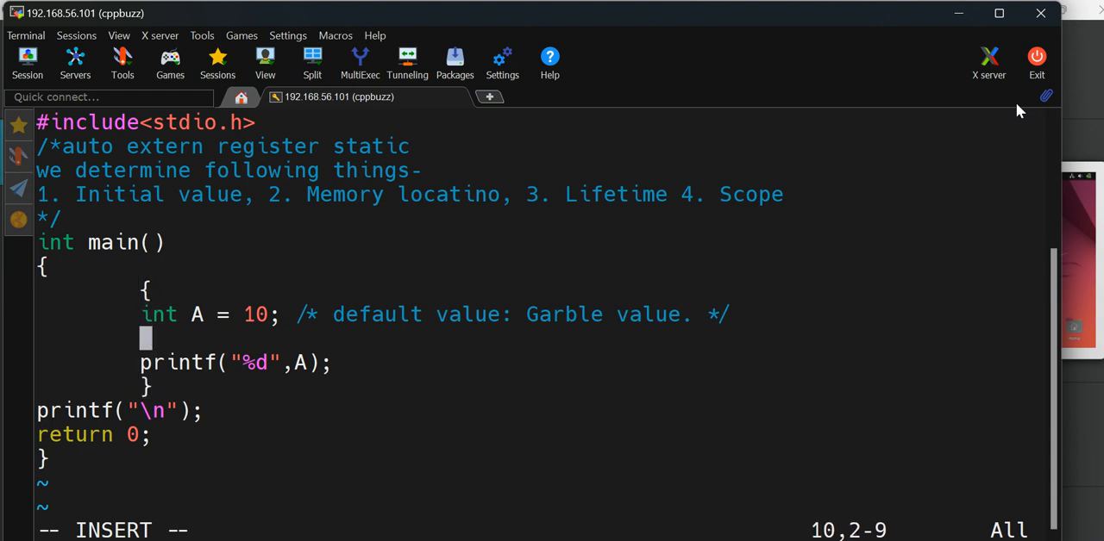
key(Up)
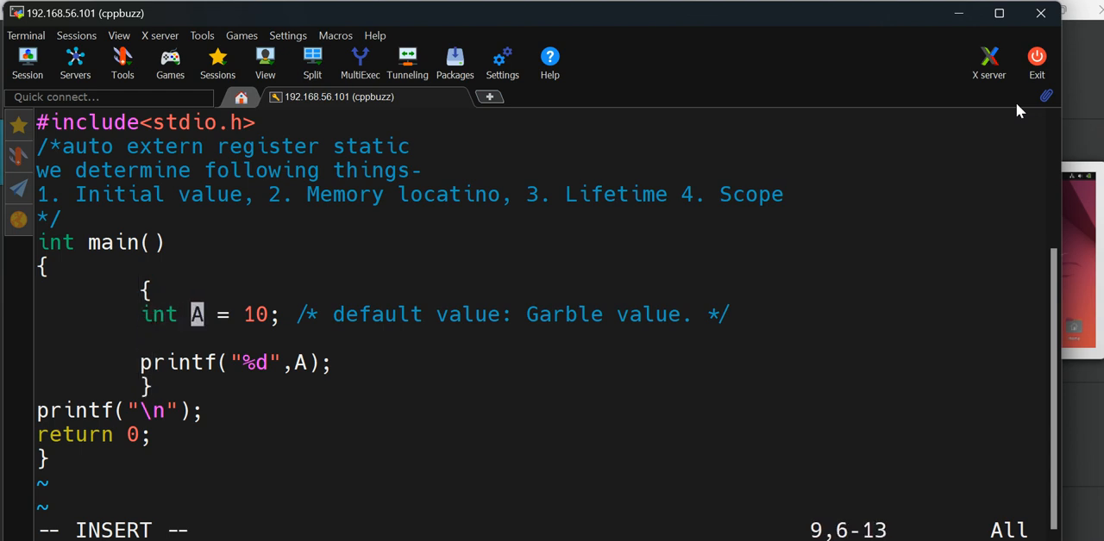